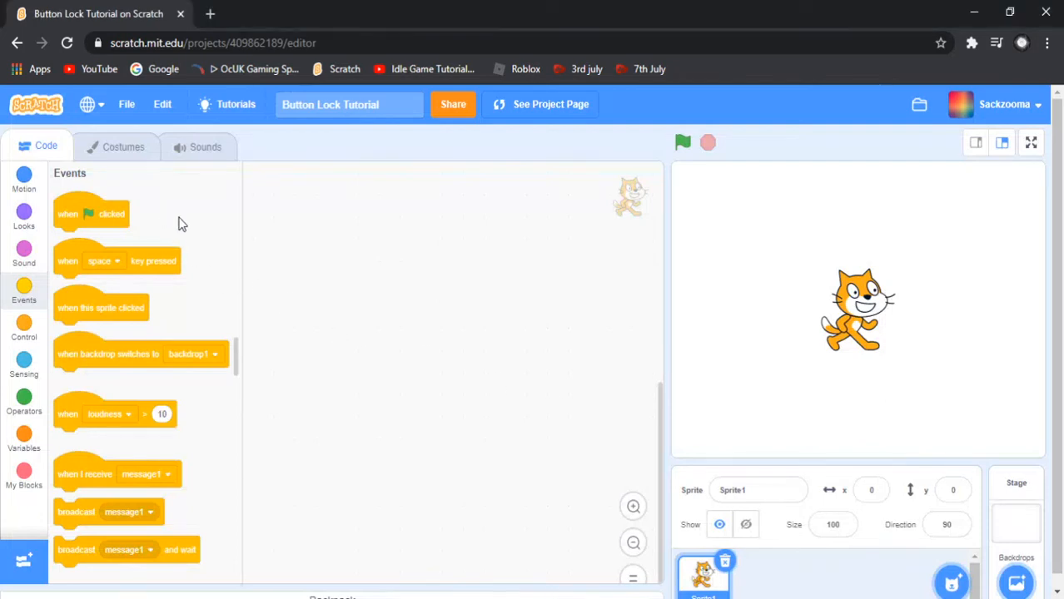
pyautogui.moveTo(419, 306)
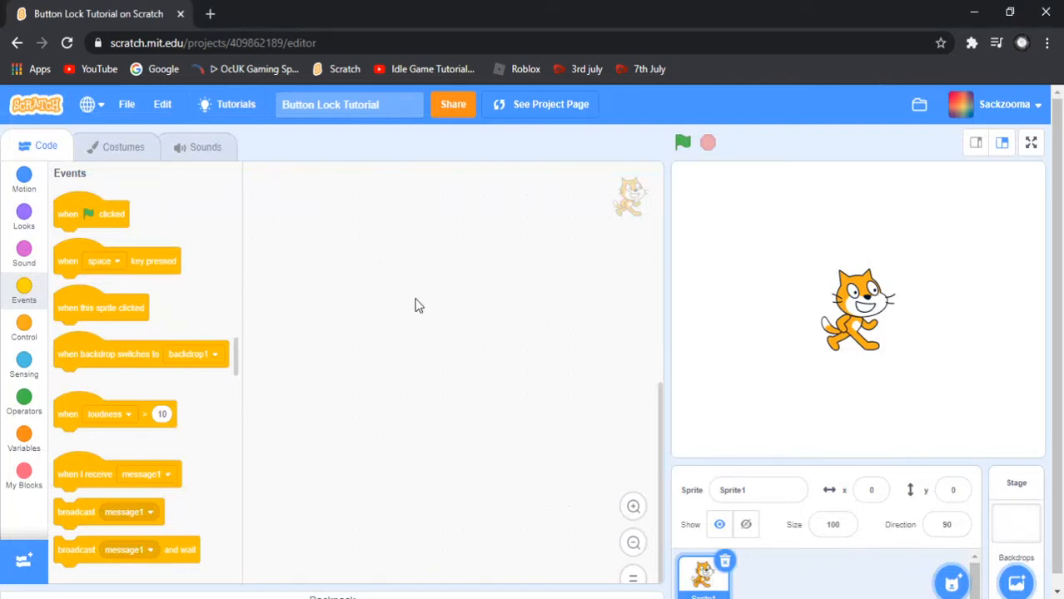
pyautogui.moveTo(409, 303)
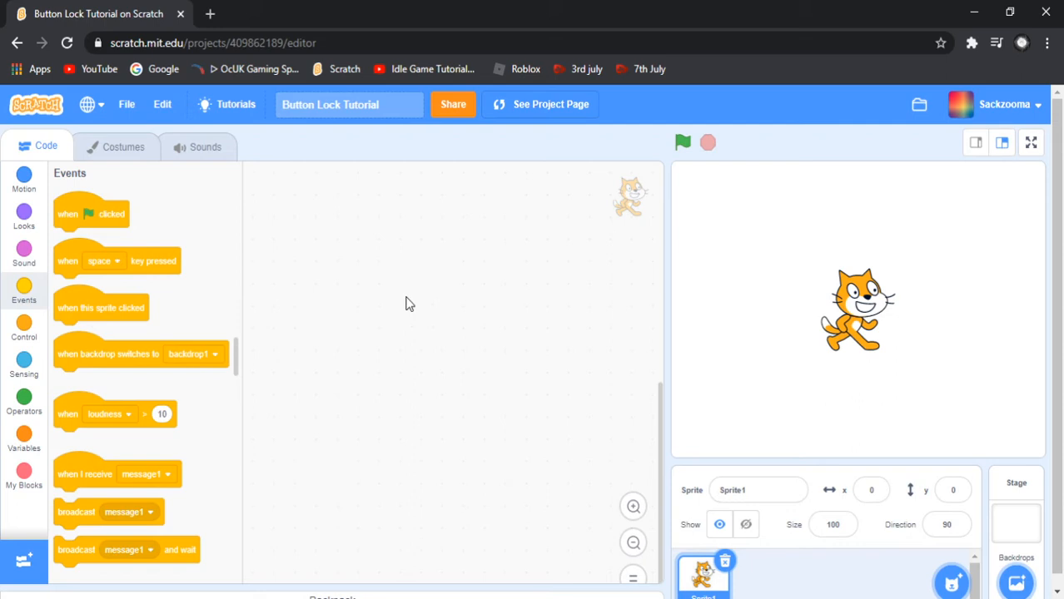
pyautogui.moveTo(361, 307)
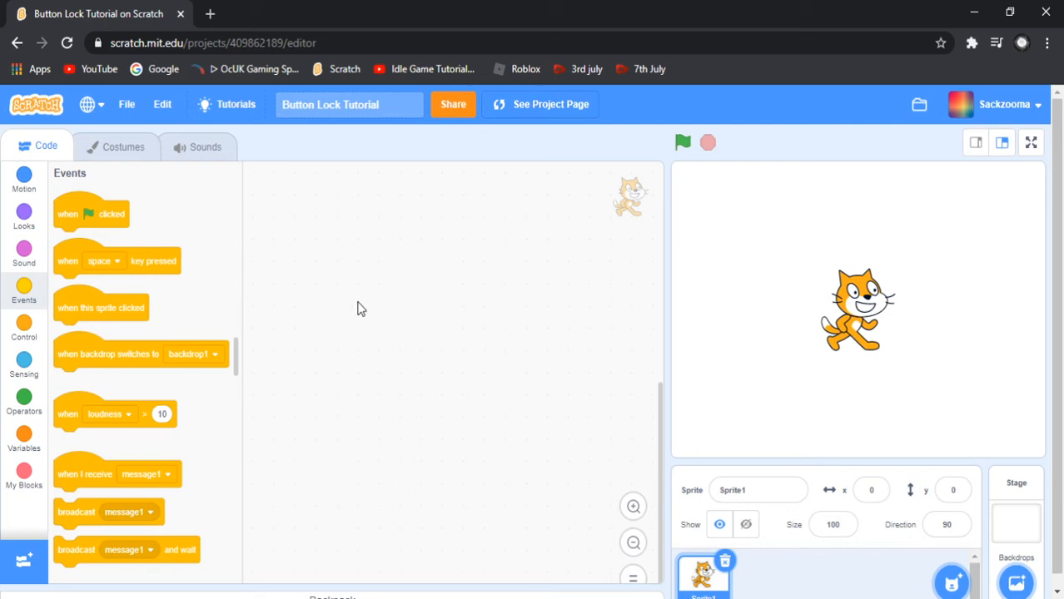
pyautogui.moveTo(293, 296)
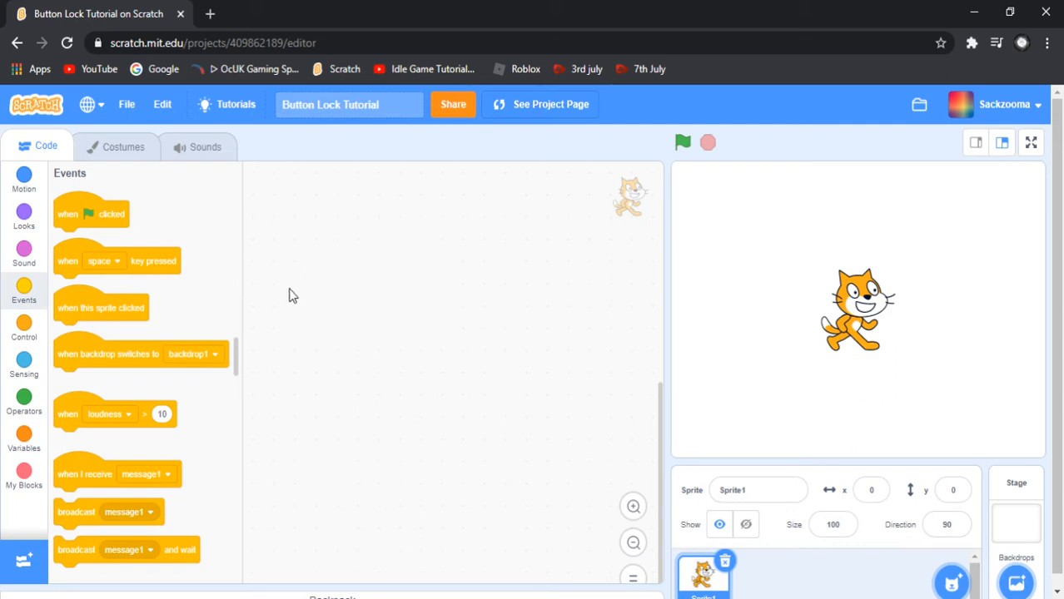
pyautogui.moveTo(373, 256)
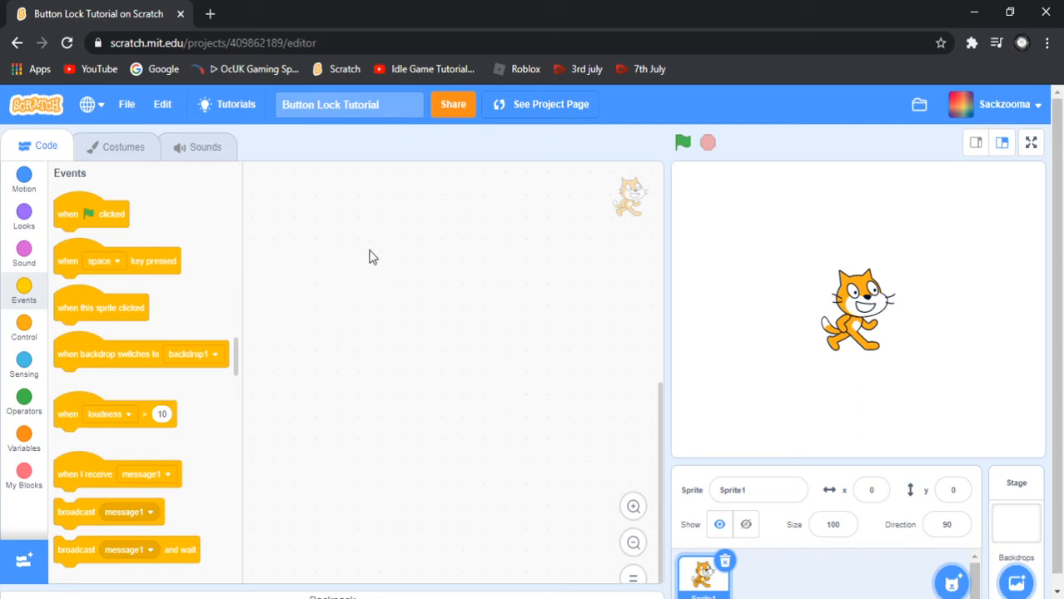
pyautogui.moveTo(383, 246)
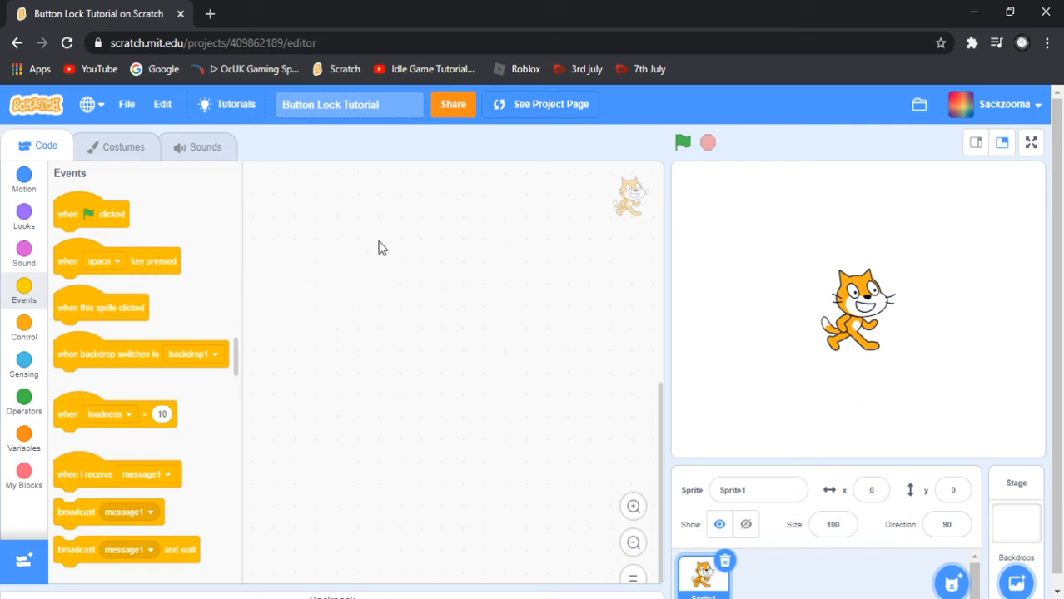
pyautogui.moveTo(410, 394)
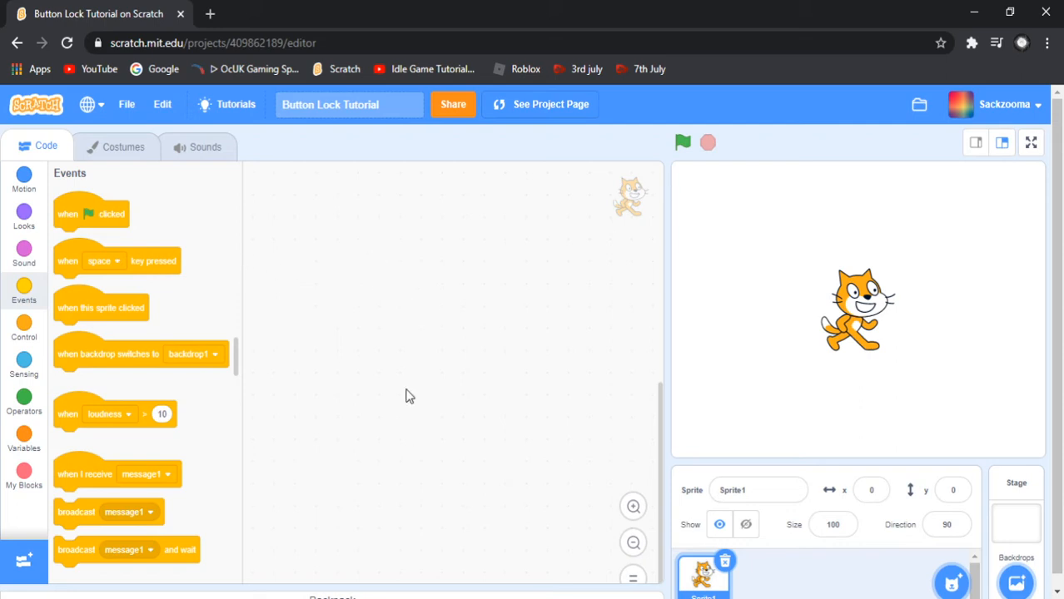
pyautogui.moveTo(433, 246)
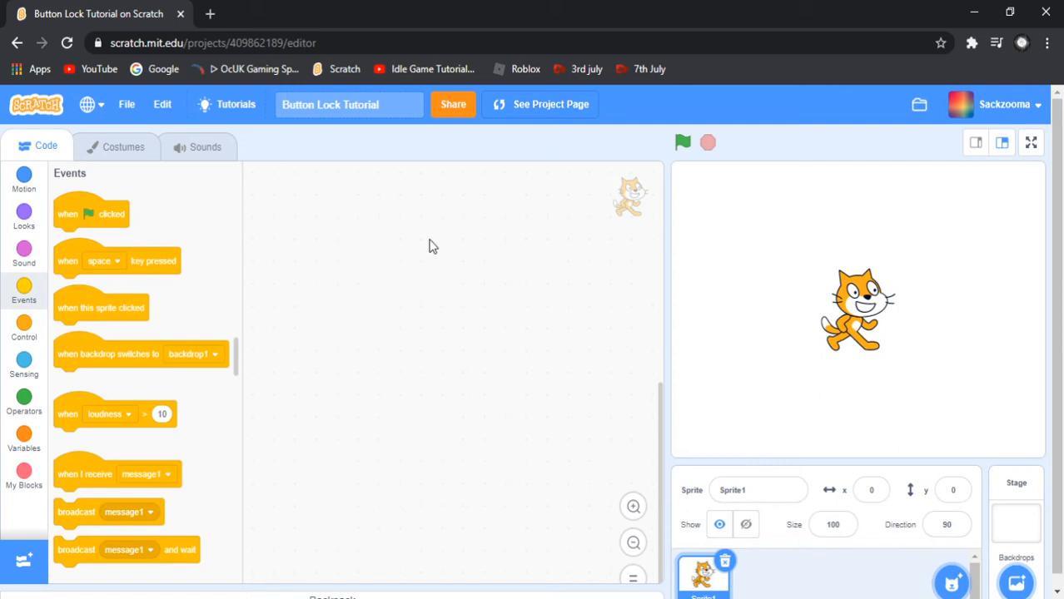
# Add the library sprite Button1 in place of the cat and set its position to x 0, y 0
pyautogui.click(348, 104)
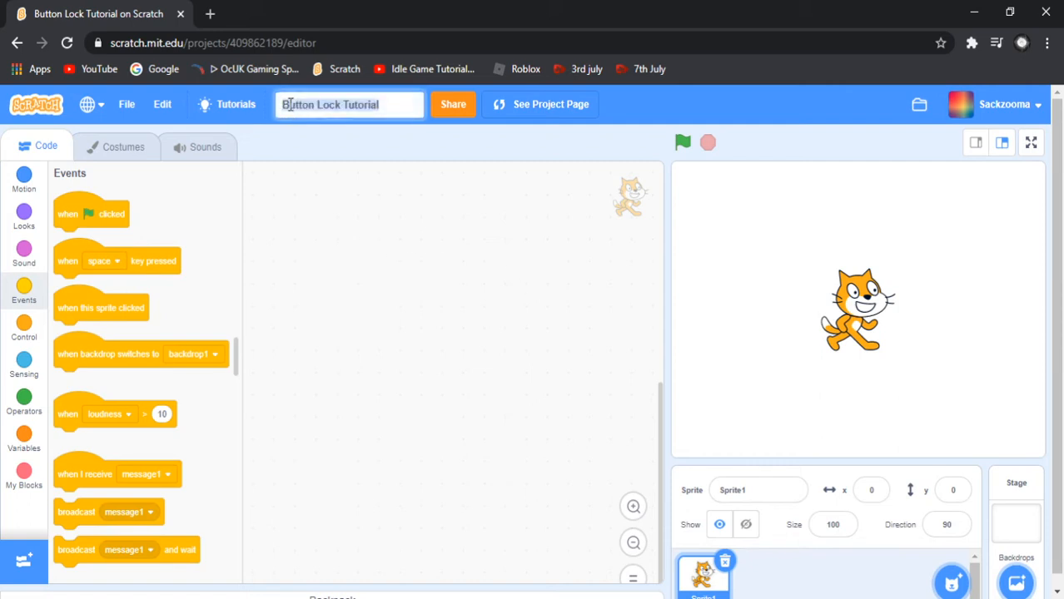
pyautogui.click(530, 430)
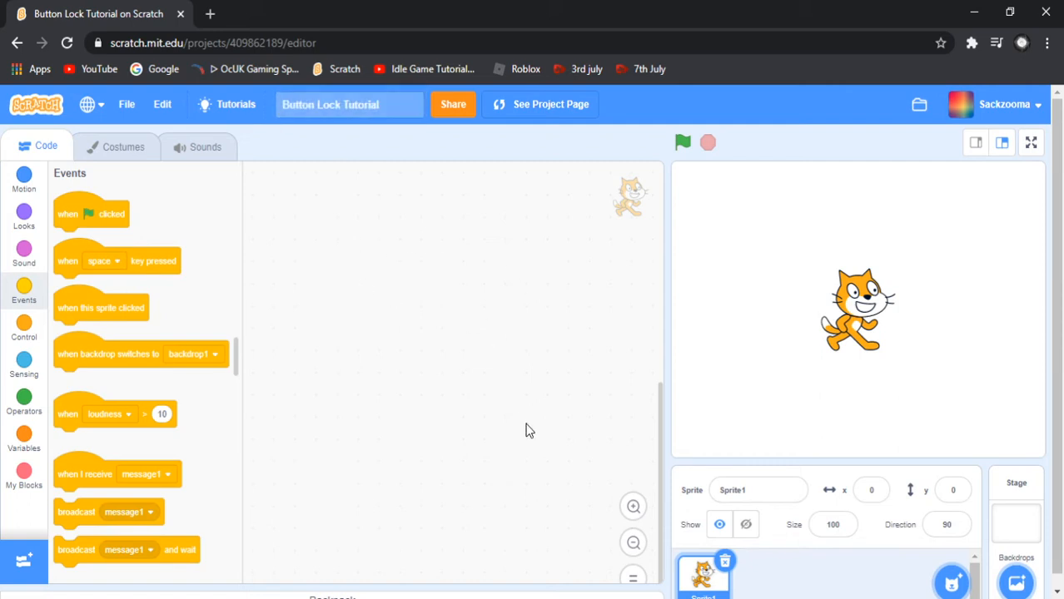
pyautogui.moveTo(300, 365)
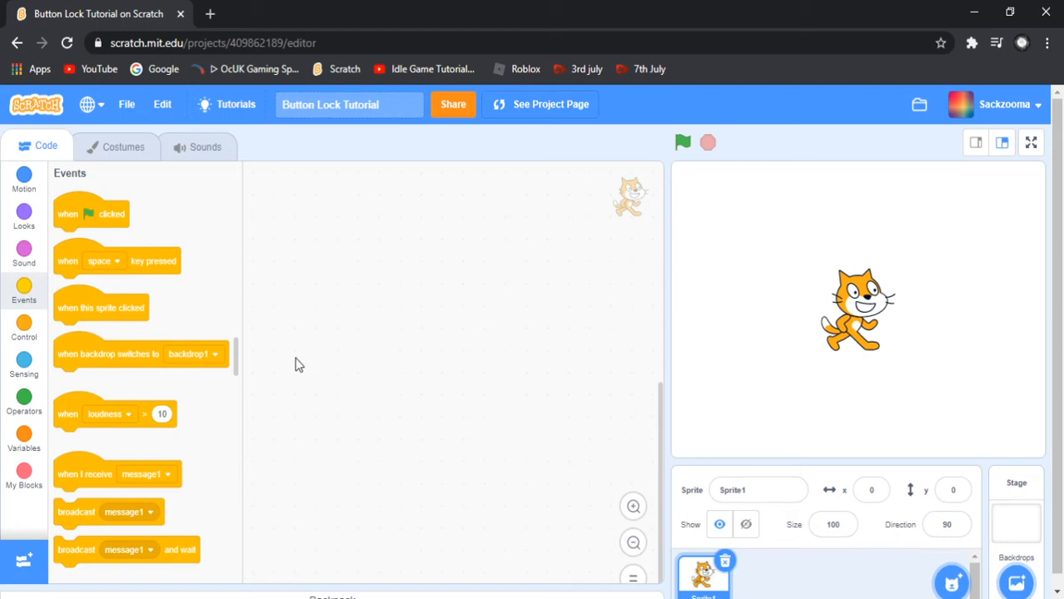
pyautogui.moveTo(316, 343)
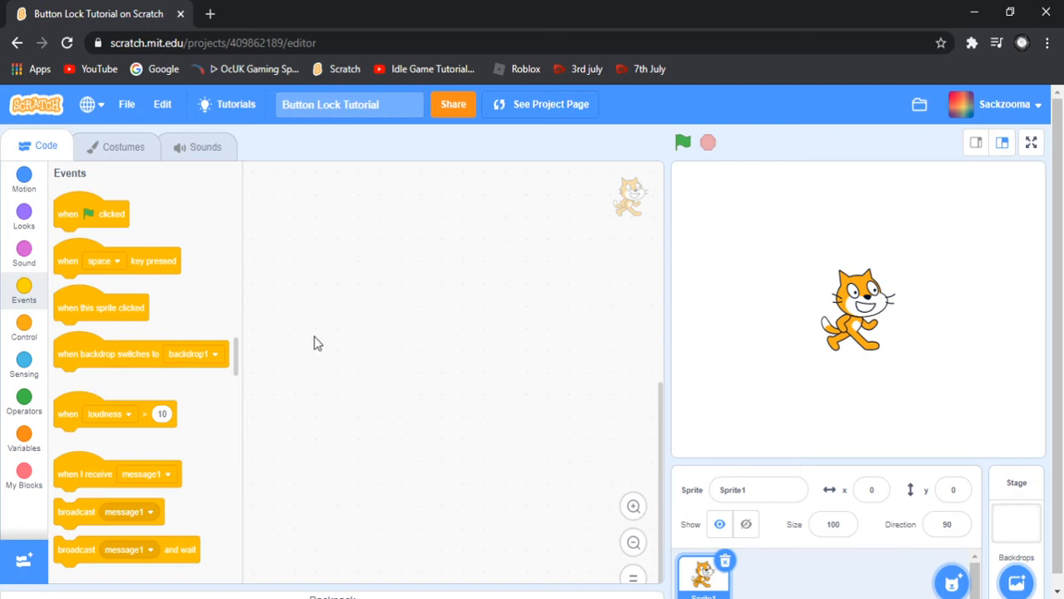
pyautogui.moveTo(313, 333)
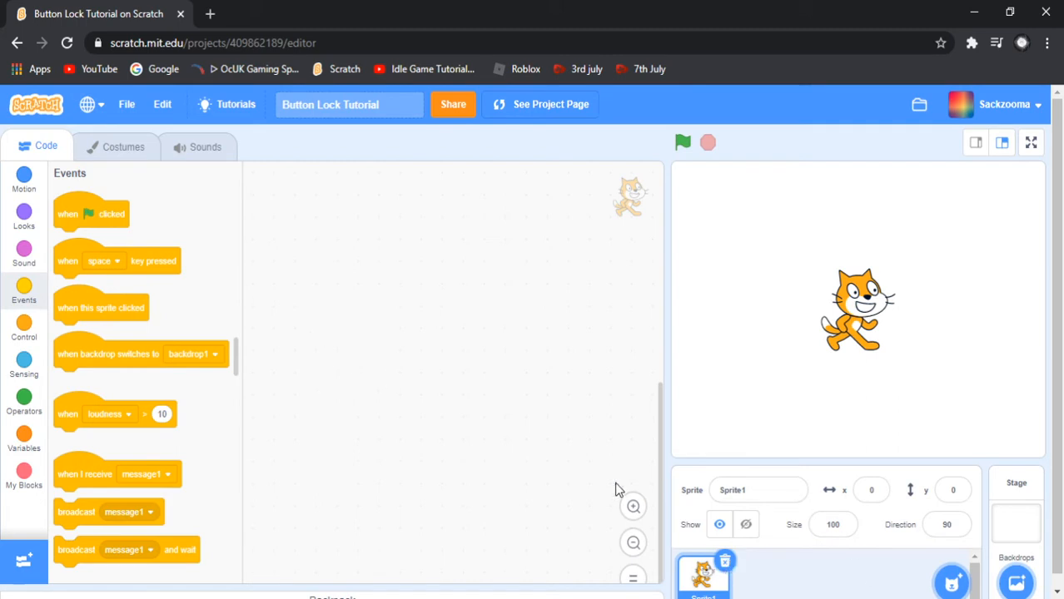
pyautogui.click(1030, 512)
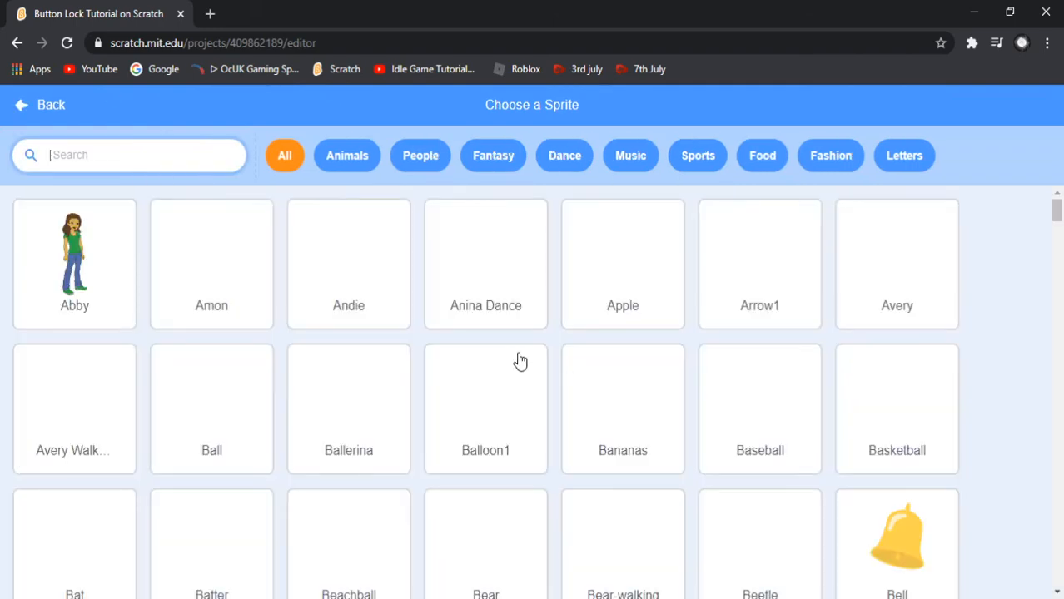
pyautogui.write('button')
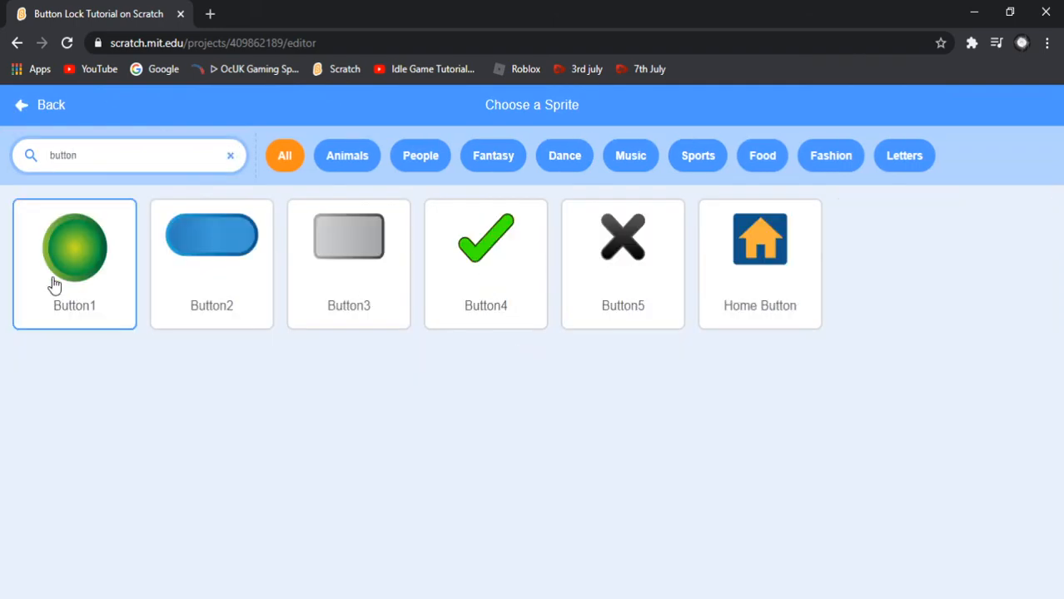
pyautogui.click(75, 247)
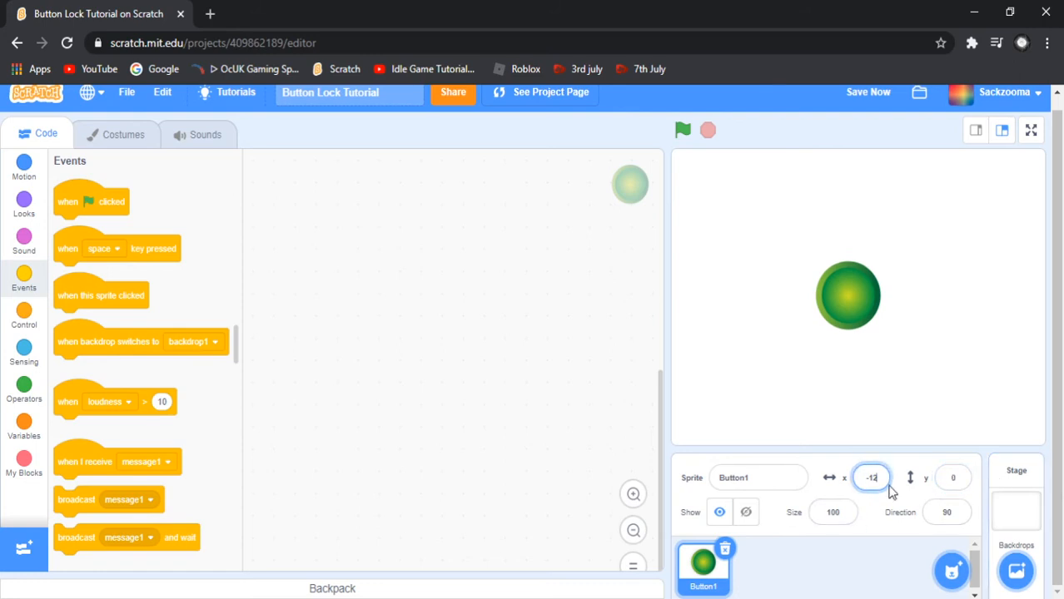
pyautogui.write('0')
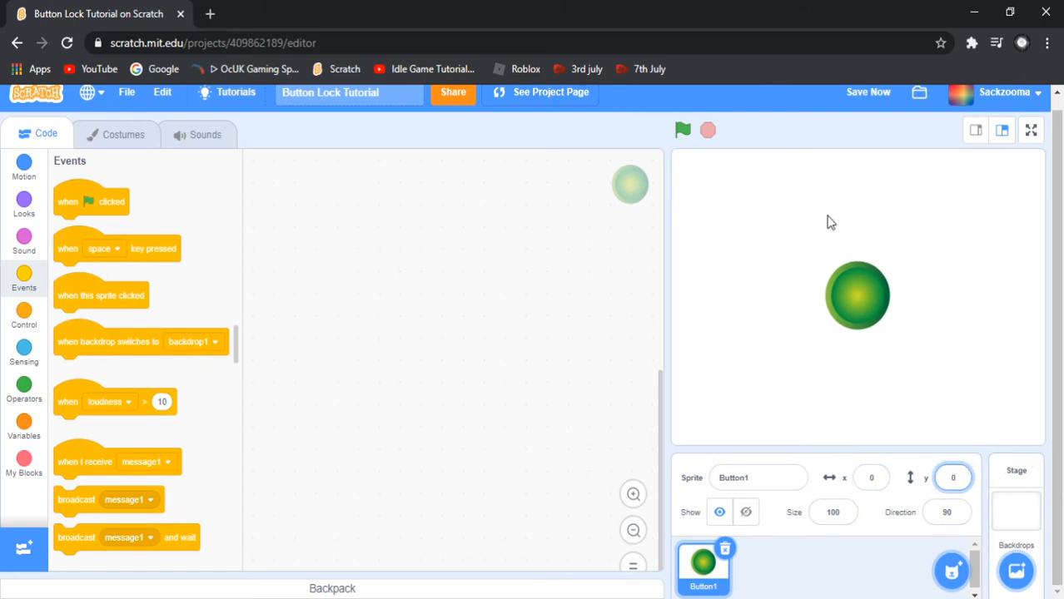
pyautogui.moveTo(776, 316)
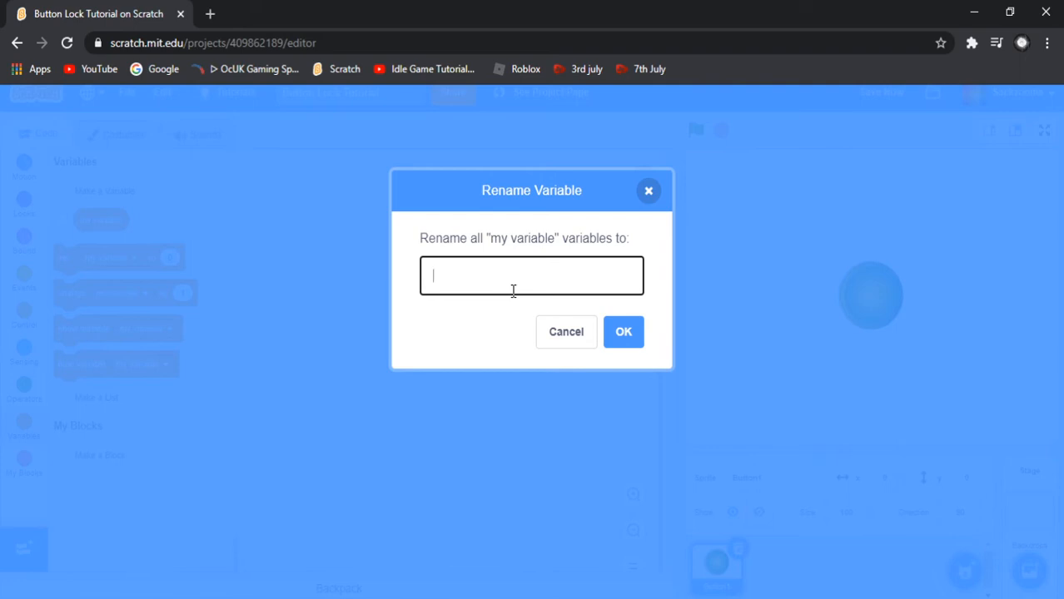
# Rename 'my variable' to ButtonLock and confirm
pyautogui.write('Butt')
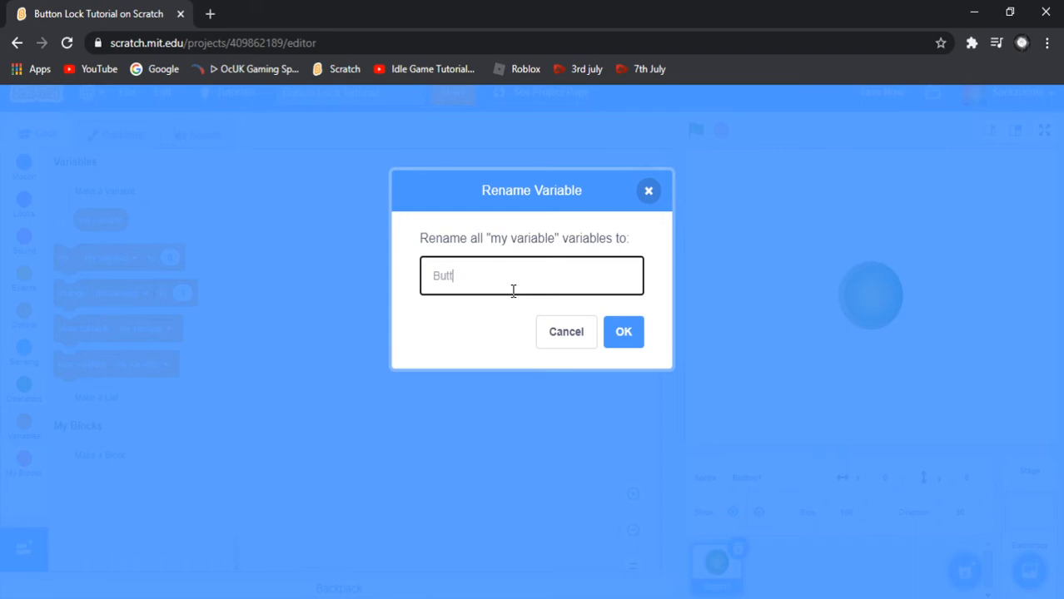
pyautogui.write('onLo')
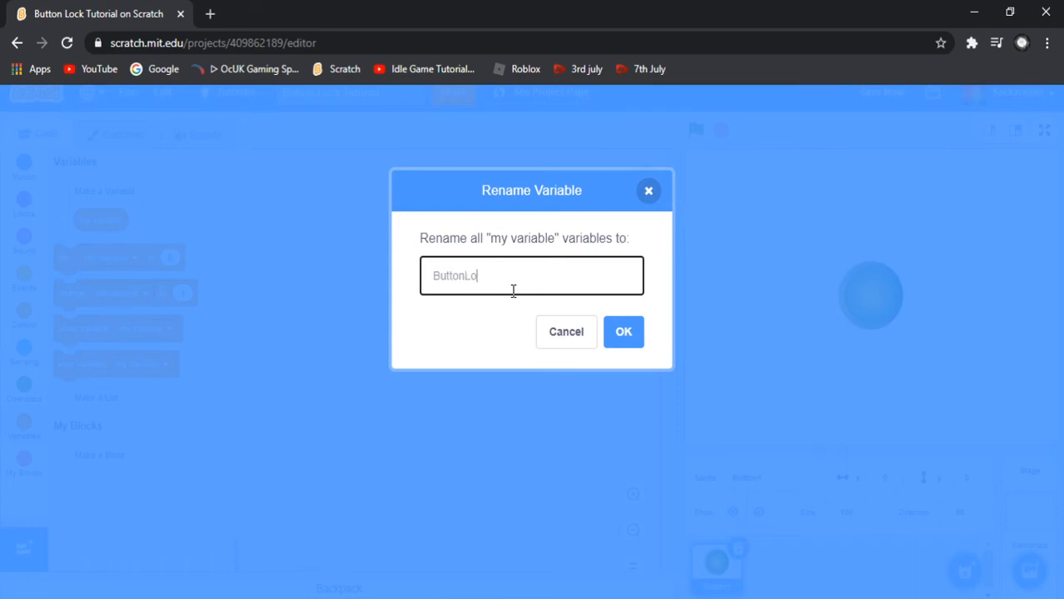
pyautogui.click(623, 333)
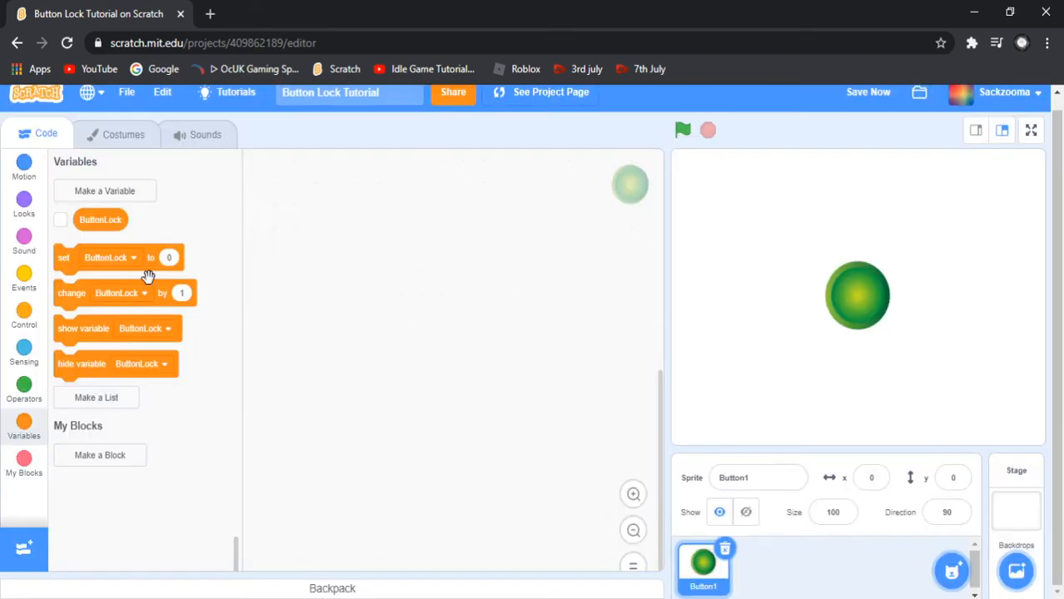
pyautogui.moveTo(27, 239)
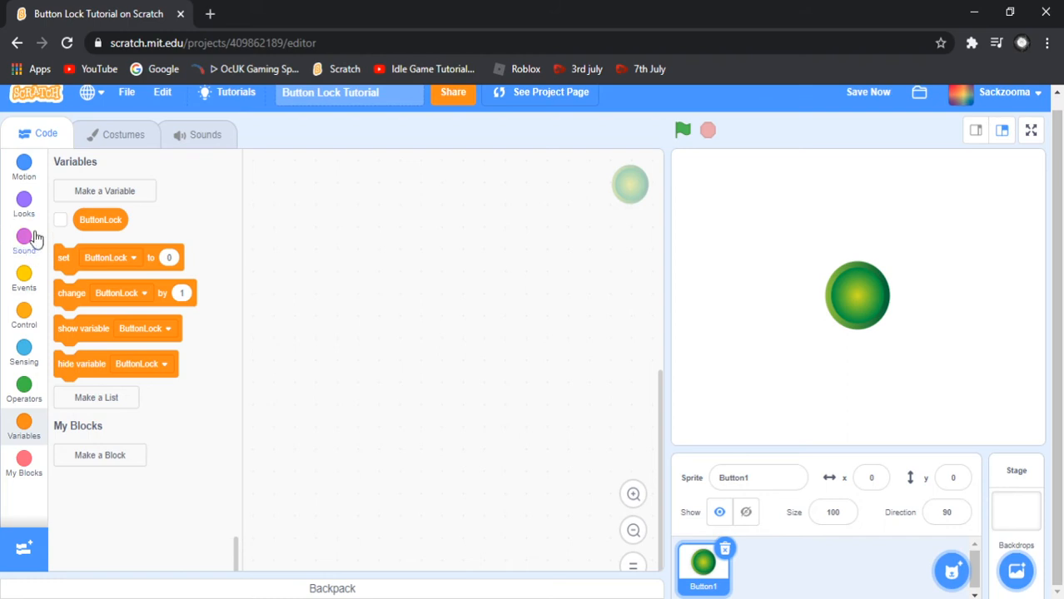
pyautogui.moveTo(68, 260)
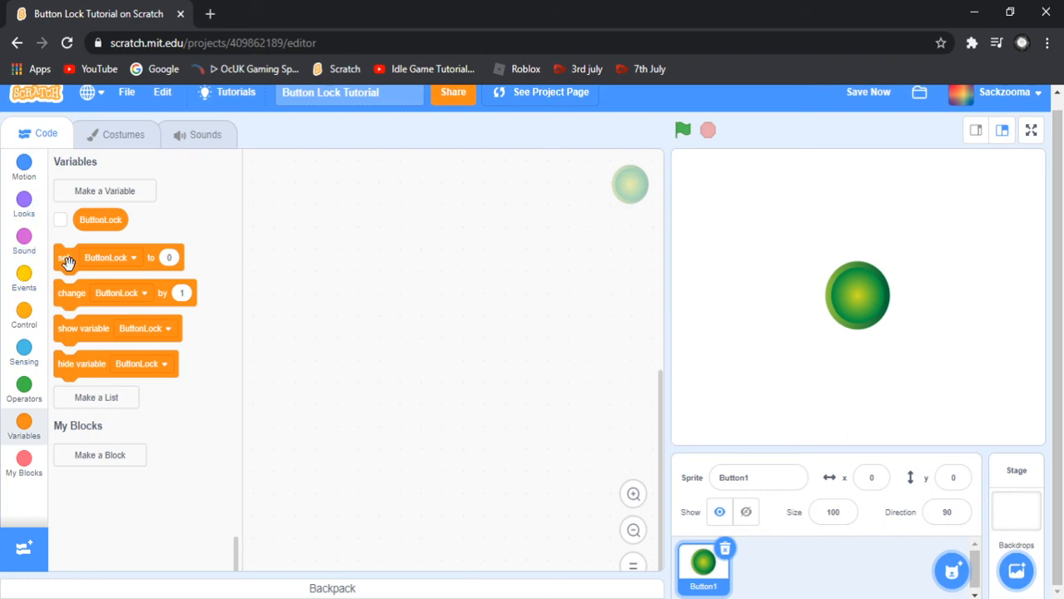
# Build a green-flag script that sets ButtonLock to 0
pyautogui.moveTo(95, 257); pyautogui.dragTo(363, 289)
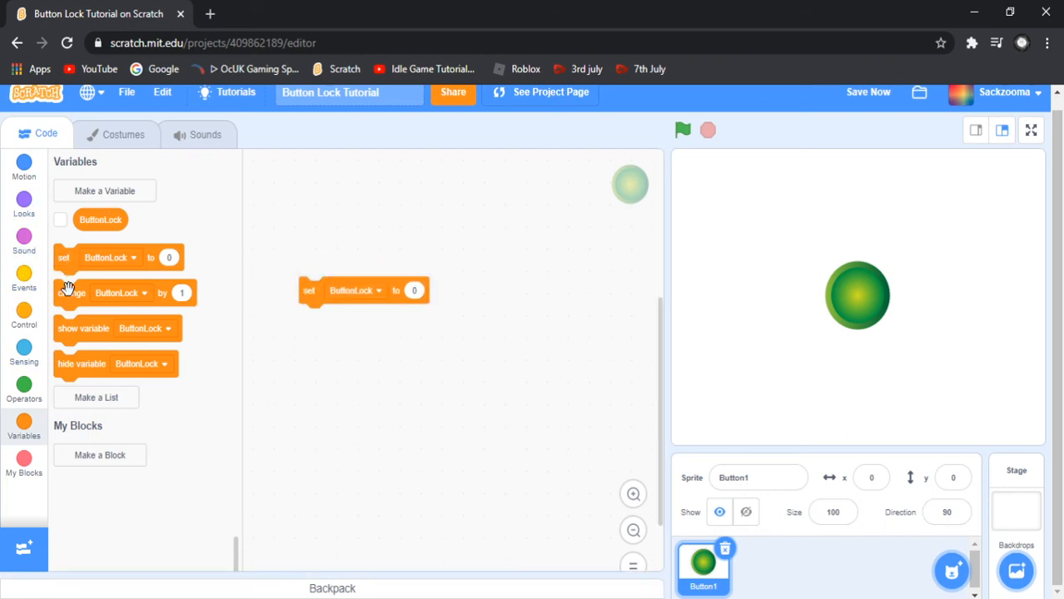
pyautogui.click(23, 170)
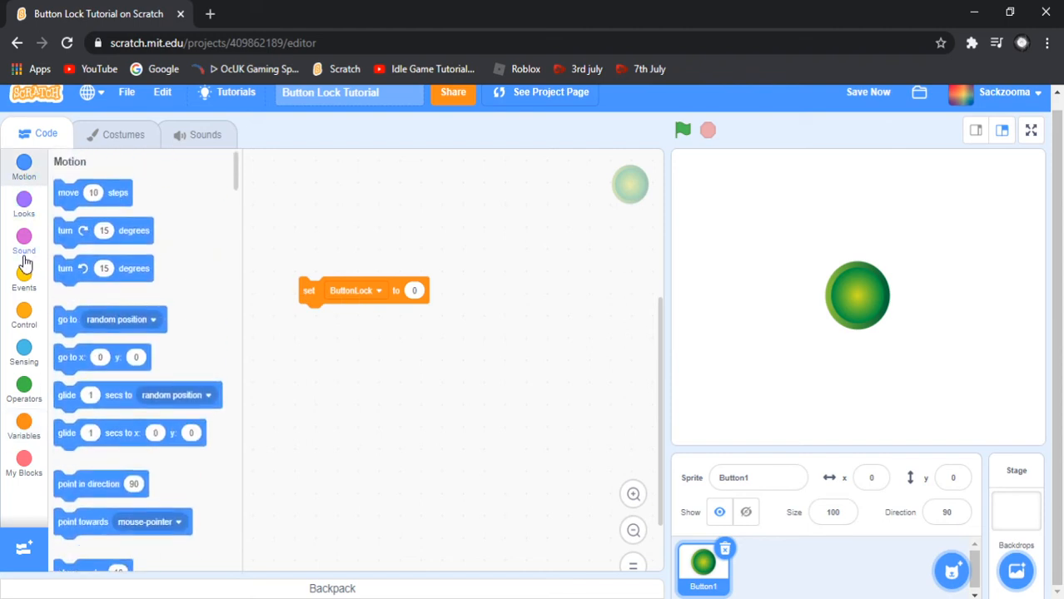
pyautogui.click(25, 276)
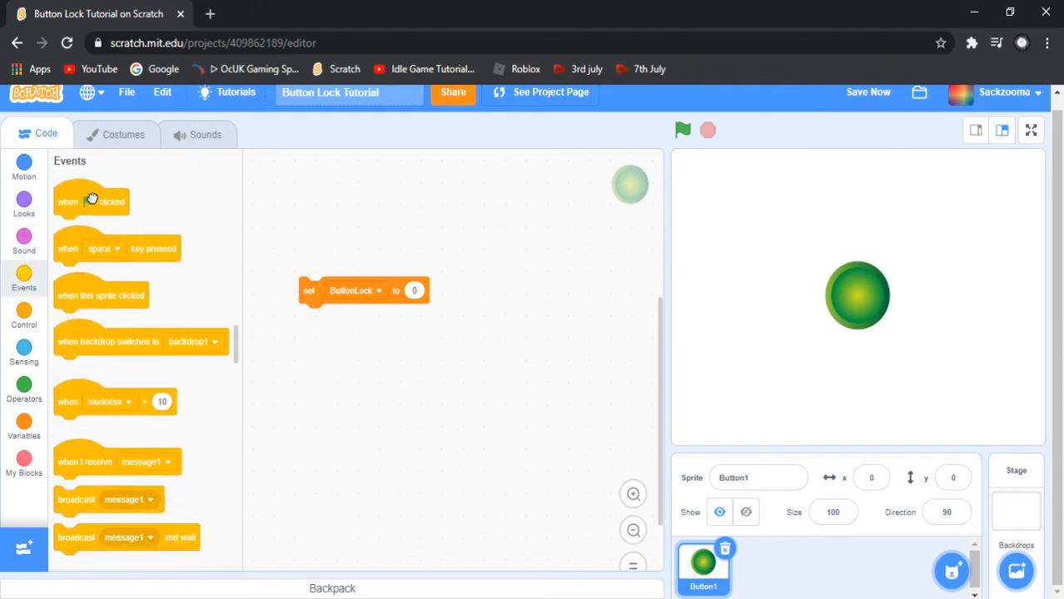
pyautogui.moveTo(92, 201); pyautogui.dragTo(303, 194)
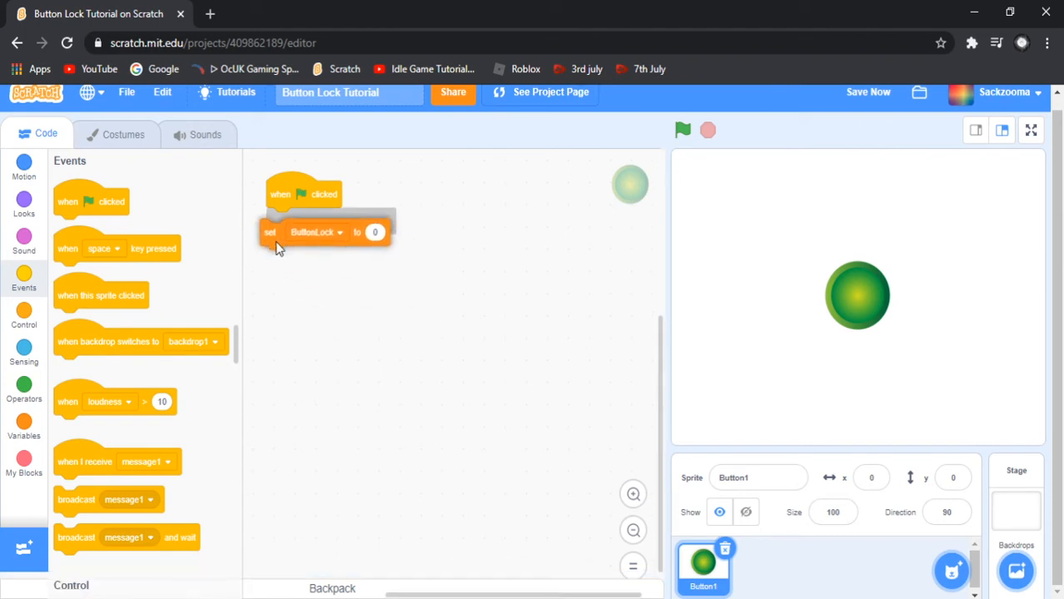
pyautogui.moveTo(280, 246); pyautogui.dragTo(283, 233)
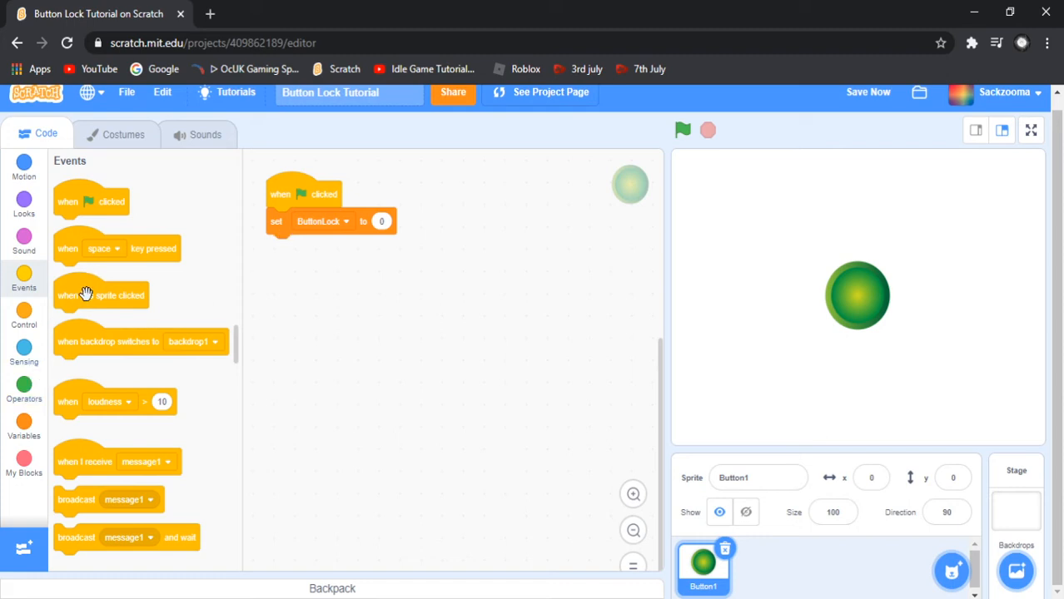
# Start a separate 'when this sprite clicked' script below it
pyautogui.moveTo(87, 295); pyautogui.dragTo(310, 293)
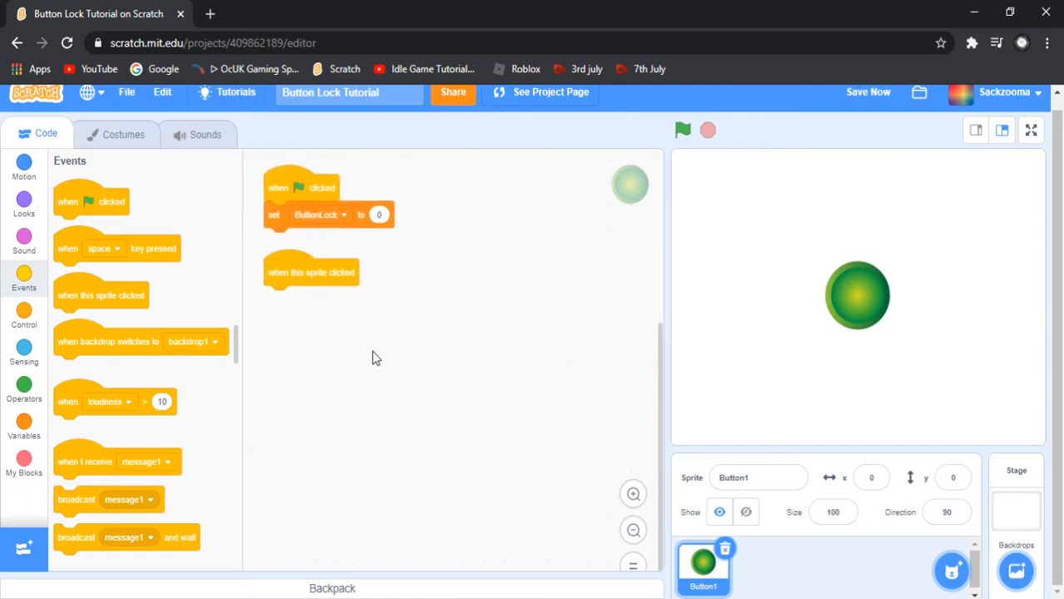
pyautogui.moveTo(25, 343)
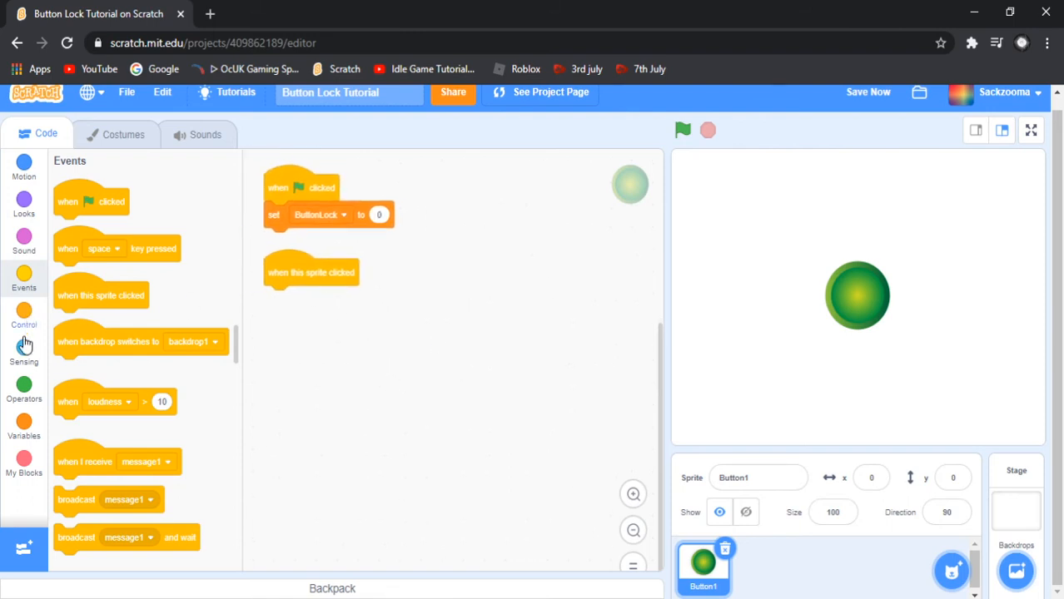
# Give the sprite-click script an if block with the condition ButtonLock = 1
pyautogui.click(23, 418)
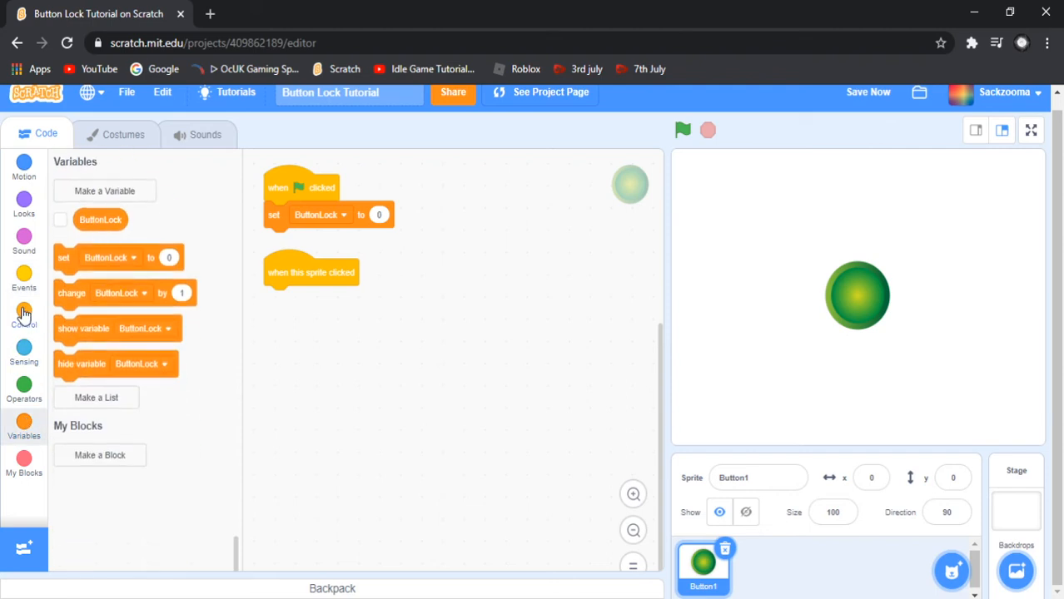
pyautogui.click(24, 312)
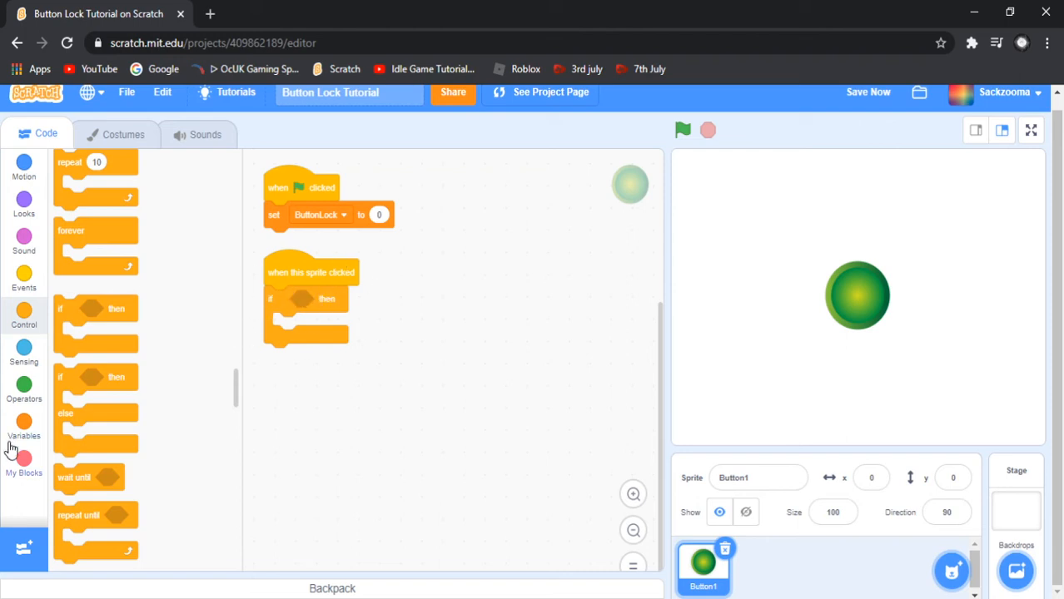
pyautogui.click(24, 386)
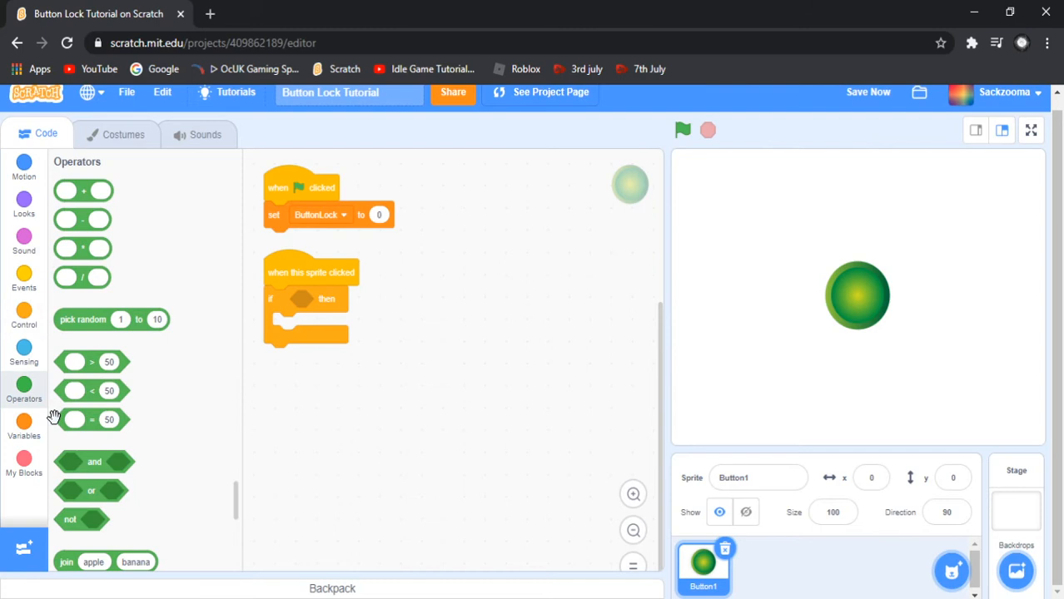
pyautogui.moveTo(92, 426)
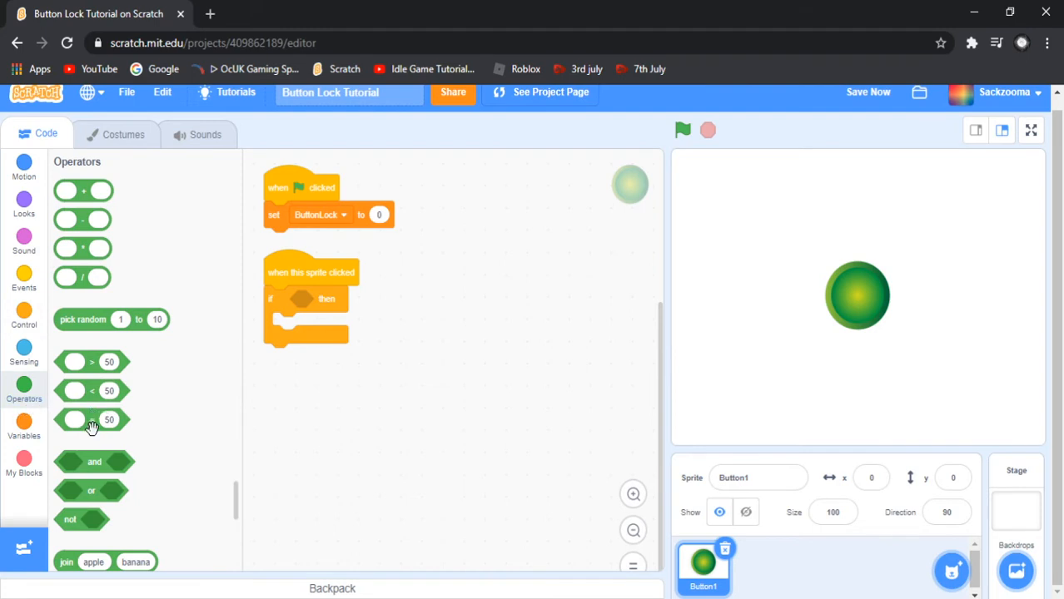
pyautogui.moveTo(92, 419); pyautogui.dragTo(437, 307)
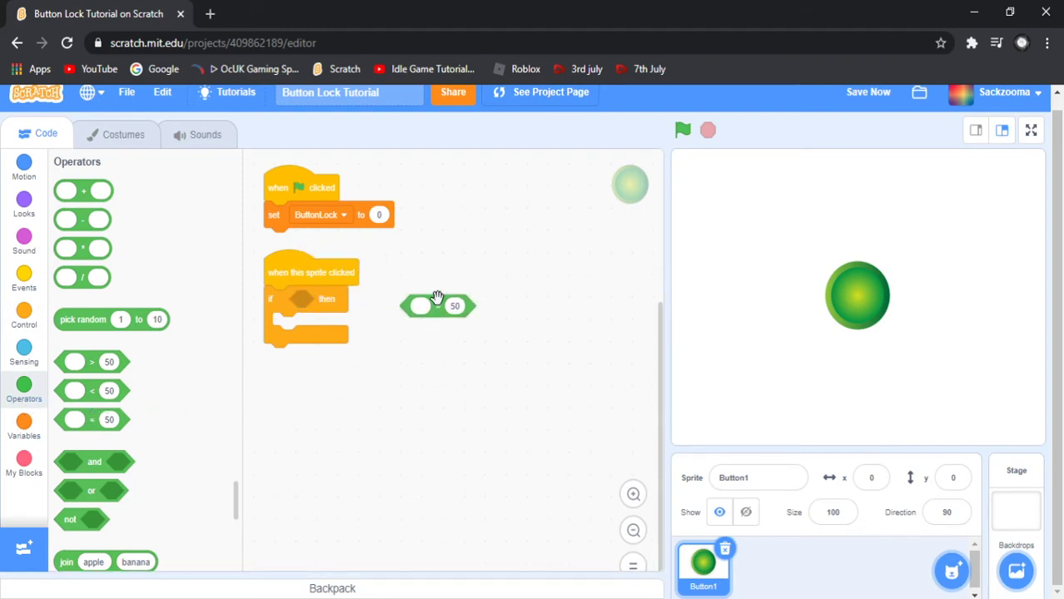
pyautogui.moveTo(423, 331)
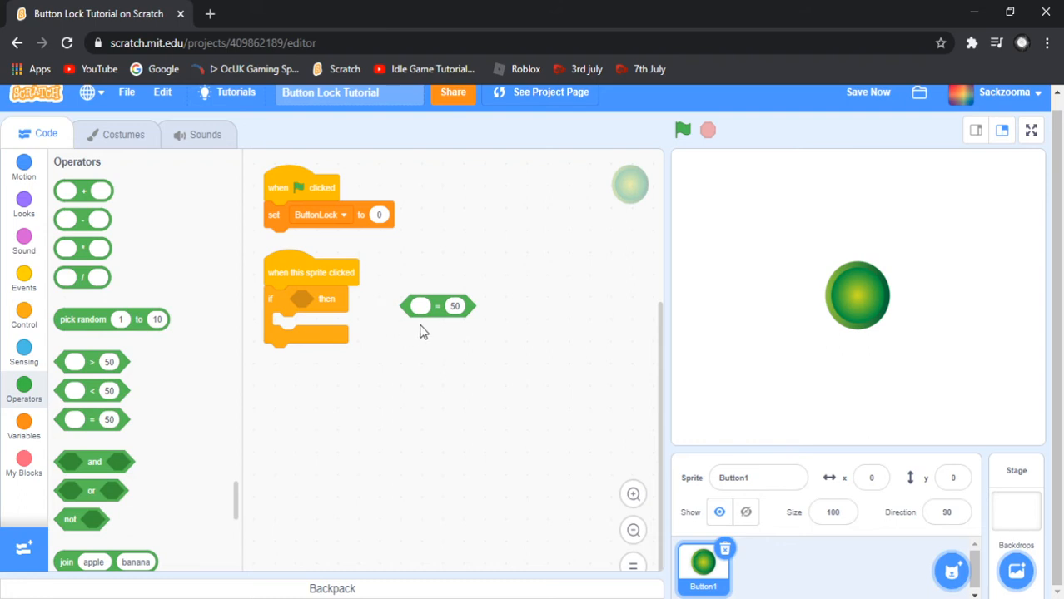
pyautogui.moveTo(417, 306)
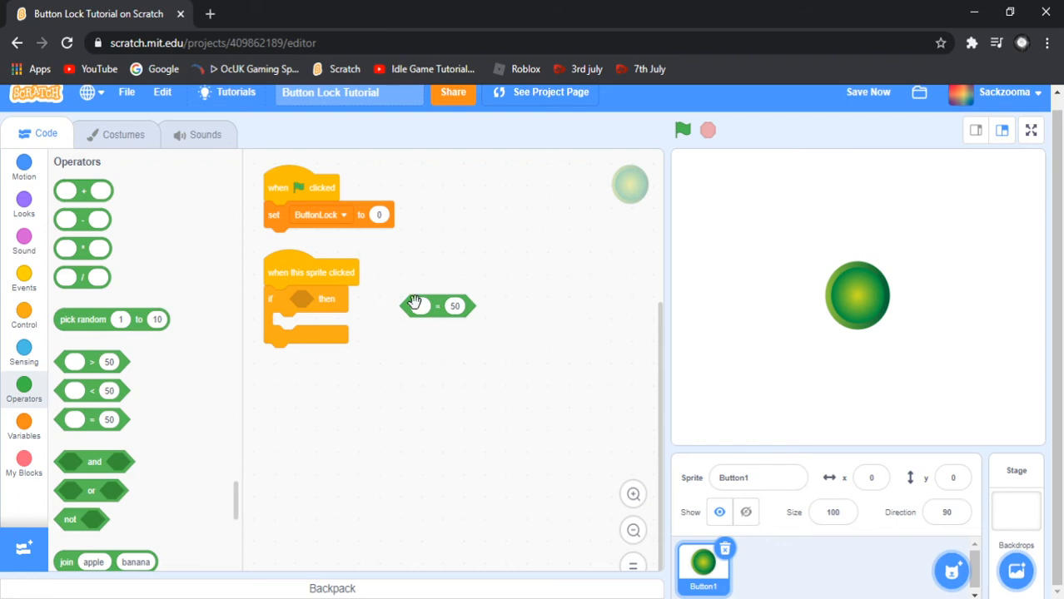
pyautogui.moveTo(379, 326)
pyautogui.write('1')
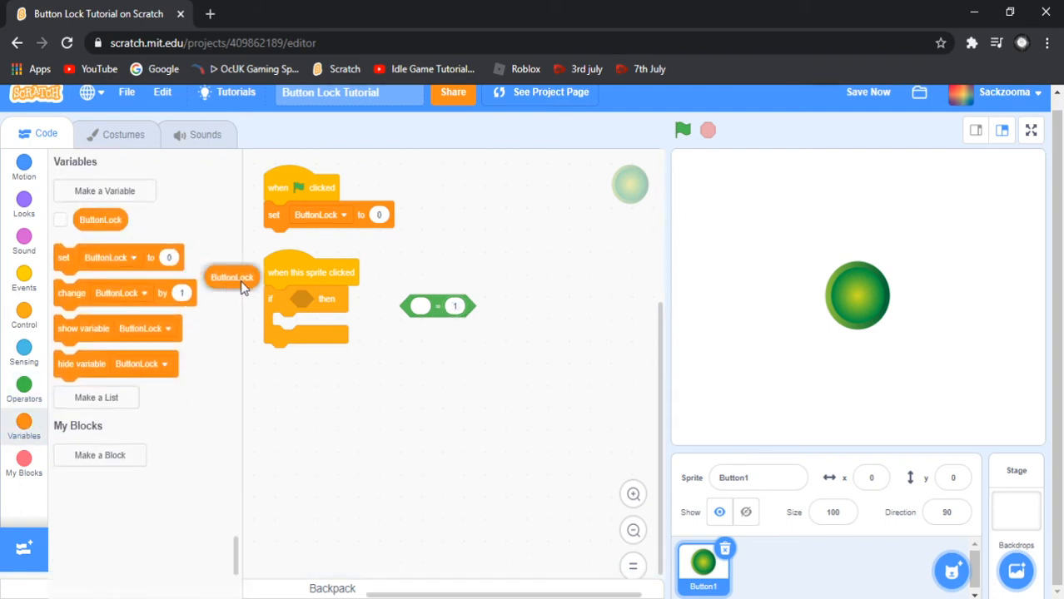
pyautogui.moveTo(233, 276); pyautogui.dragTo(440, 308)
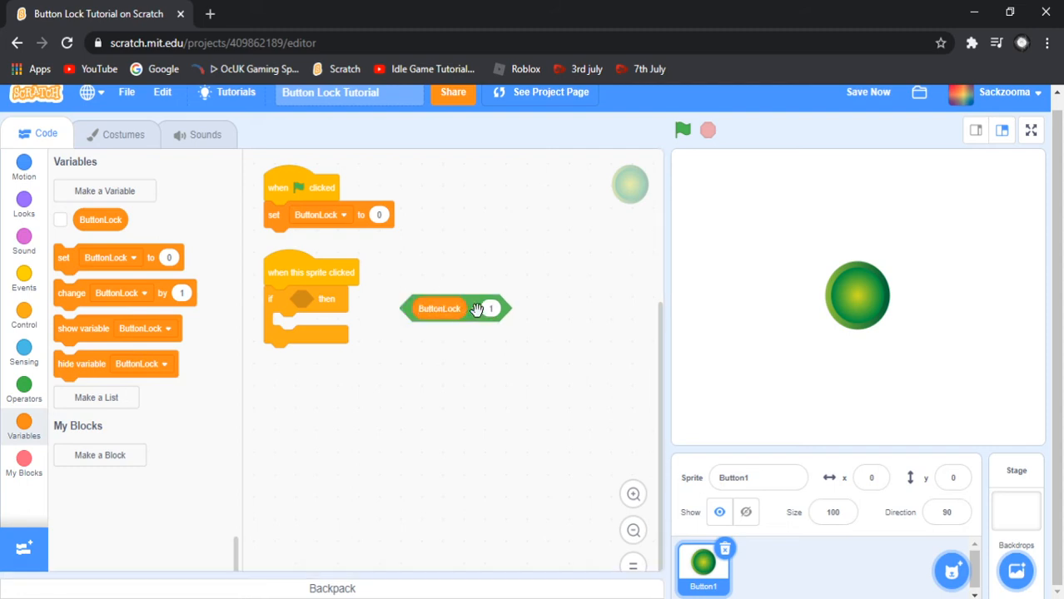
pyautogui.moveTo(440, 308); pyautogui.dragTo(330, 300)
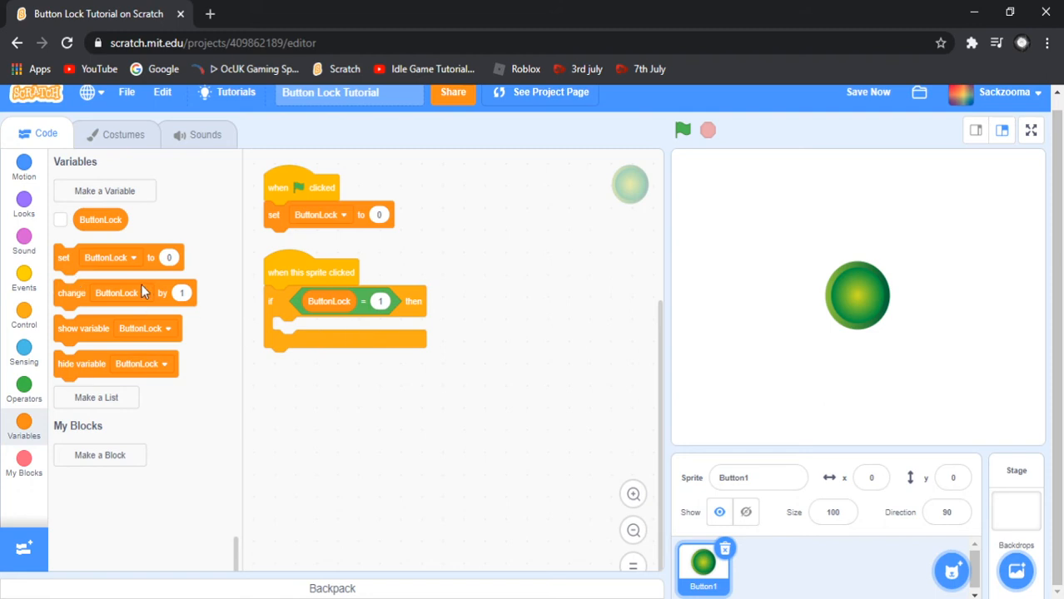
pyautogui.moveTo(210, 260)
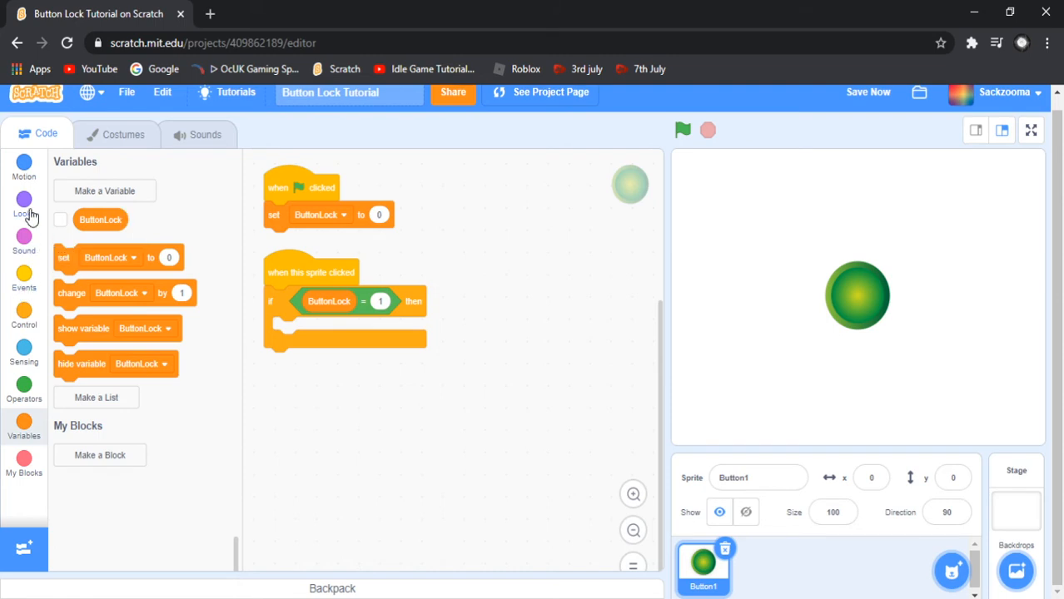
pyautogui.click(23, 275)
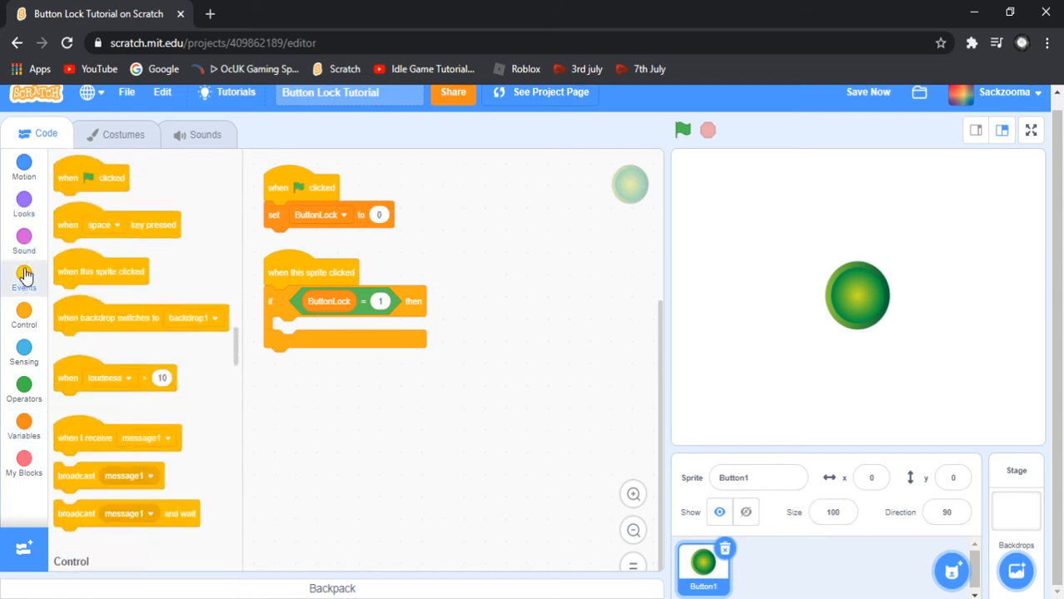
pyautogui.click(25, 313)
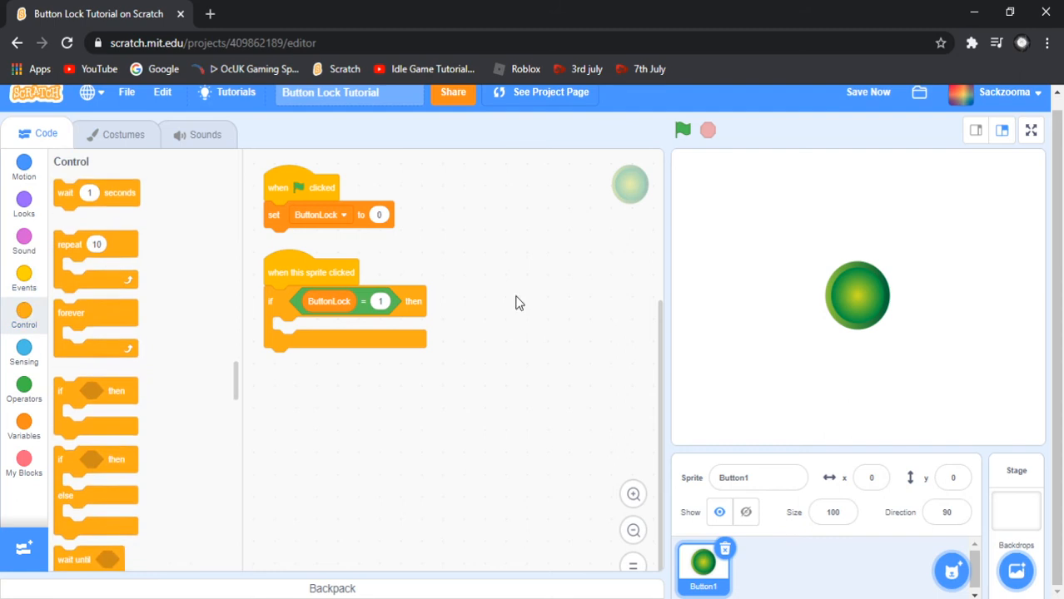
pyautogui.moveTo(146, 234)
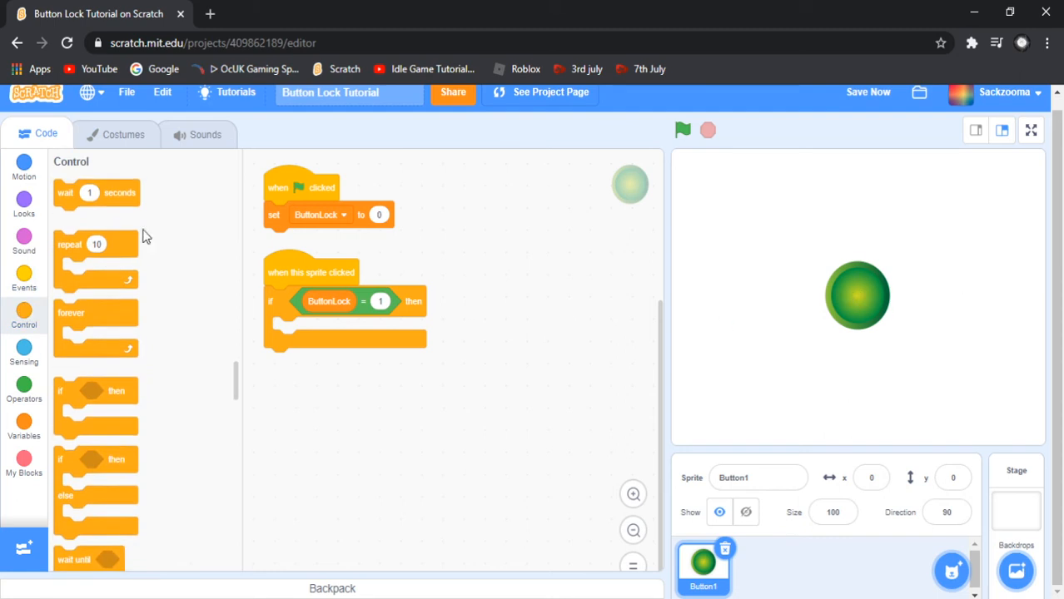
pyautogui.click(23, 281)
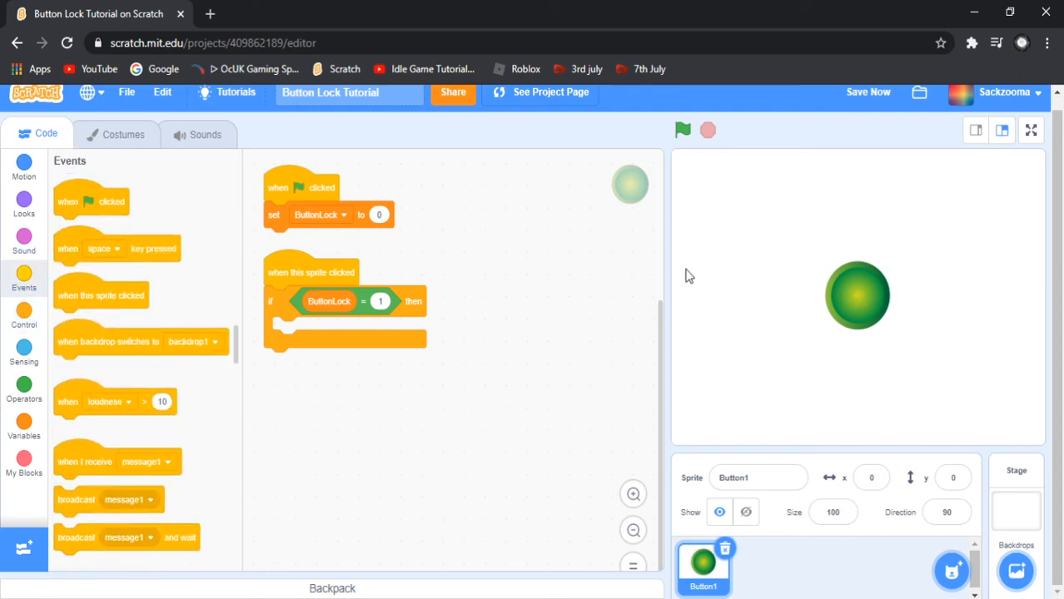
pyautogui.click(123, 133)
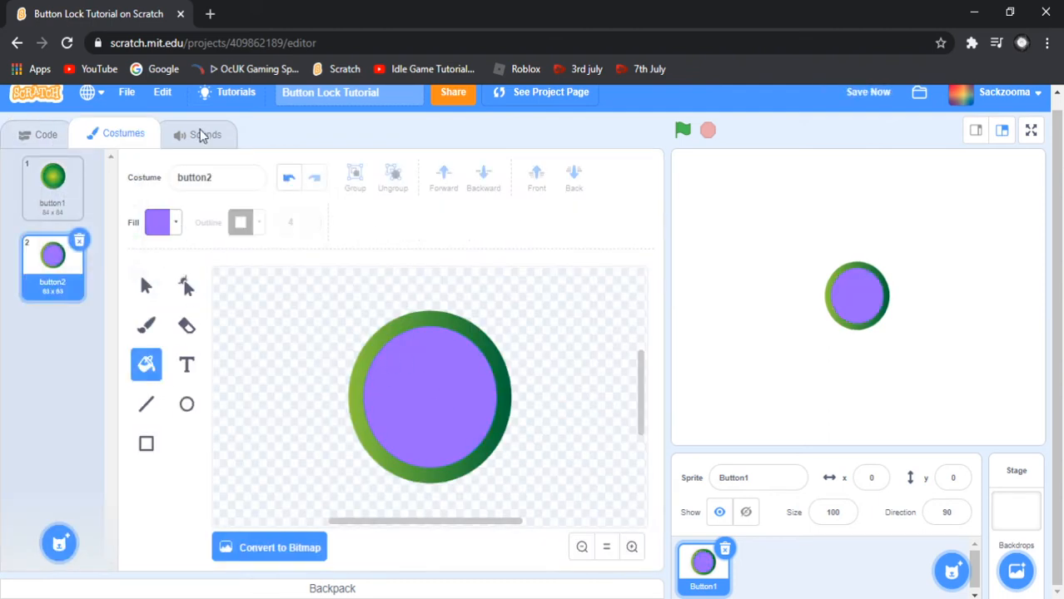
pyautogui.click(51, 186)
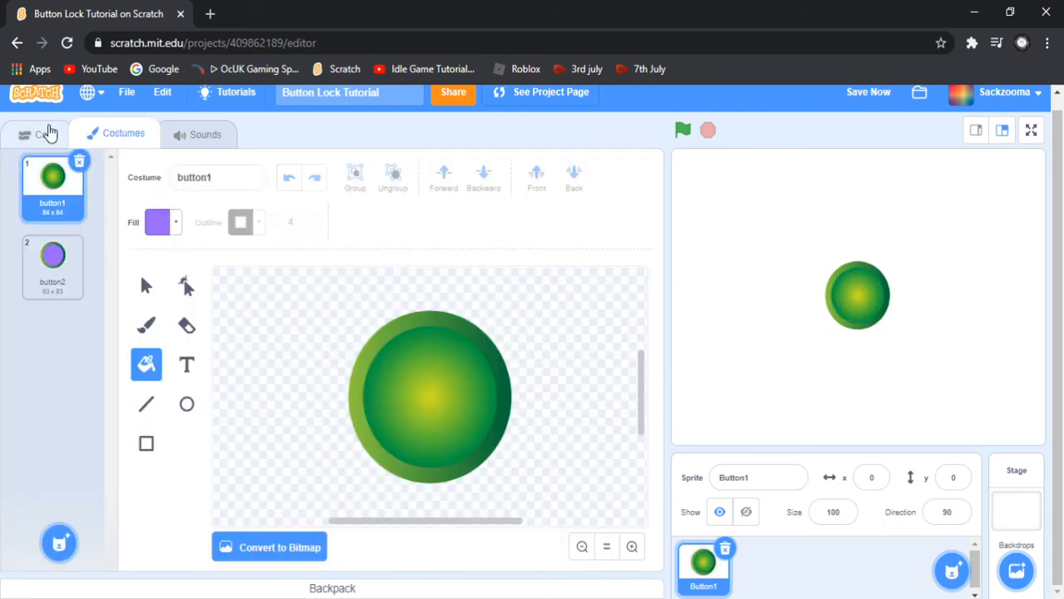
pyautogui.click(45, 134)
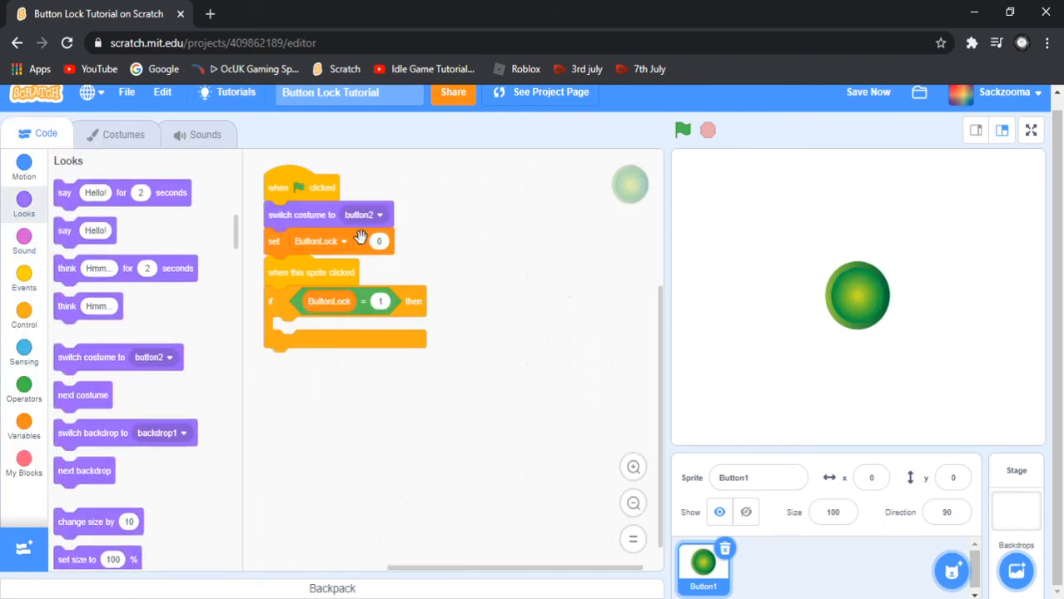
# Make the green-flag costume switch use button1 and set the if comparison value to 1
pyautogui.click(365, 213)
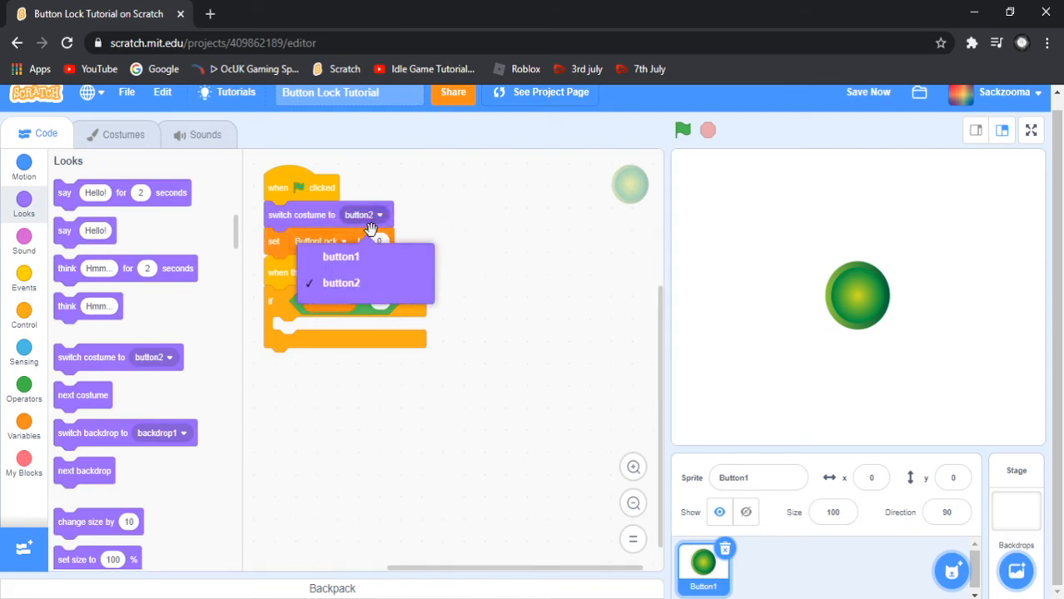
pyautogui.click(327, 257)
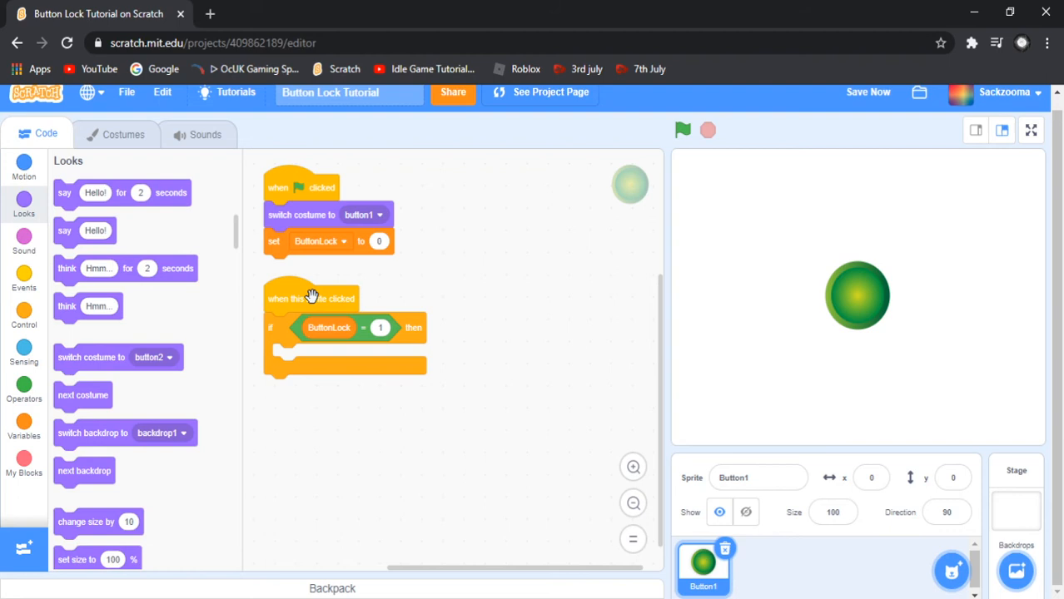
pyautogui.moveTo(363, 333)
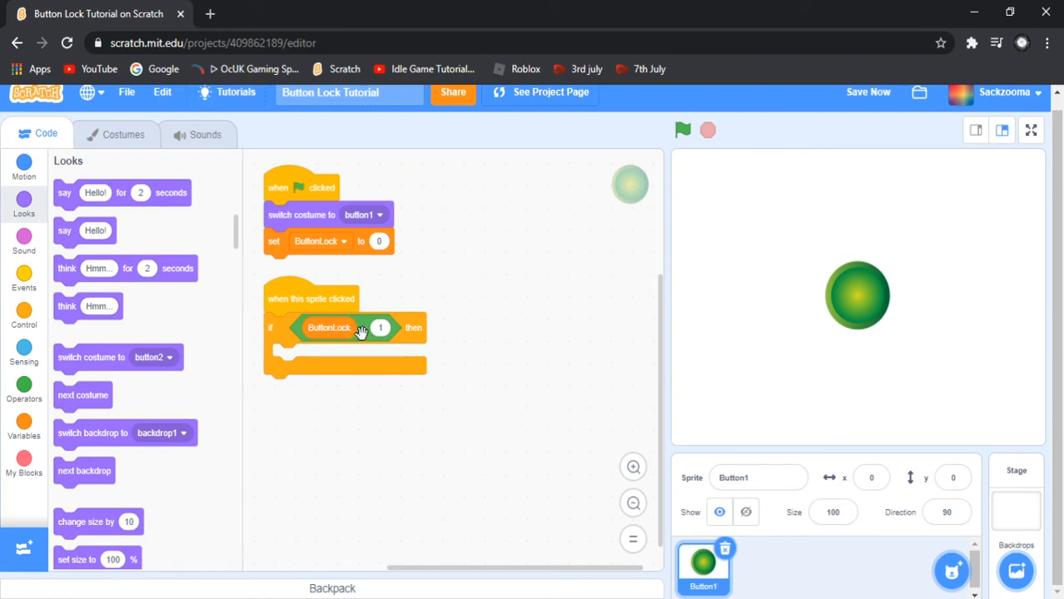
pyautogui.click(380, 328)
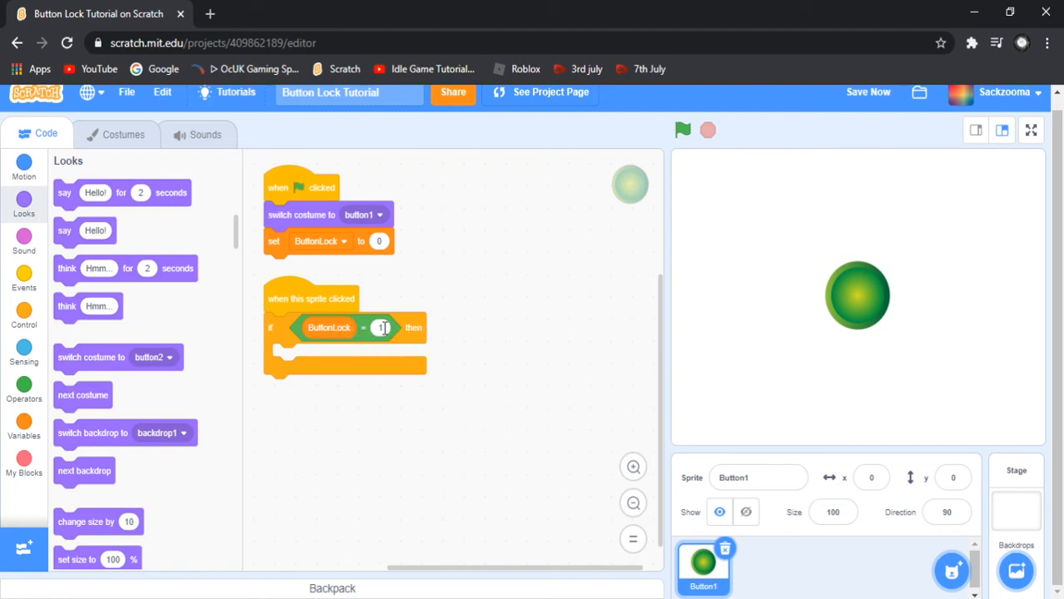
pyautogui.write('1')
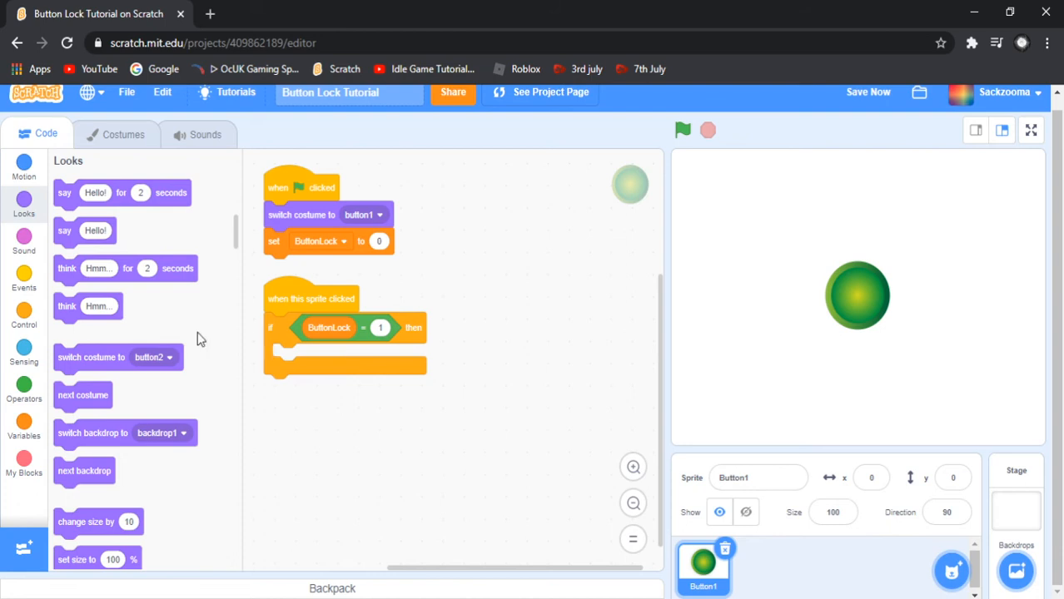
pyautogui.moveTo(383, 328)
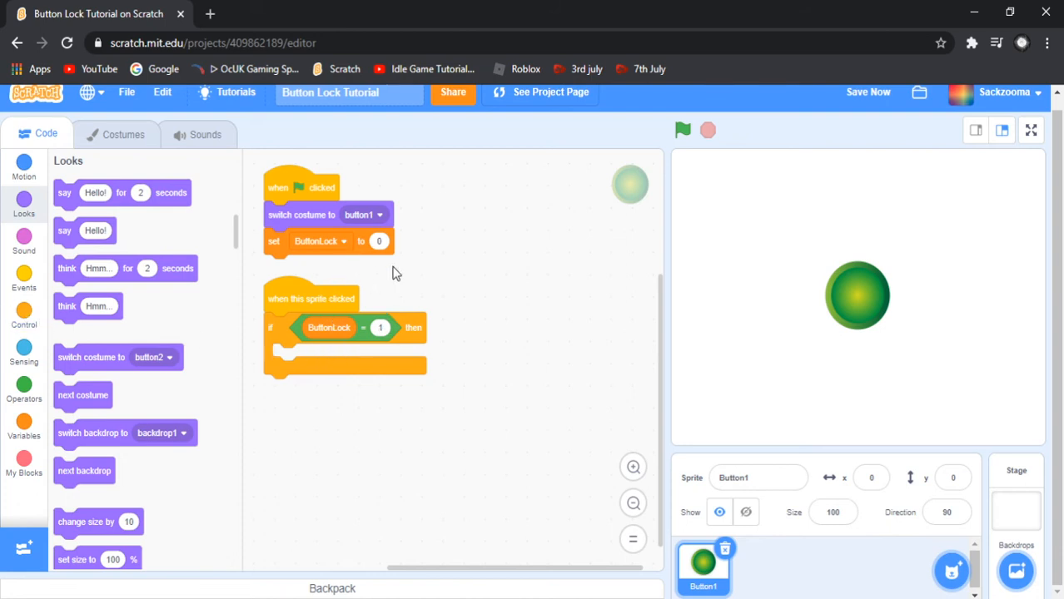
pyautogui.click(27, 242)
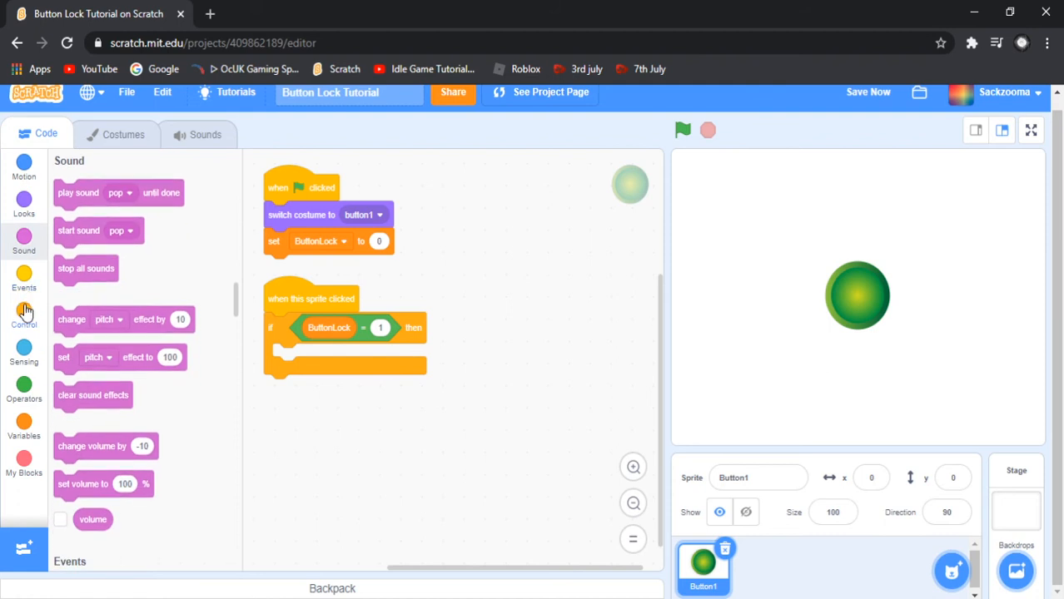
# Drag loose stop blocks from Control into the code area
pyautogui.click(23, 311)
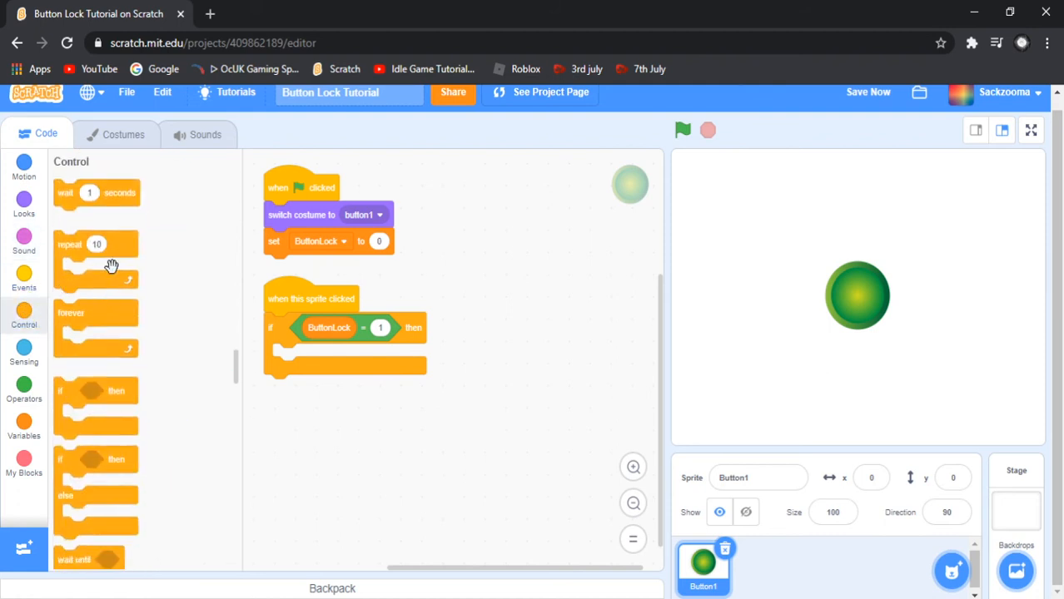
pyautogui.scroll(-3)
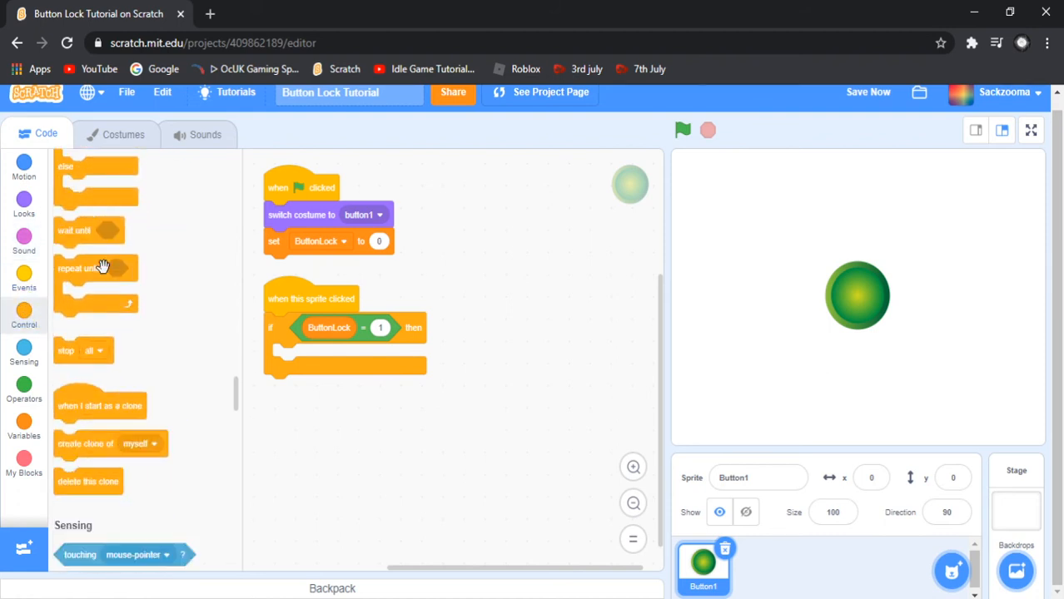
pyautogui.moveTo(68, 353)
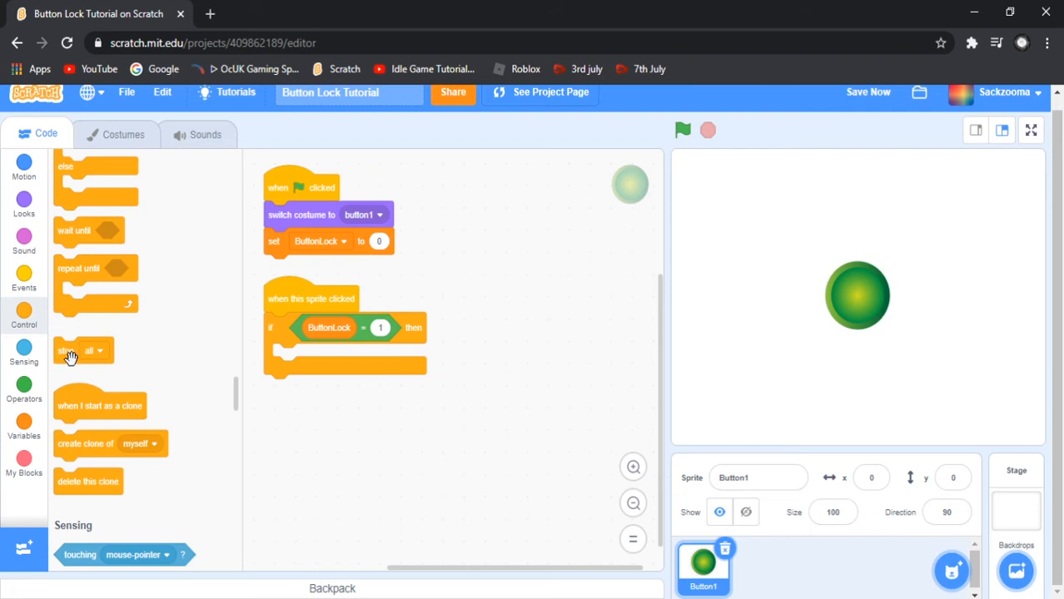
pyautogui.moveTo(70, 350); pyautogui.dragTo(283, 386)
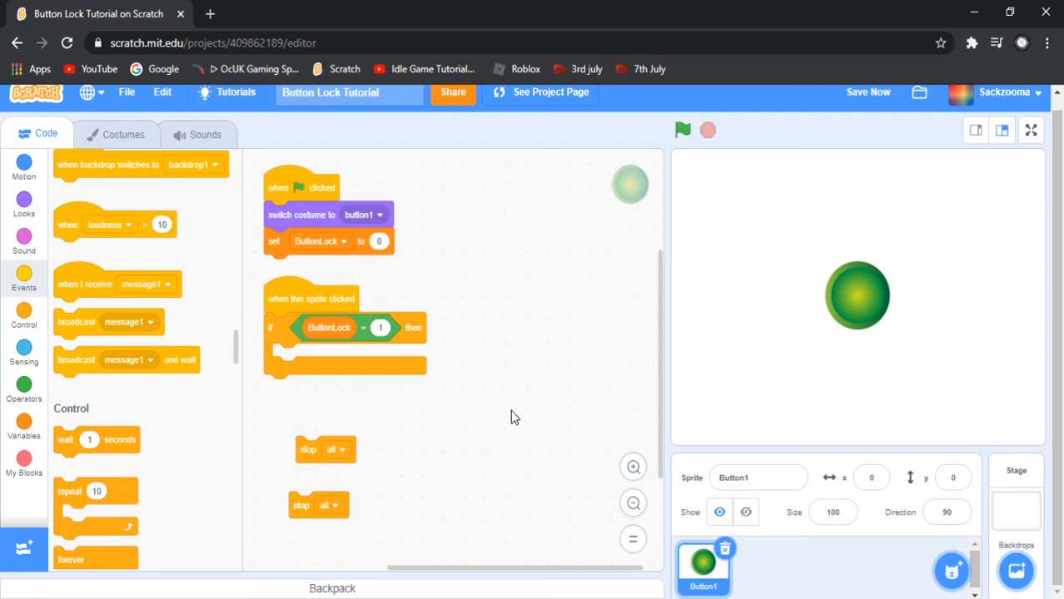
pyautogui.moveTo(501, 404)
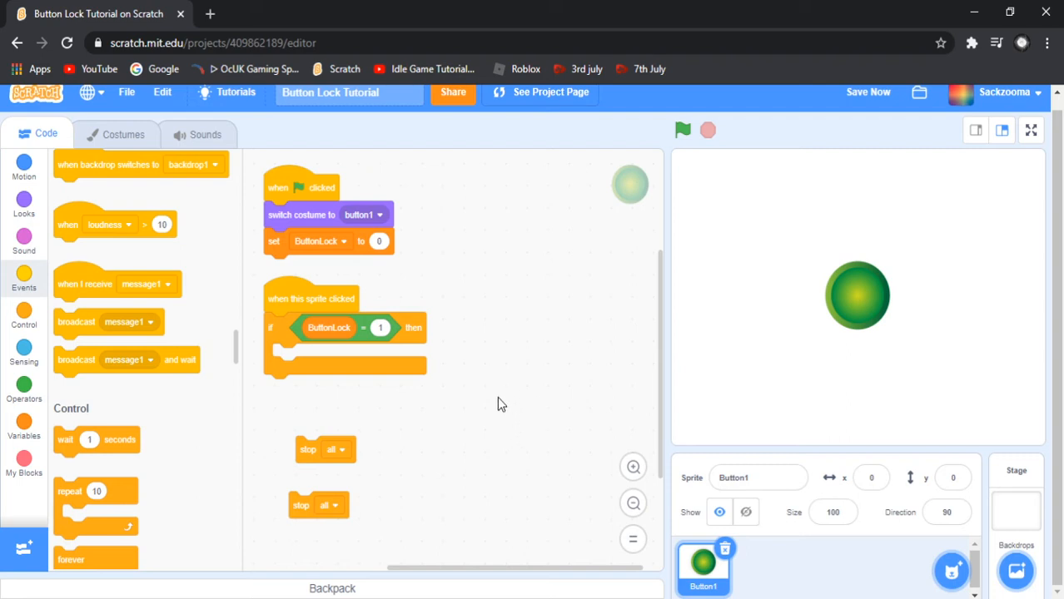
pyautogui.moveTo(481, 418)
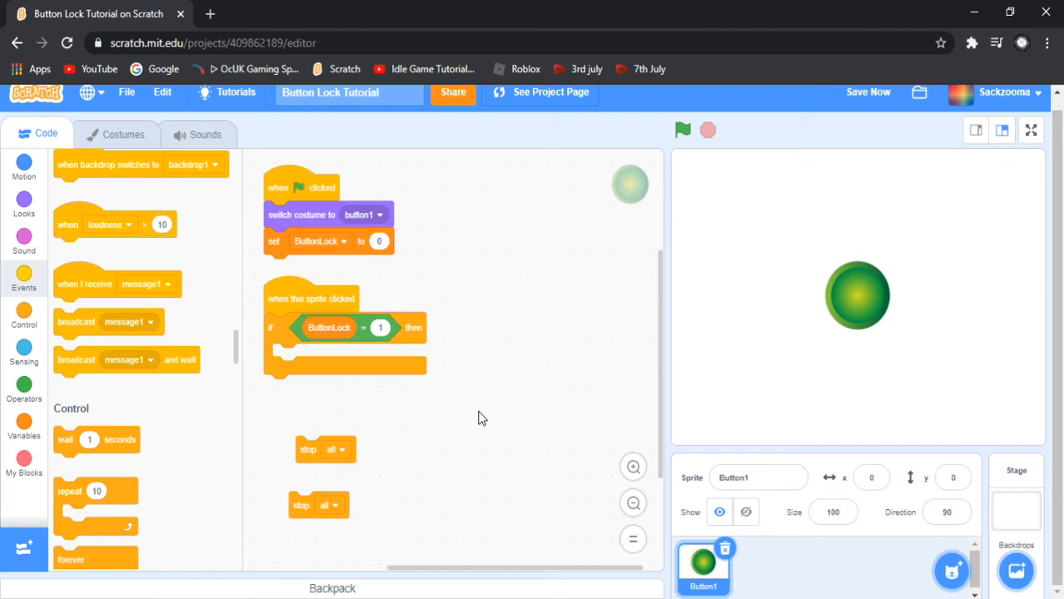
pyautogui.moveTo(419, 459)
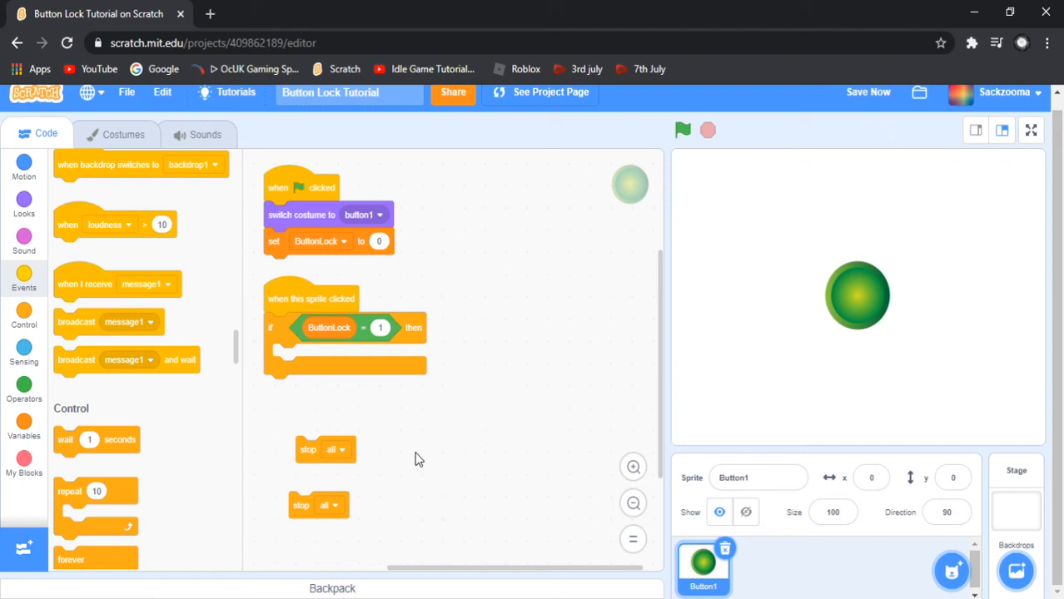
pyautogui.moveTo(533, 410)
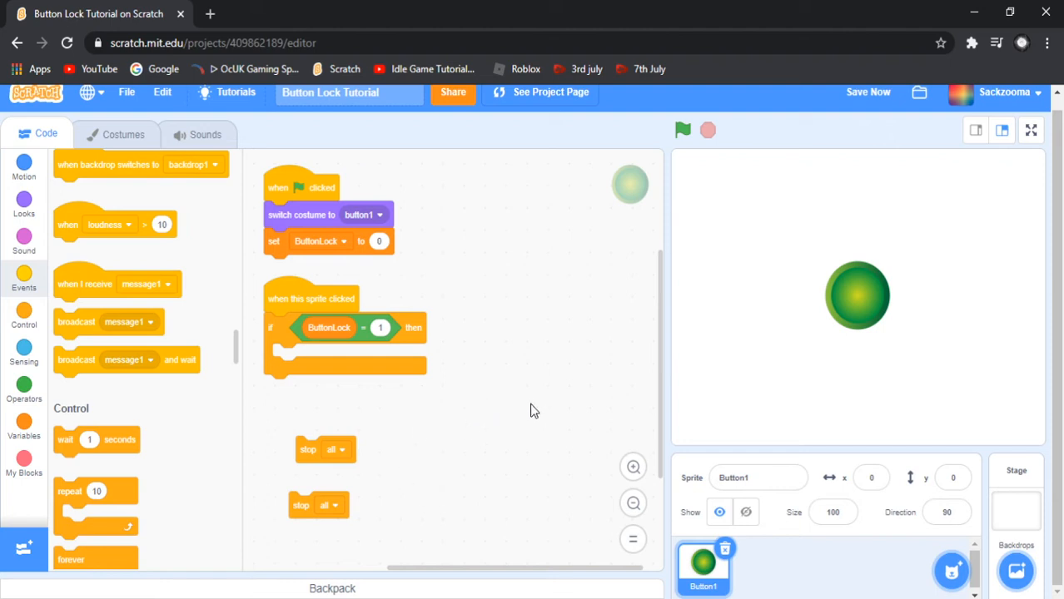
pyautogui.moveTo(313, 472)
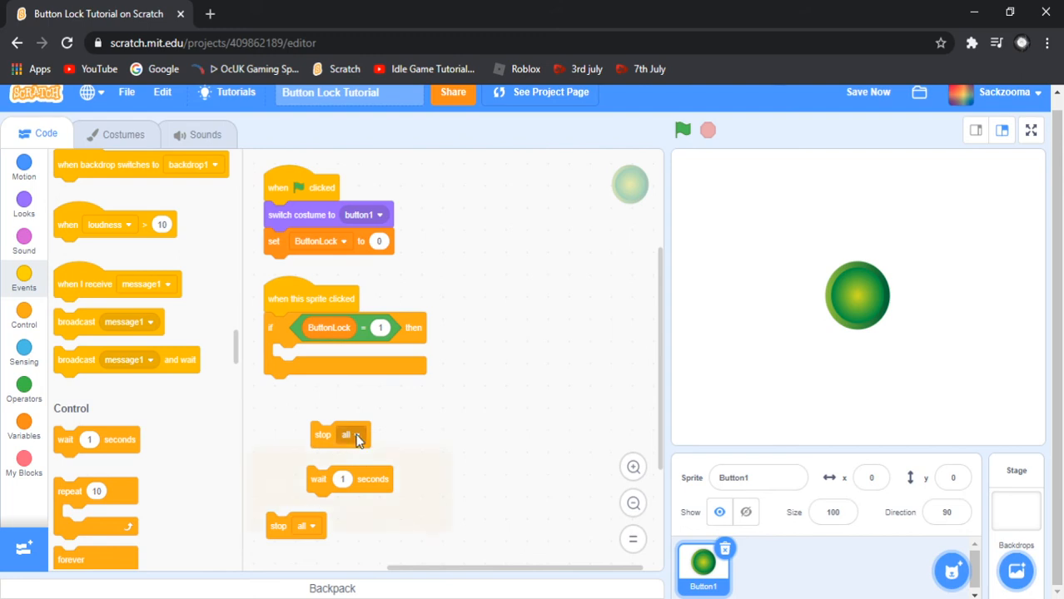
# Set the upper stop block to 'other scripts in sprite' and snap it inside the if
pyautogui.click(352, 434)
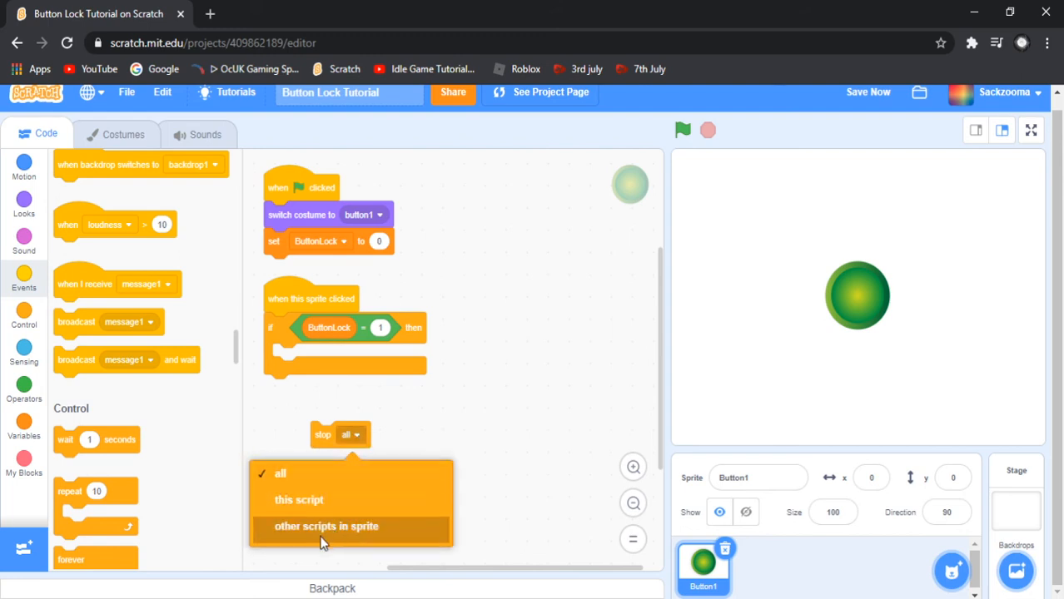
pyautogui.click(322, 527)
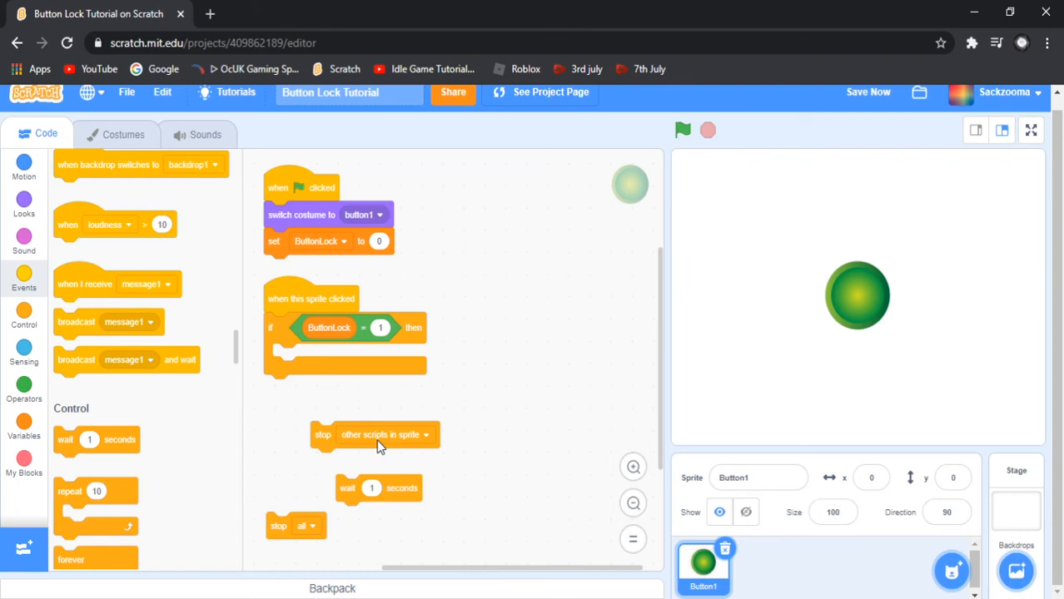
pyautogui.moveTo(374, 435); pyautogui.dragTo(325, 356)
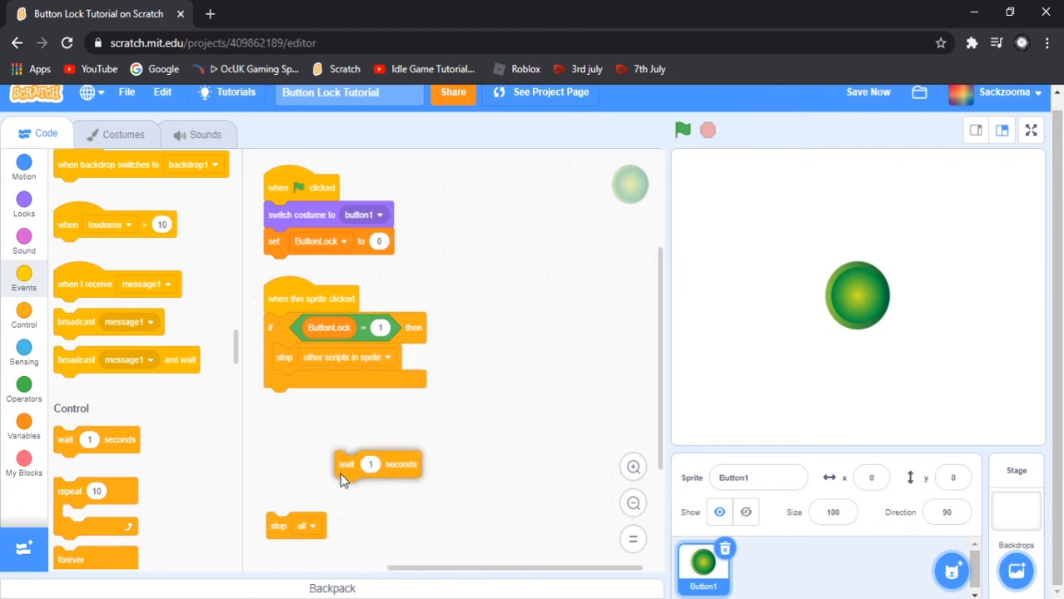
# Fit the wait and second stop block into the if and set that stop to 'this script'
pyautogui.moveTo(346, 462); pyautogui.dragTo(335, 463)
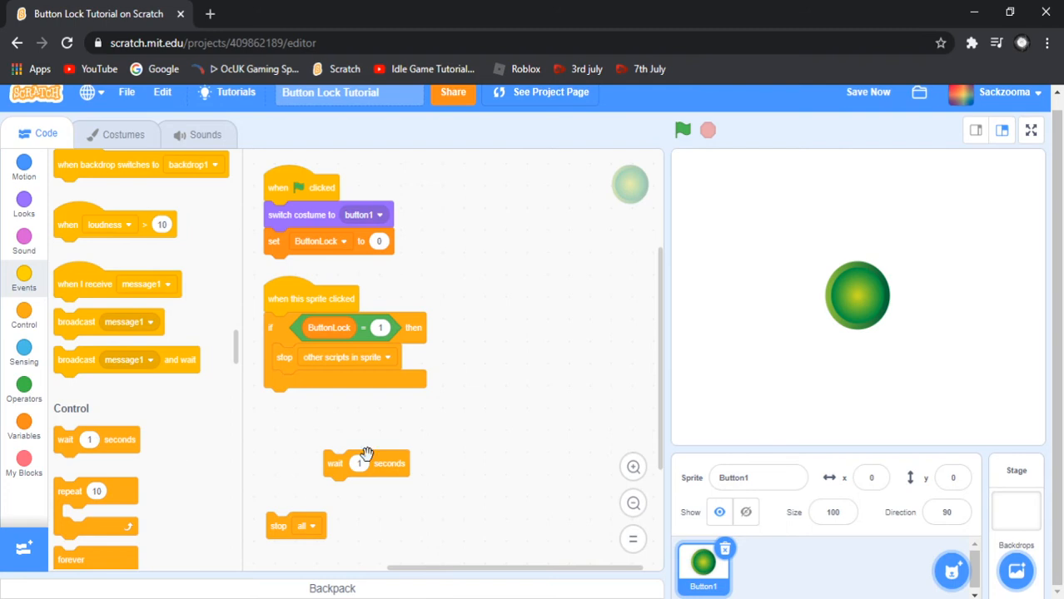
pyautogui.moveTo(366, 463); pyautogui.dragTo(342, 424)
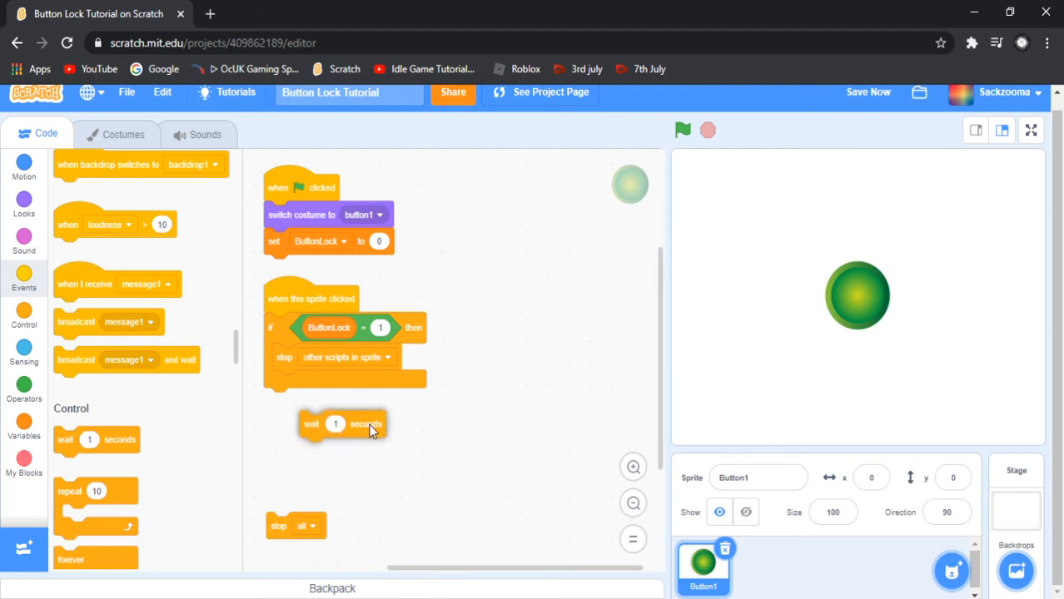
pyautogui.moveTo(336, 424); pyautogui.dragTo(308, 383)
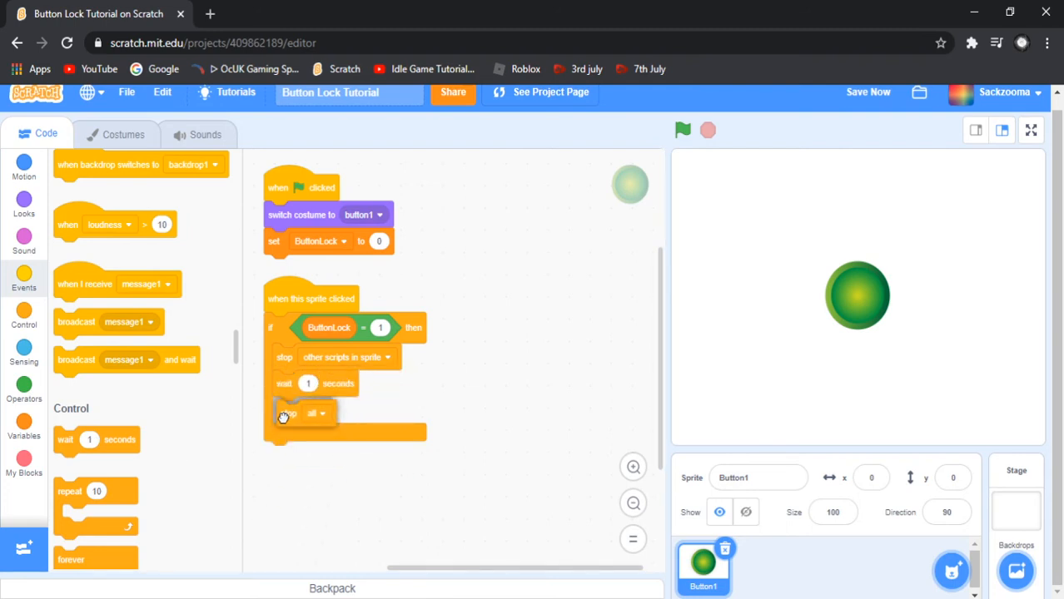
pyautogui.click(320, 411)
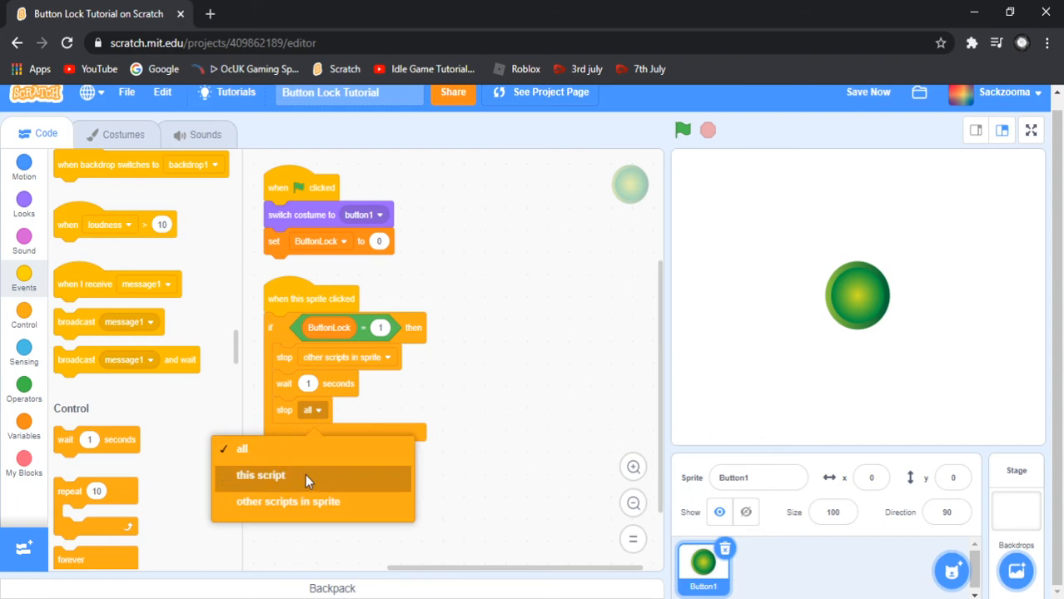
pyautogui.click(260, 476)
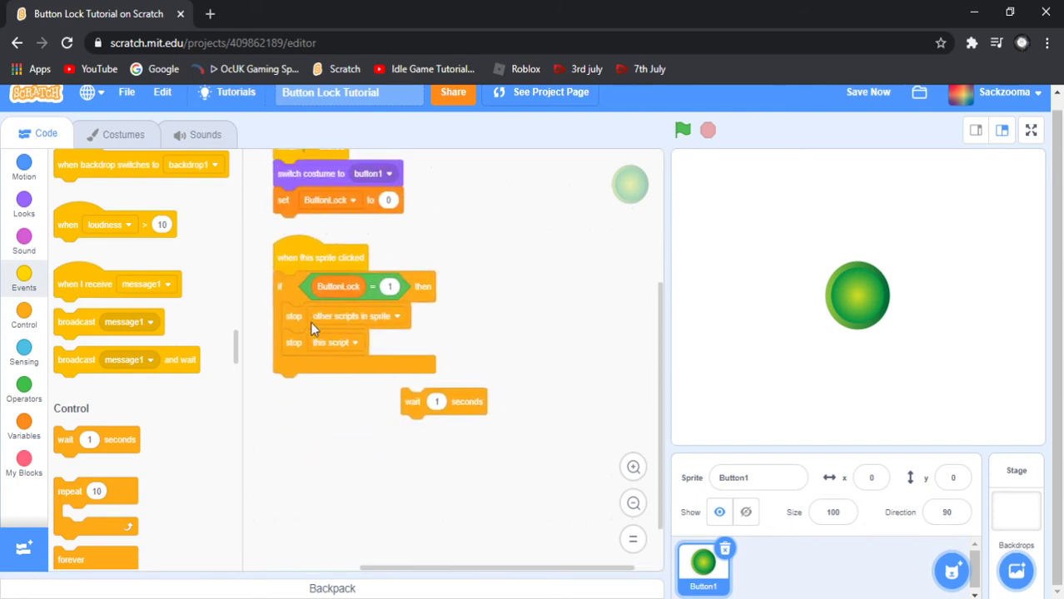
pyautogui.moveTo(293, 326)
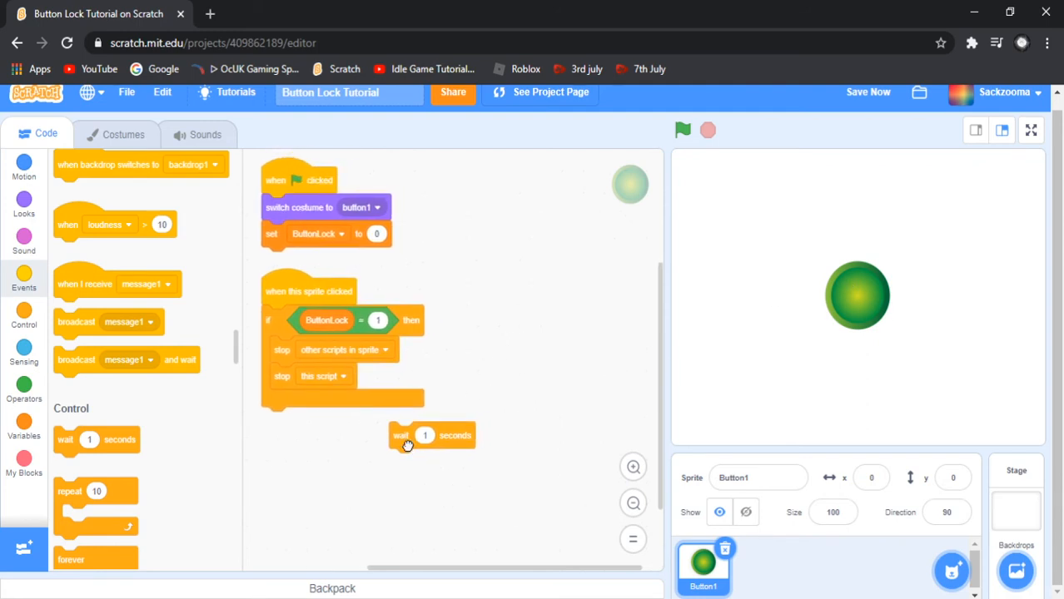
# Place the one-second wait between the two stops and add a second if testing ButtonLock = 0
pyautogui.moveTo(408, 436); pyautogui.dragTo(306, 376)
pyautogui.write('0')
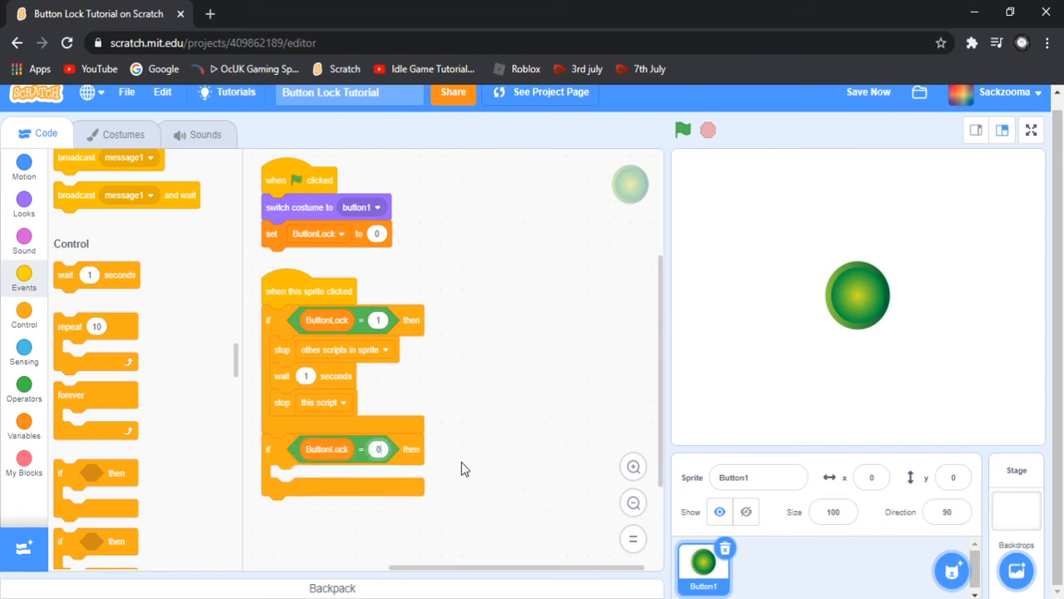
pyautogui.moveTo(435, 467)
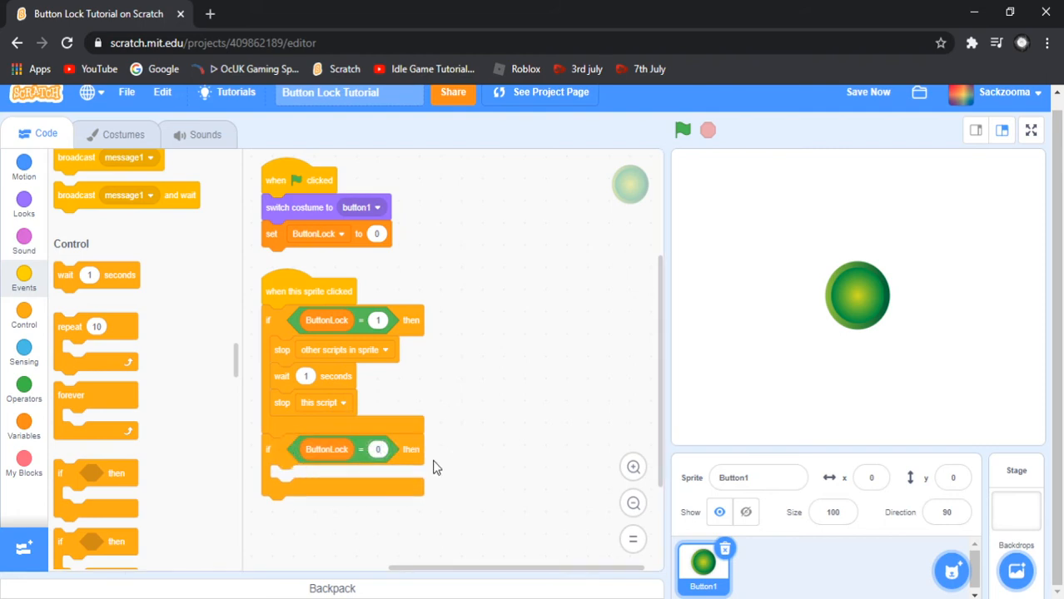
pyautogui.moveTo(369, 456)
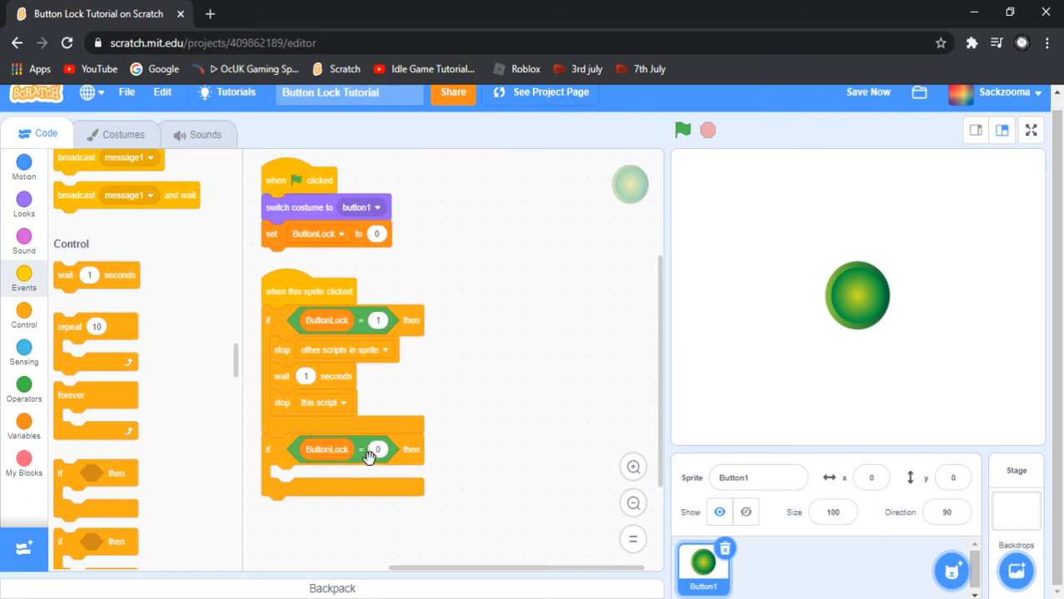
pyautogui.moveTo(437, 313)
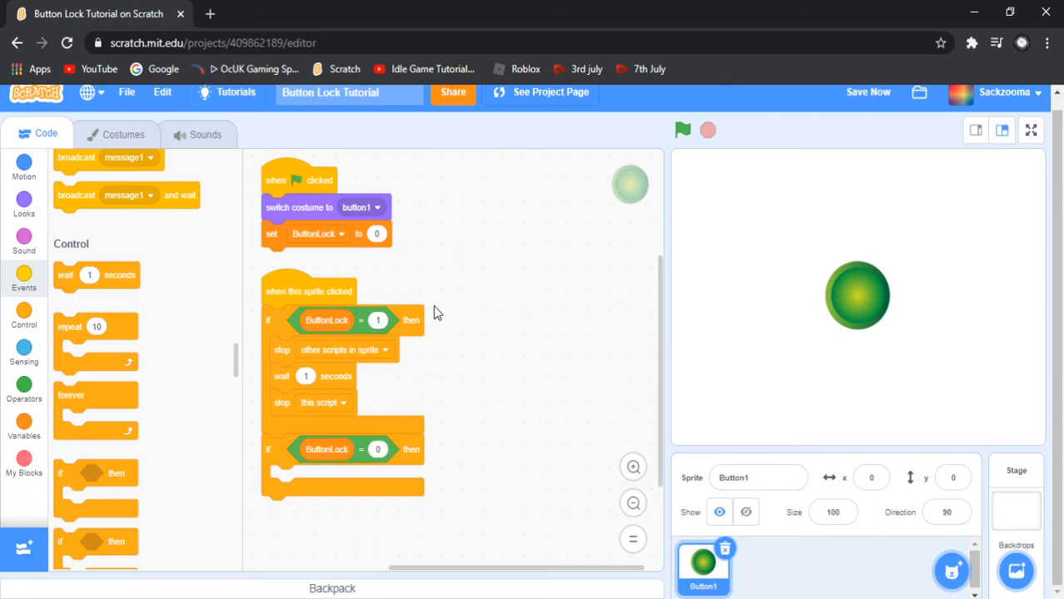
pyautogui.click(866, 91)
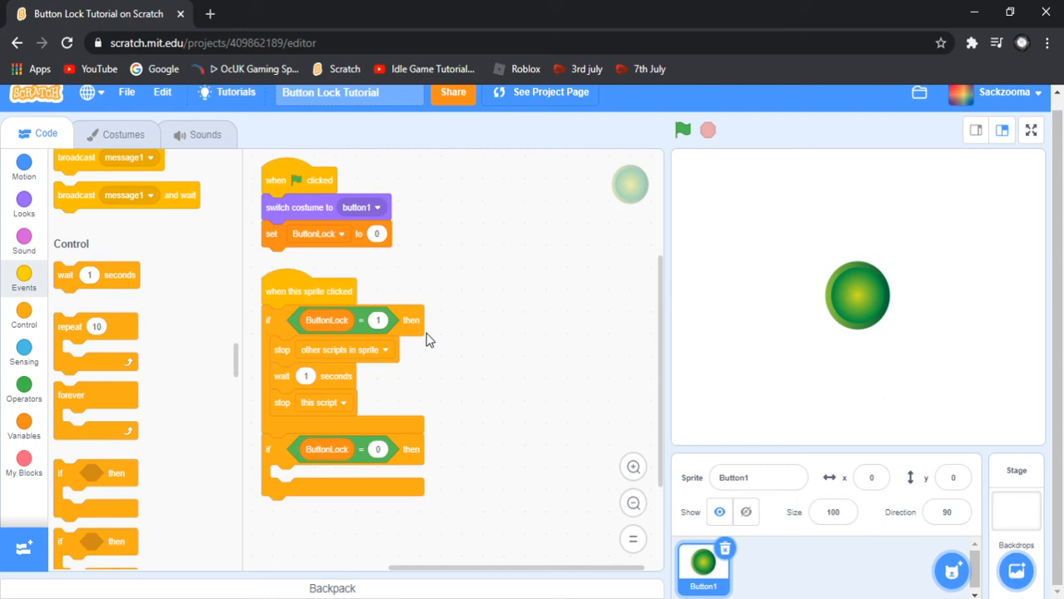
pyautogui.moveTo(431, 325)
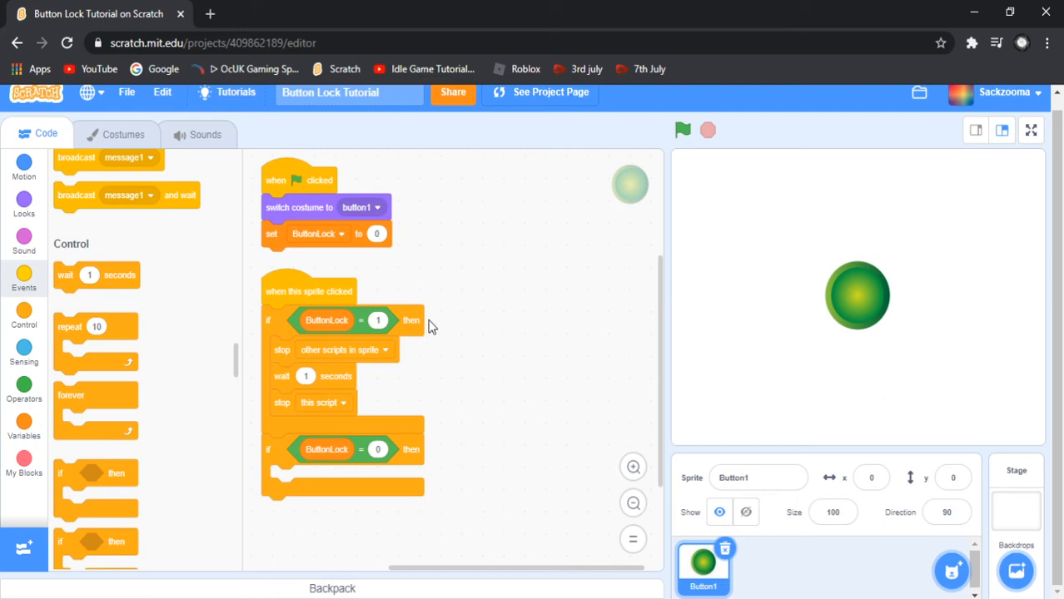
pyautogui.moveTo(507, 323)
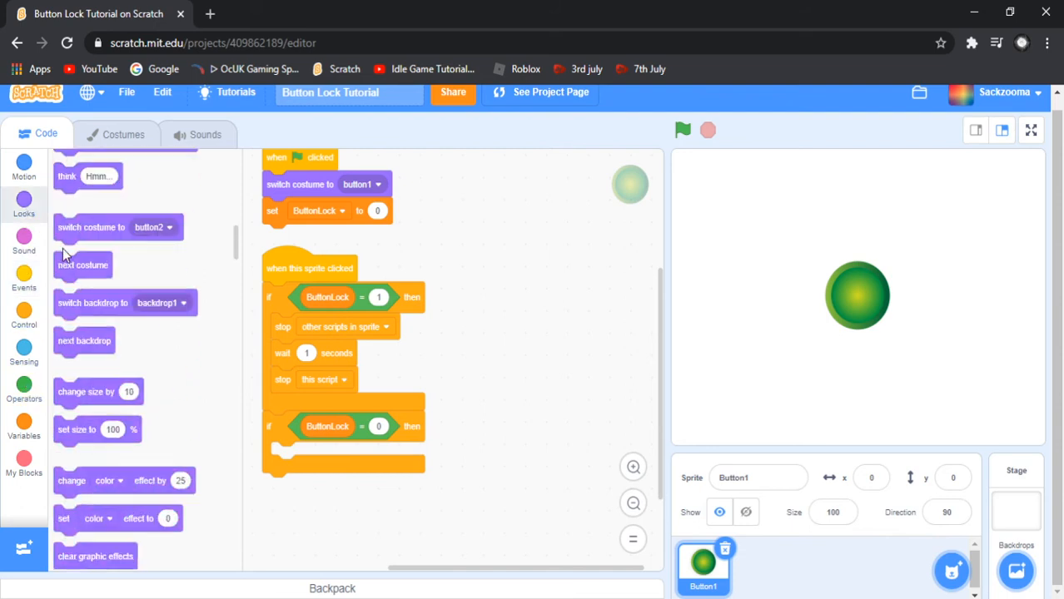
# Fill the ButtonLock = 0 branch with switch to button2, wait 1 second, back to button1, and test with the green flag
pyautogui.moveTo(117, 226); pyautogui.dragTo(341, 479)
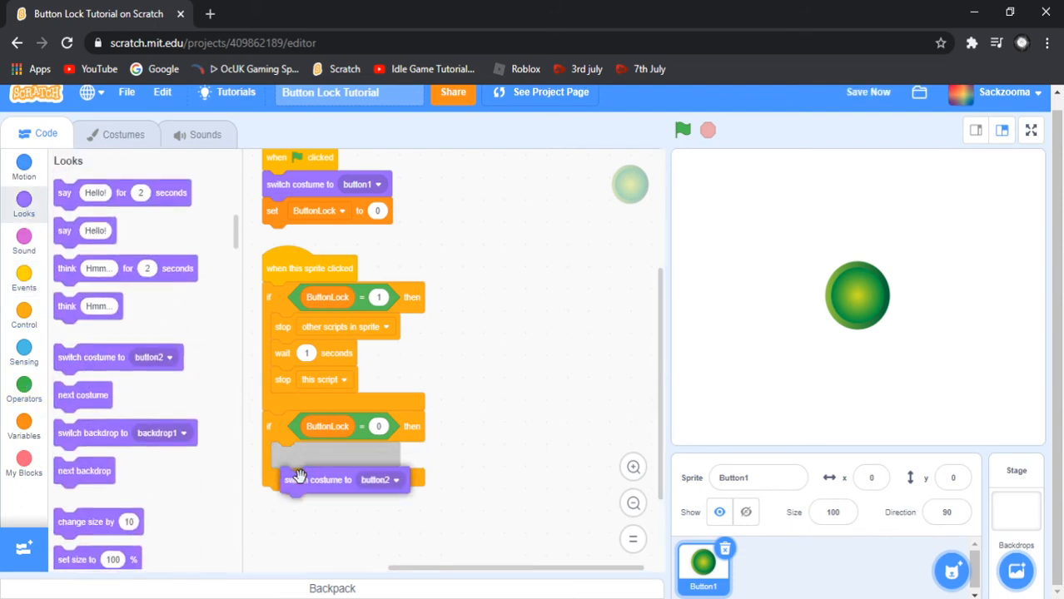
pyautogui.click(370, 457)
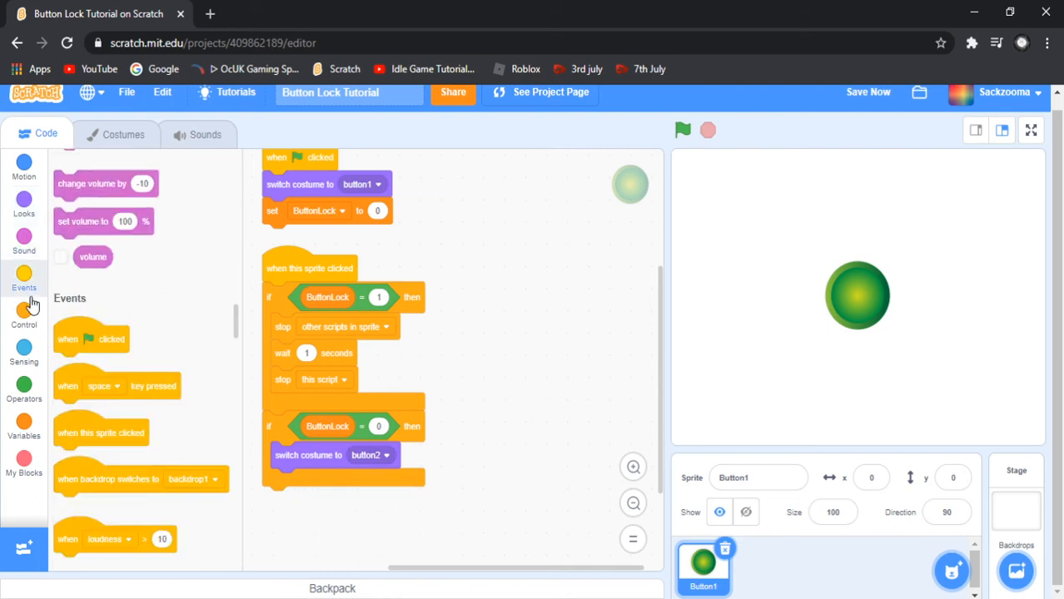
pyautogui.click(23, 317)
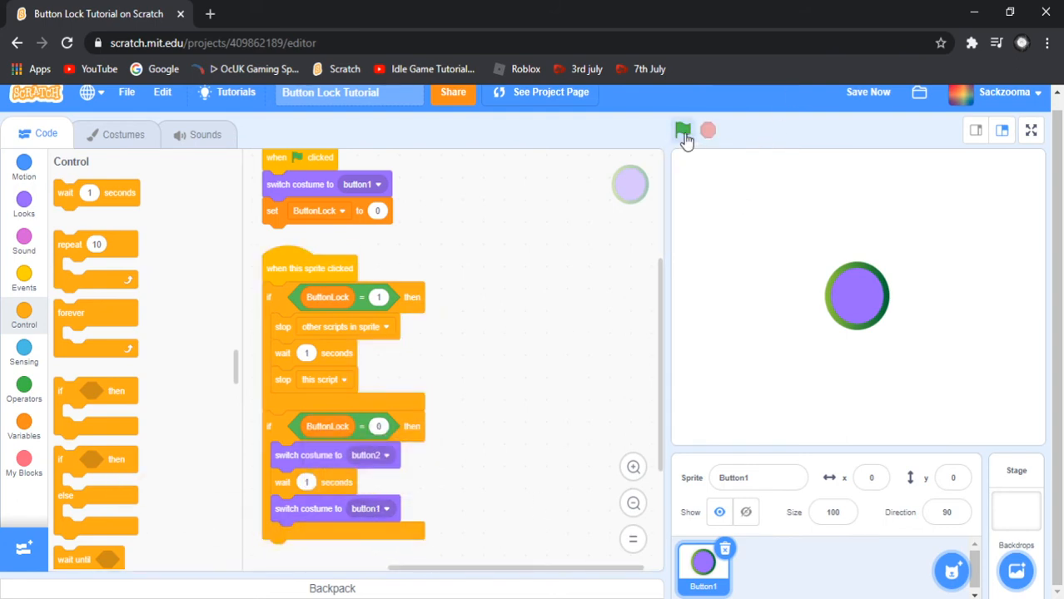
pyautogui.click(683, 130)
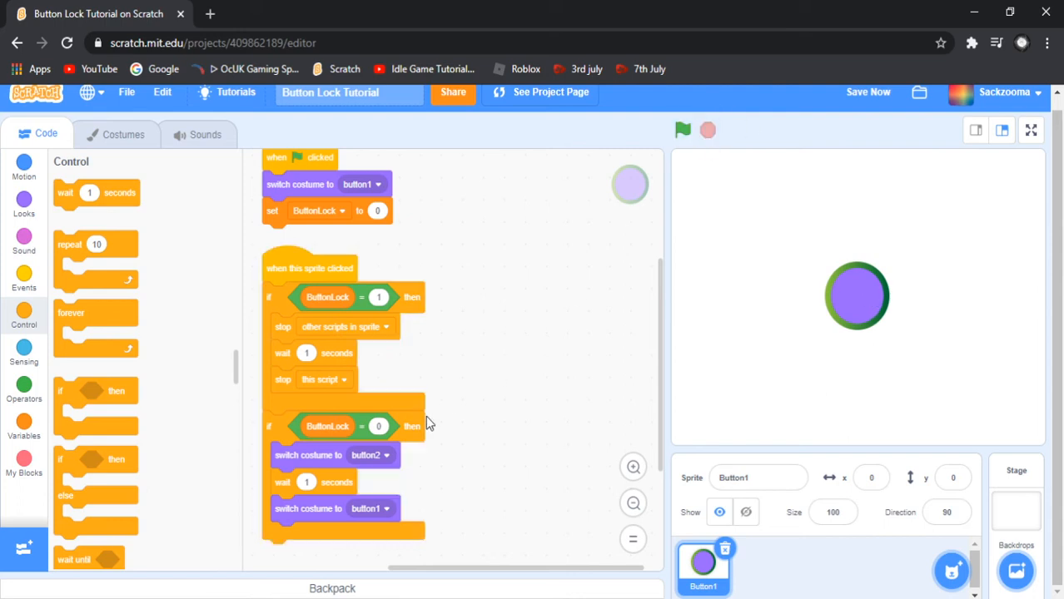
pyautogui.click(25, 386)
pyautogui.write('-1')
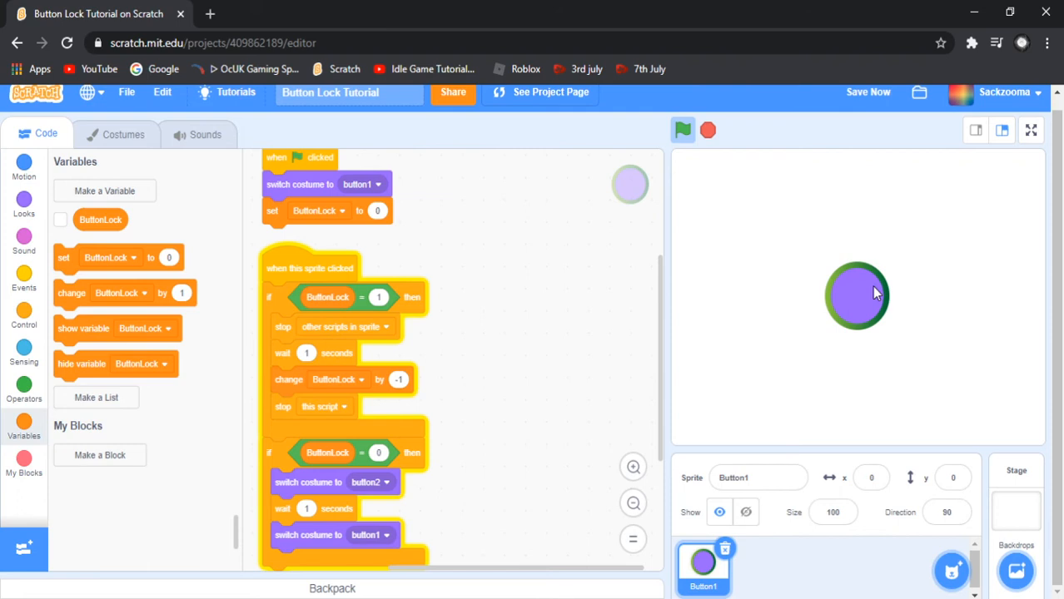
# Test on the stage, then reattach change ButtonLock by -1 and stop this script without the wait
pyautogui.click(682, 130)
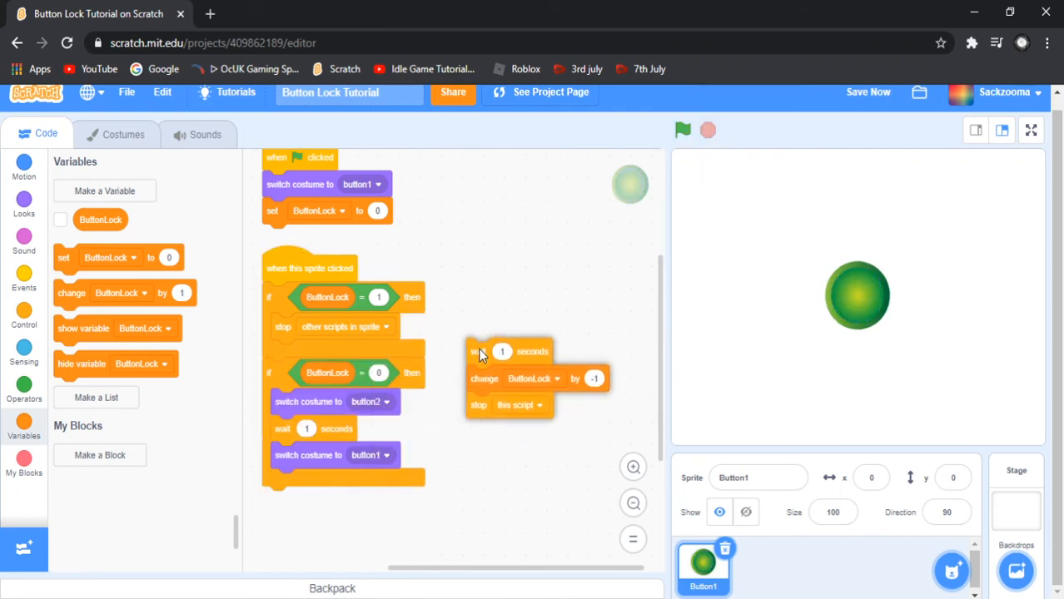
pyautogui.moveTo(502, 351); pyautogui.dragTo(484, 368)
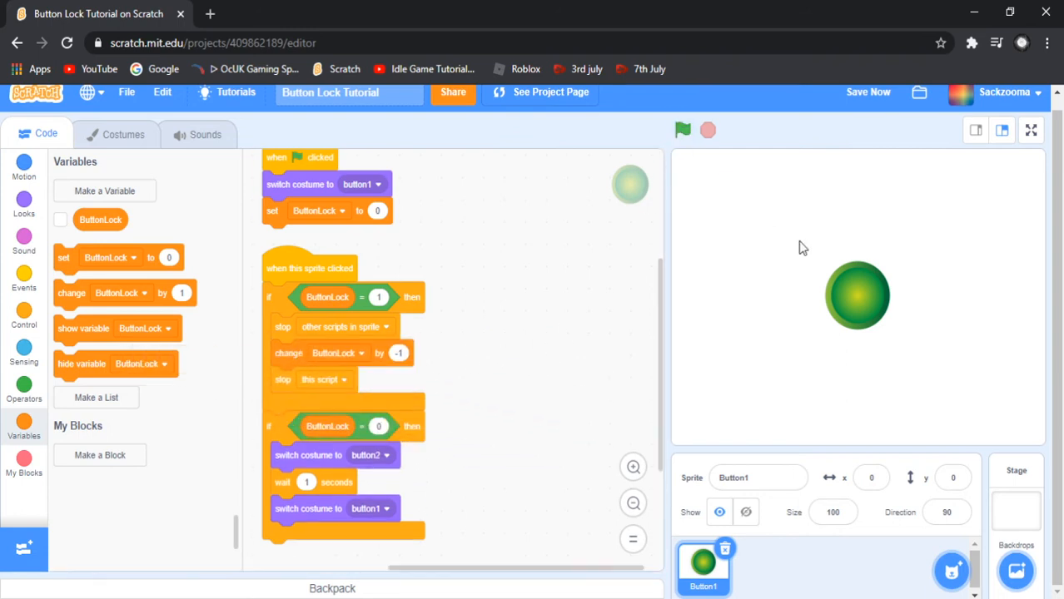
pyautogui.moveTo(814, 230)
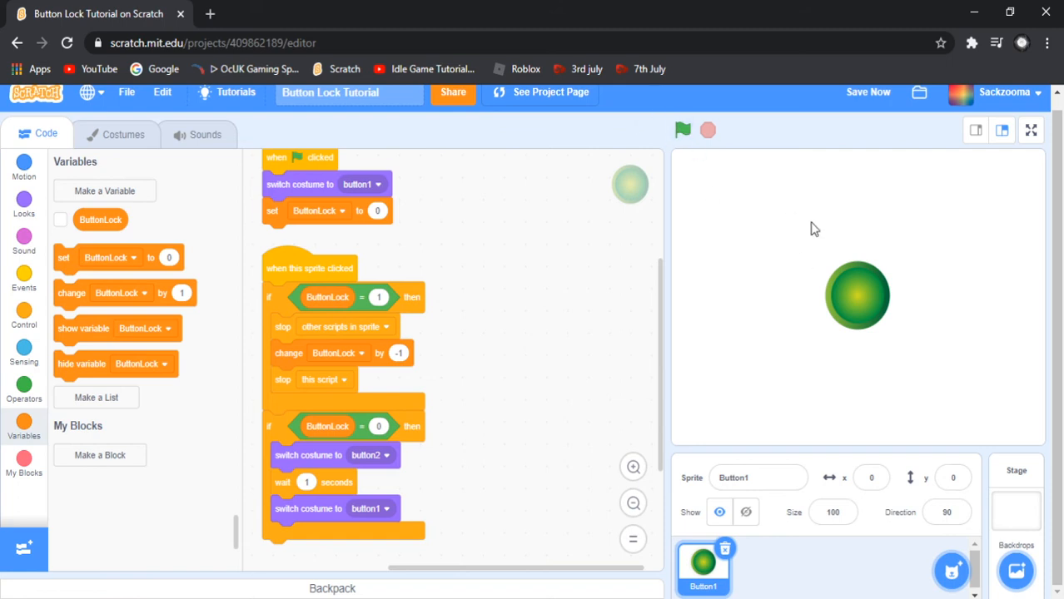
pyautogui.moveTo(754, 144)
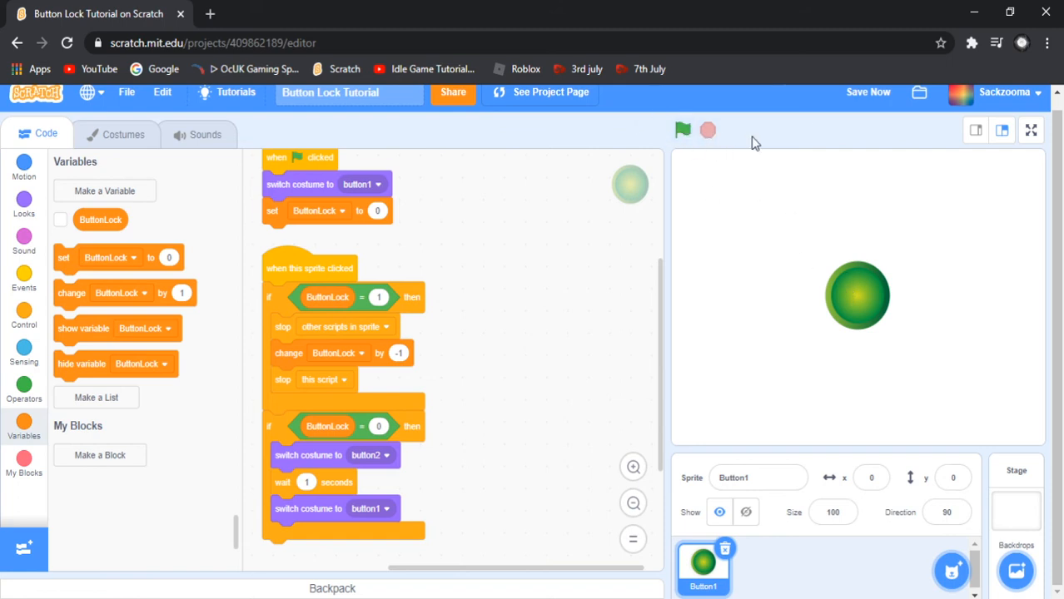
pyautogui.moveTo(230, 165)
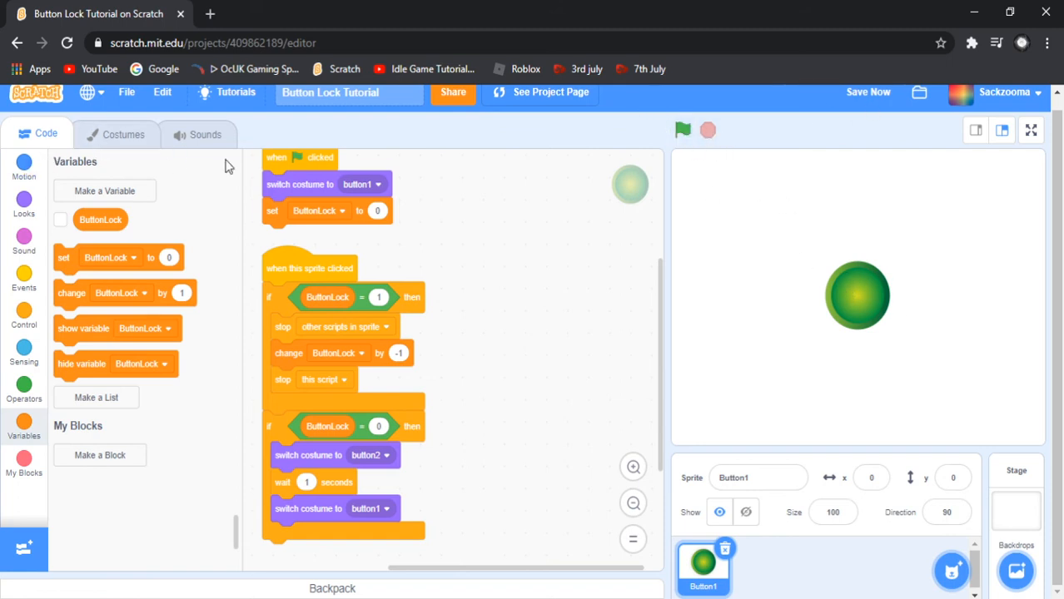
# Add the Bossa Nova loop from the sound library to the Button1 sprite
pyautogui.click(205, 133)
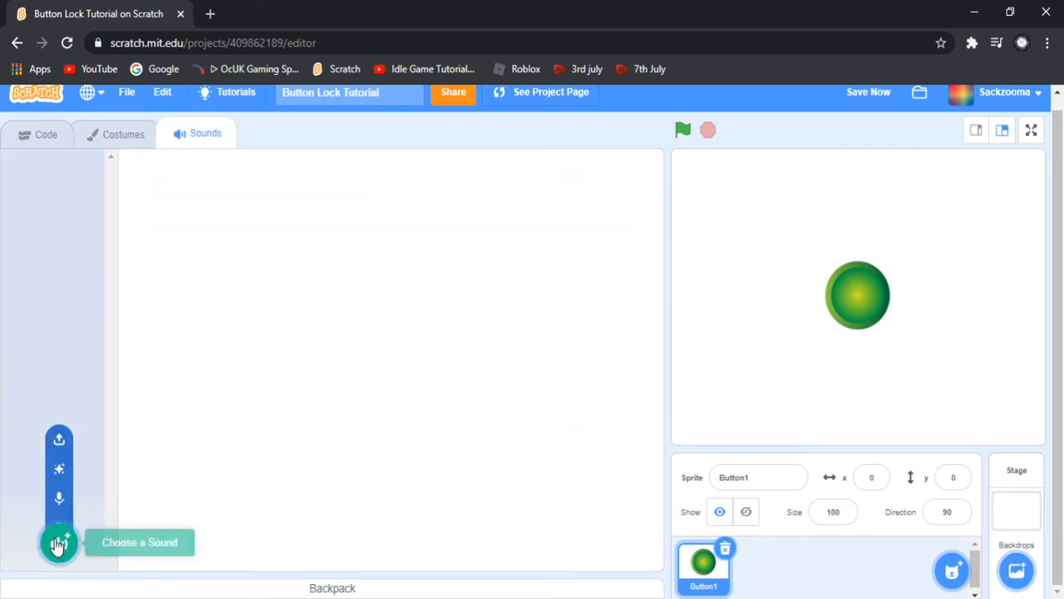
pyautogui.click(58, 542)
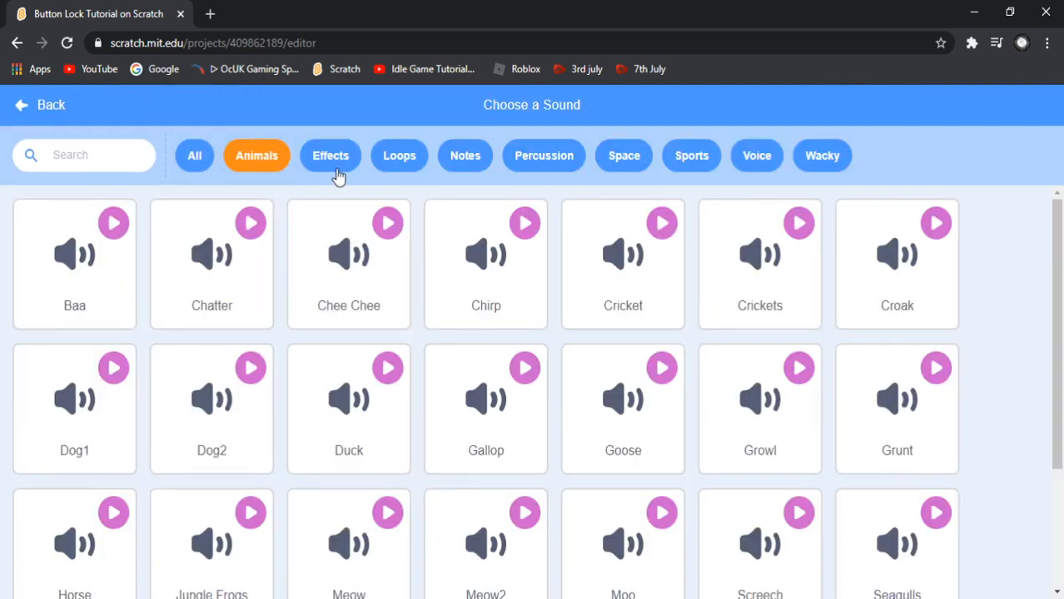
pyautogui.click(399, 155)
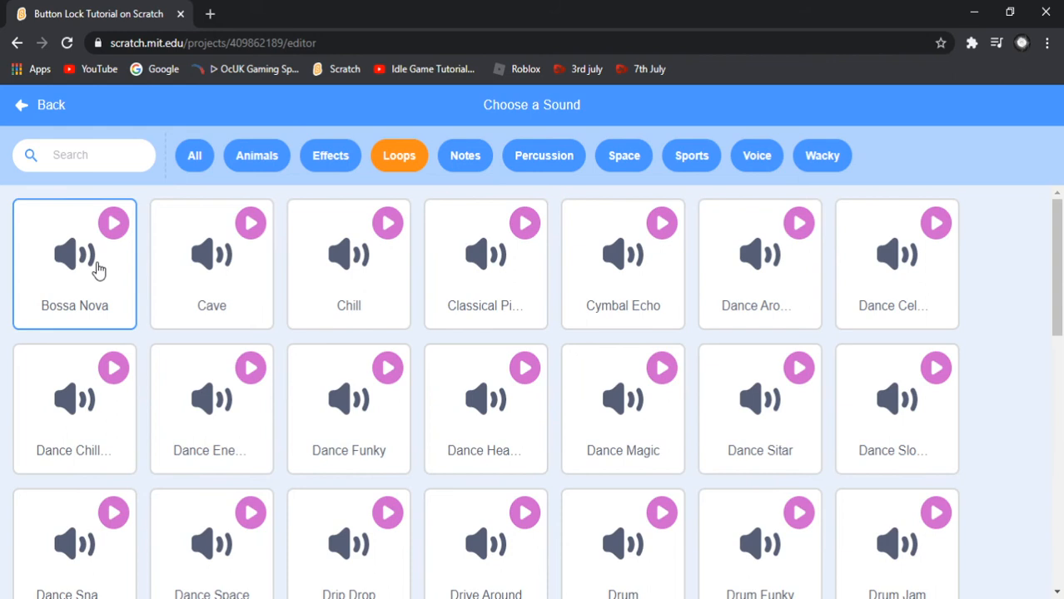
pyautogui.click(75, 263)
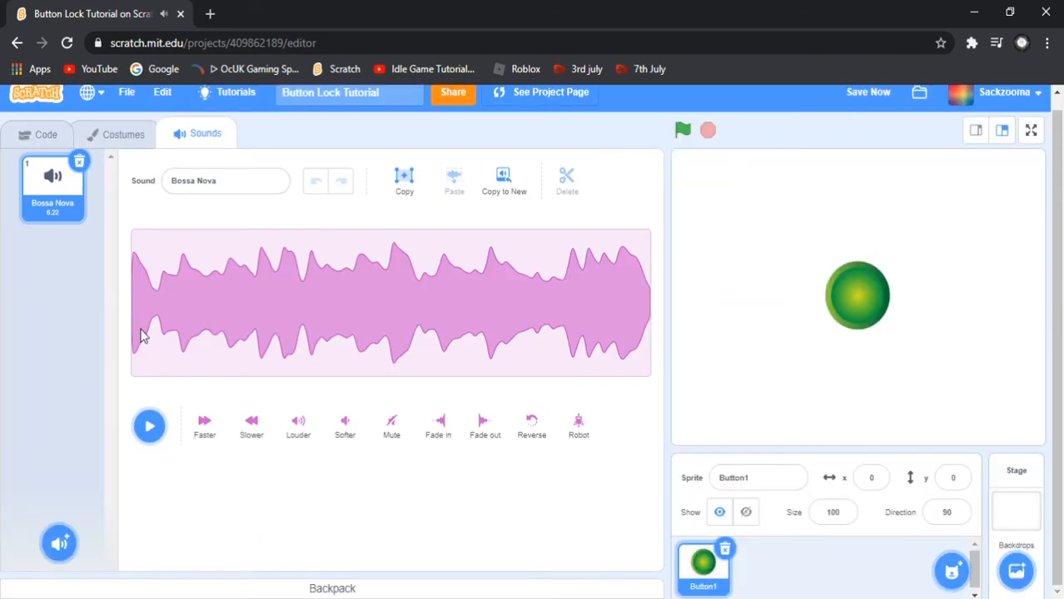
# Lower the Bossa Nova sound's volume three times until it is nearly silent
pyautogui.click(345, 425)
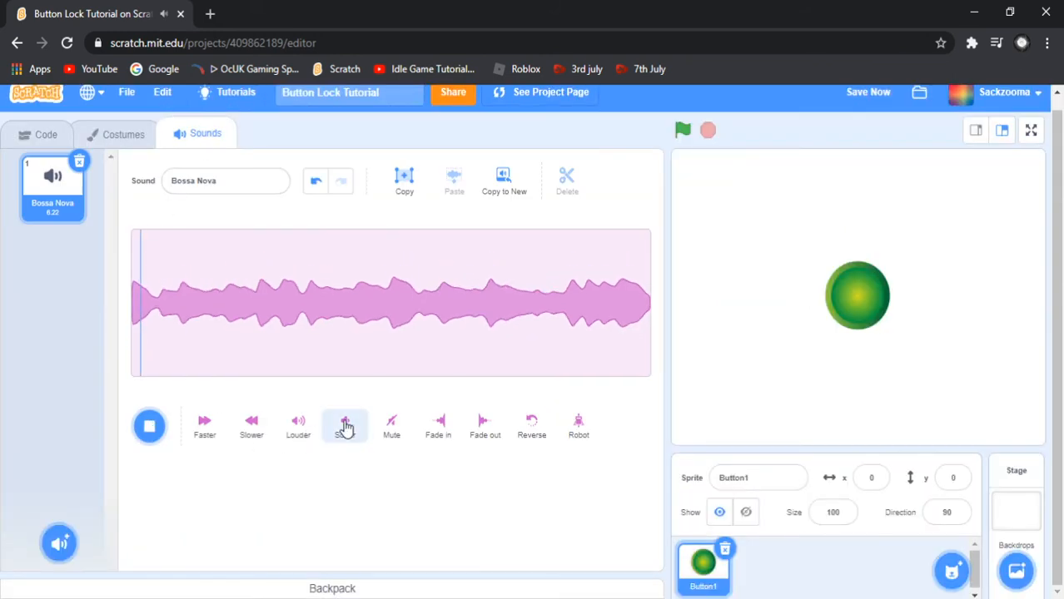
pyautogui.click(344, 424)
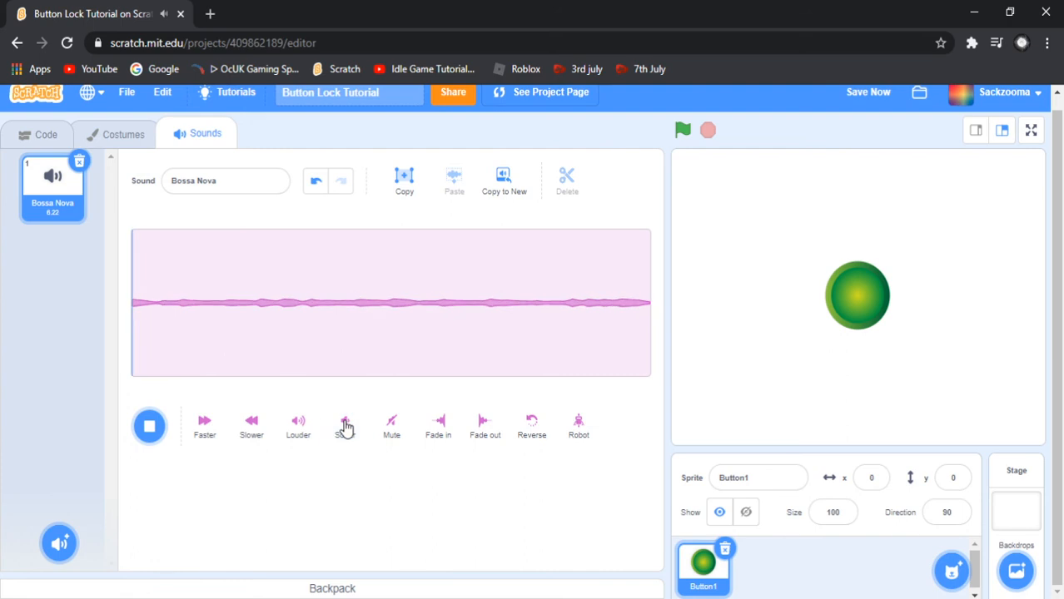
pyautogui.click(345, 422)
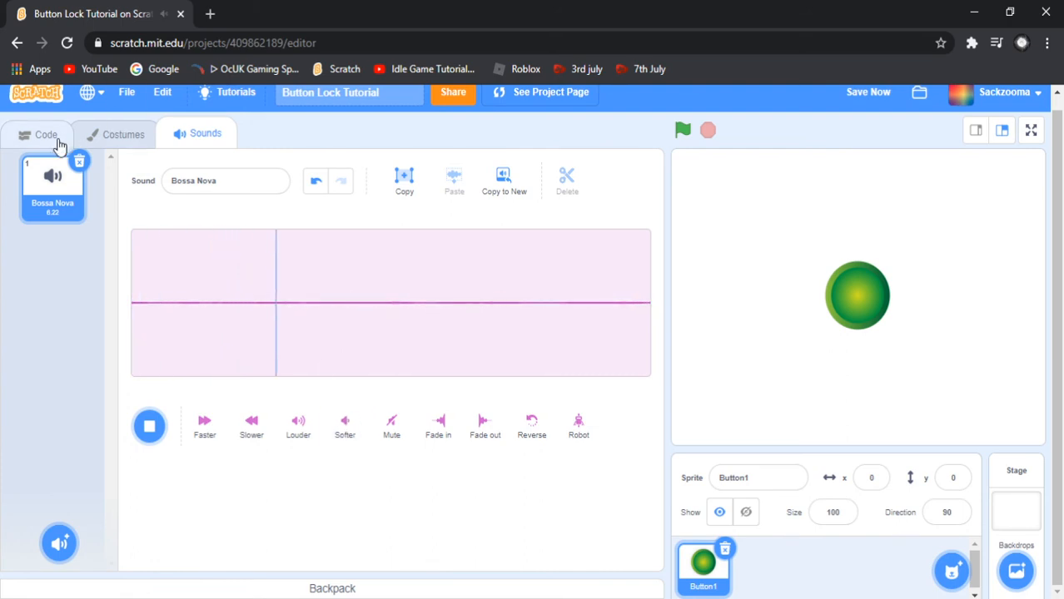
pyautogui.click(45, 133)
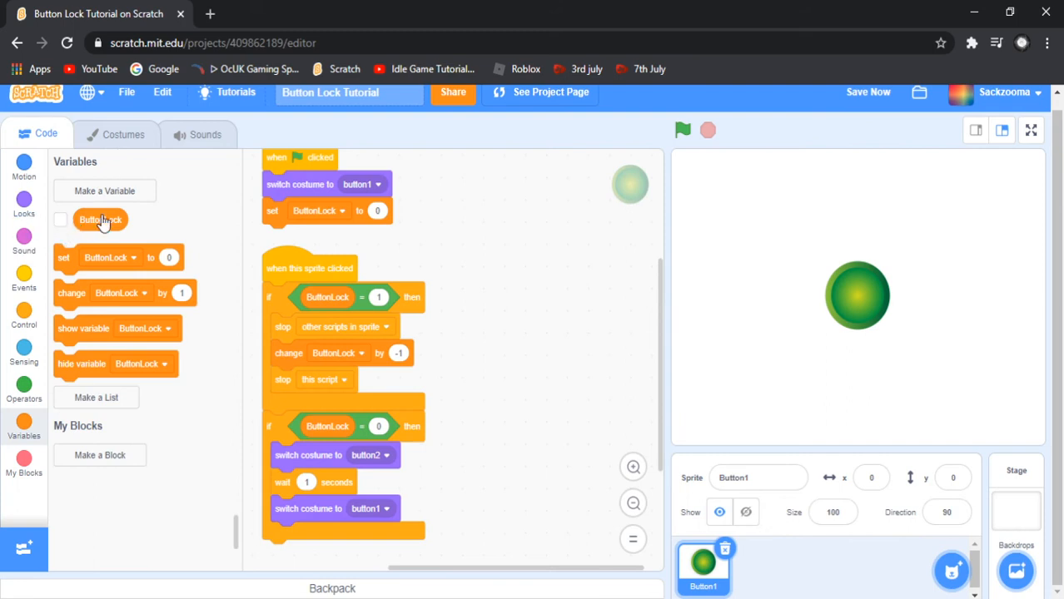
# Loop 'play sound Bossa Nova until done' forever under the green flag, then run and stop to test
pyautogui.click(23, 325)
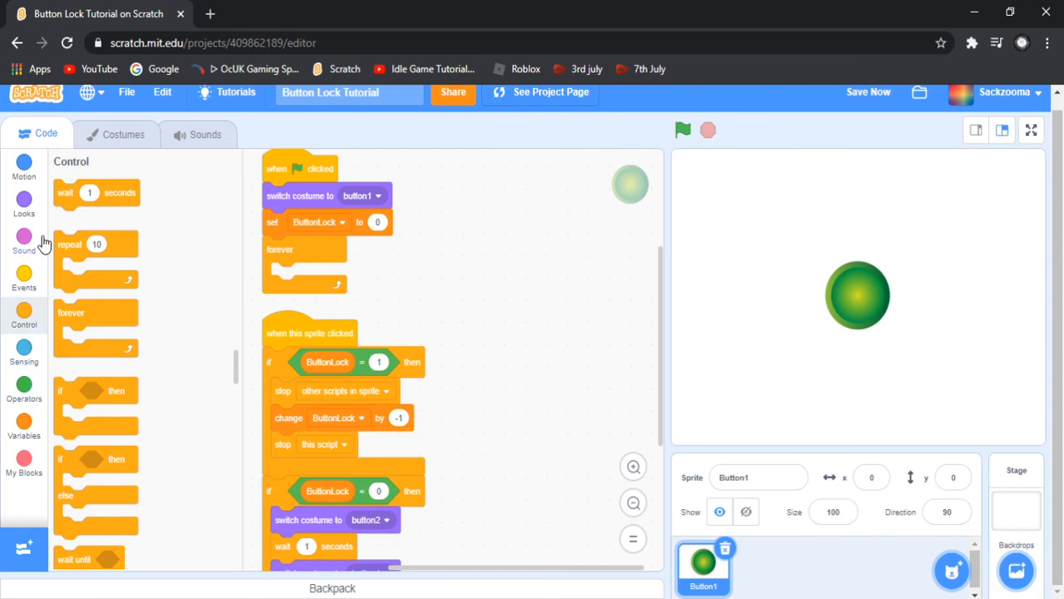
pyautogui.click(23, 242)
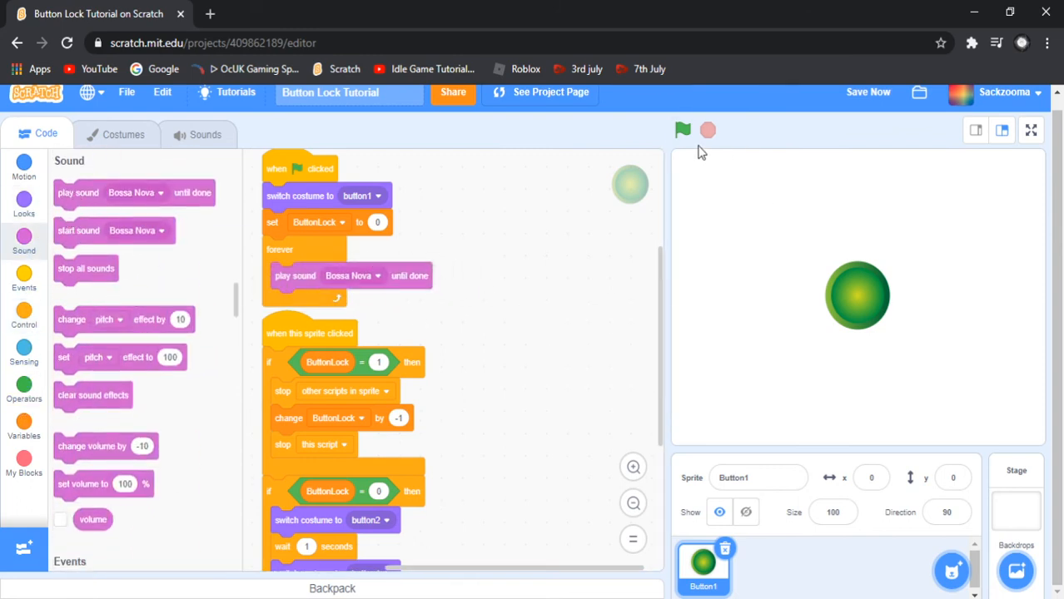
pyautogui.click(683, 130)
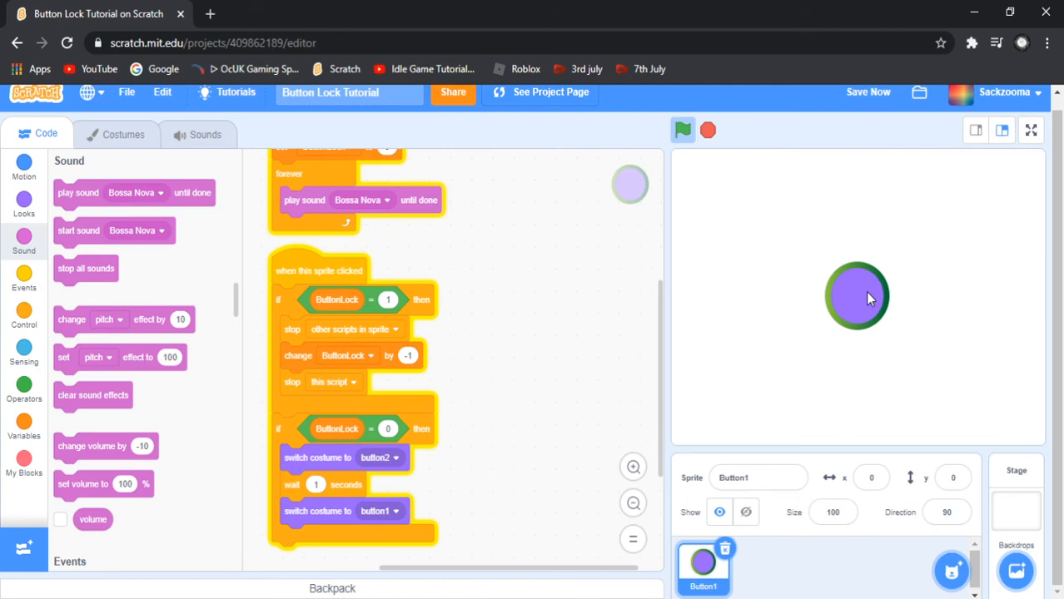
pyautogui.moveTo(875, 307)
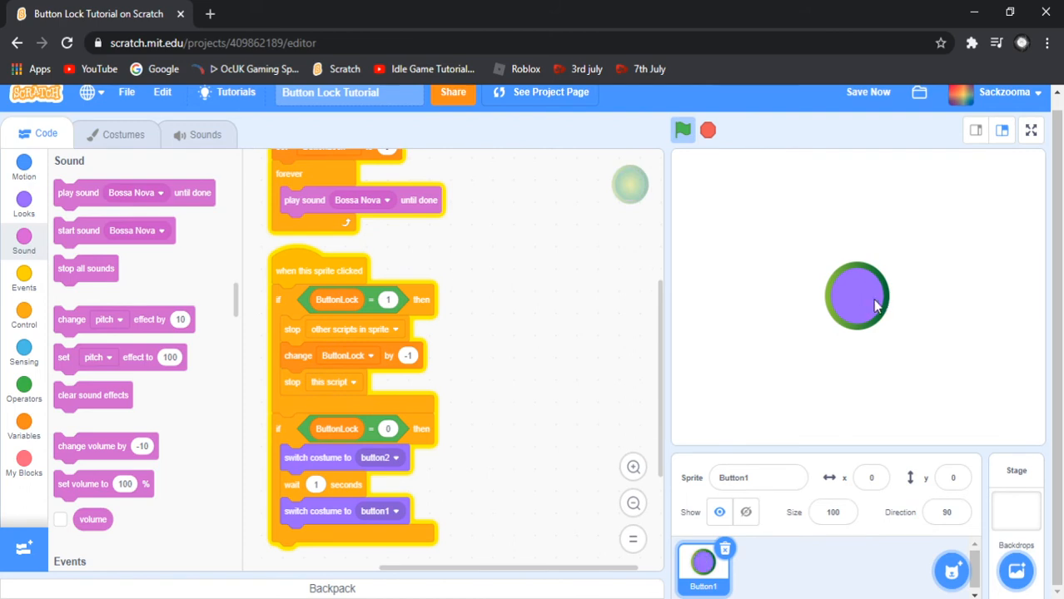
pyautogui.moveTo(722, 143)
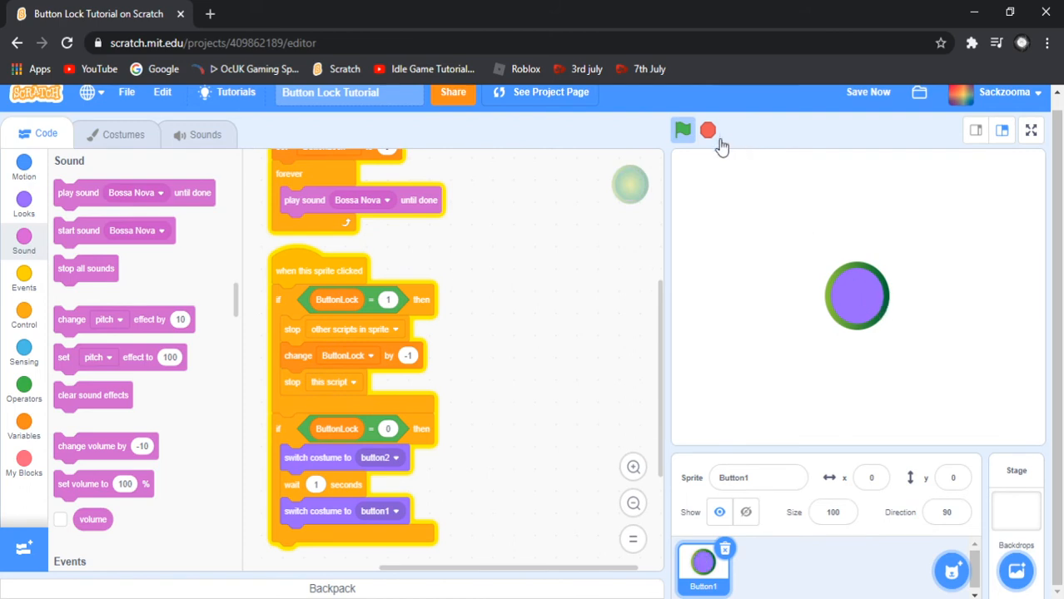
pyautogui.click(682, 130)
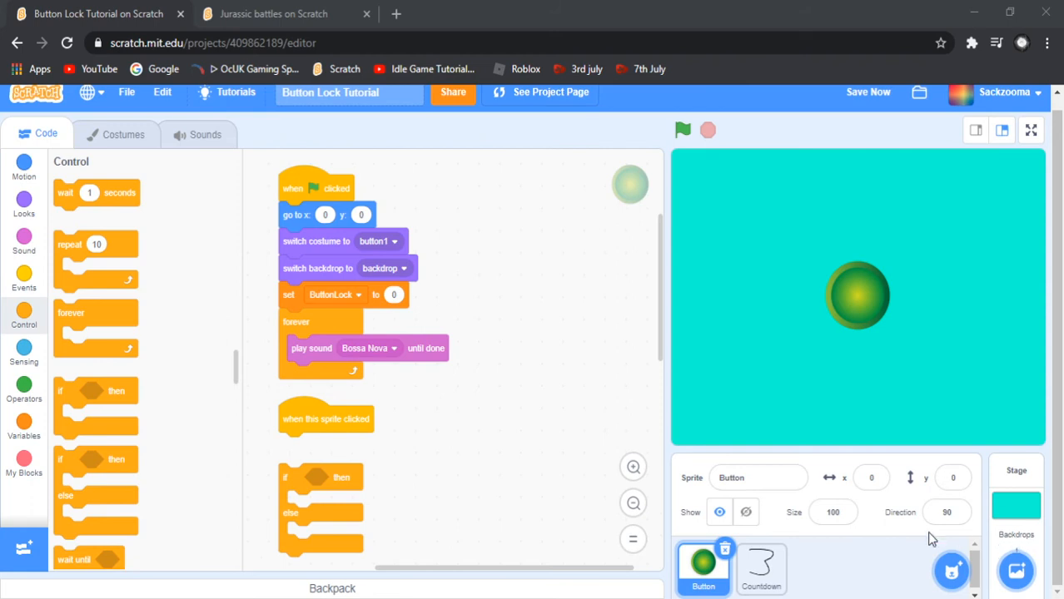
pyautogui.moveTo(438, 390)
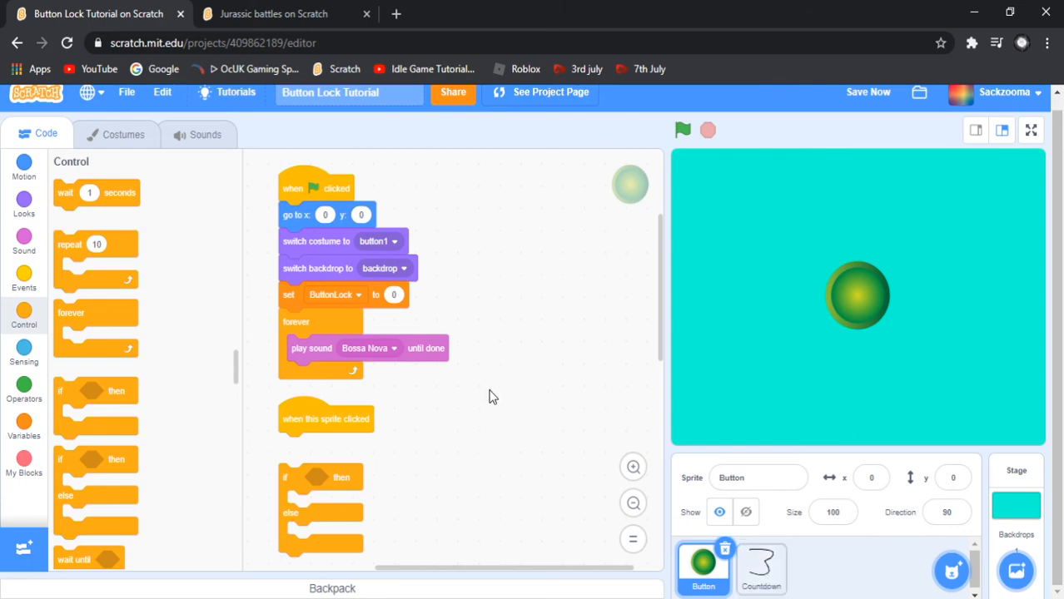
pyautogui.moveTo(520, 349)
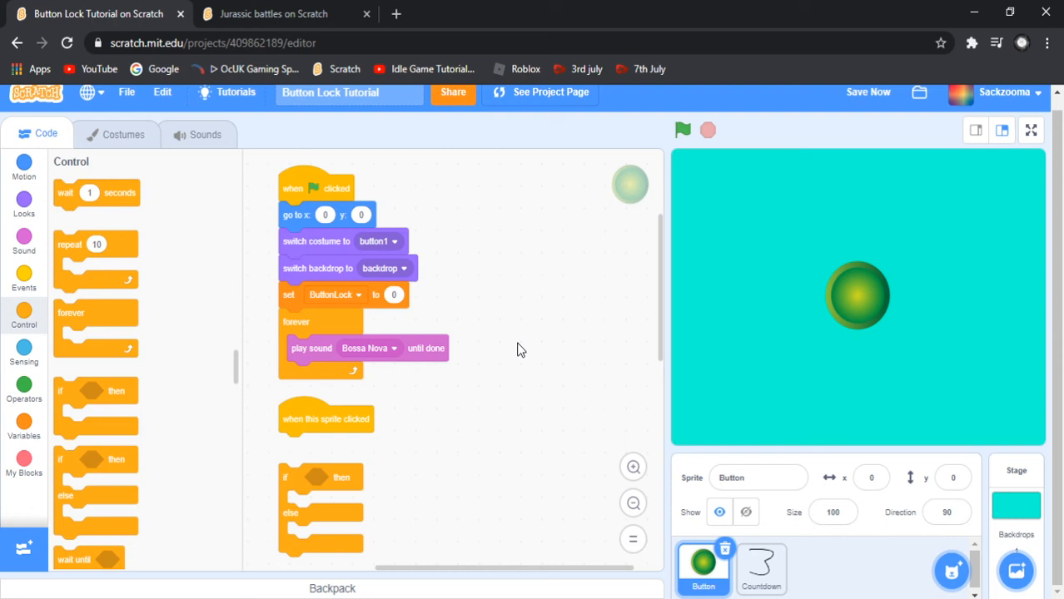
pyautogui.moveTo(539, 319)
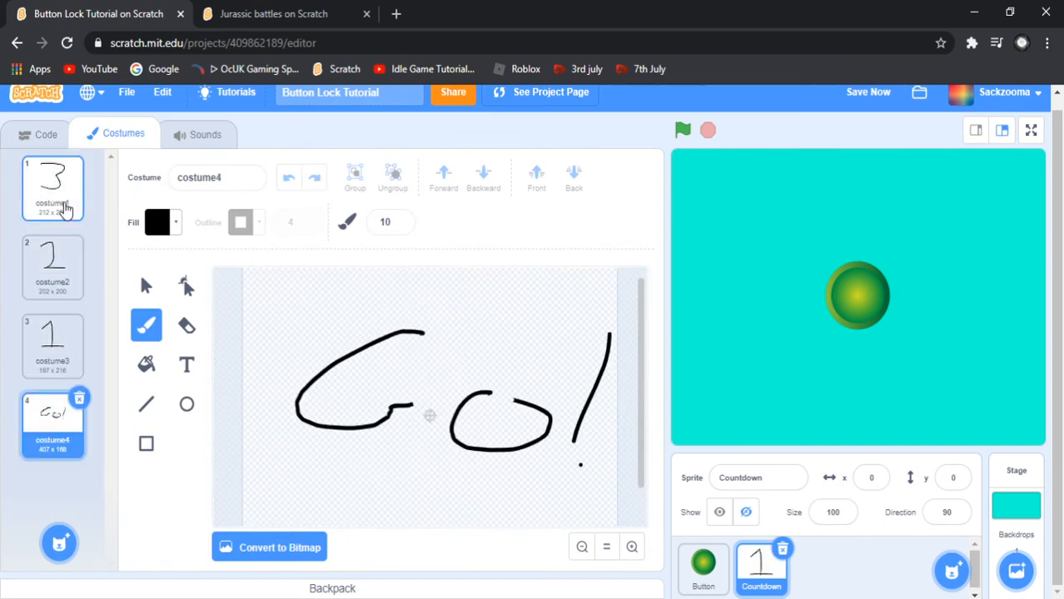
pyautogui.moveTo(52, 204)
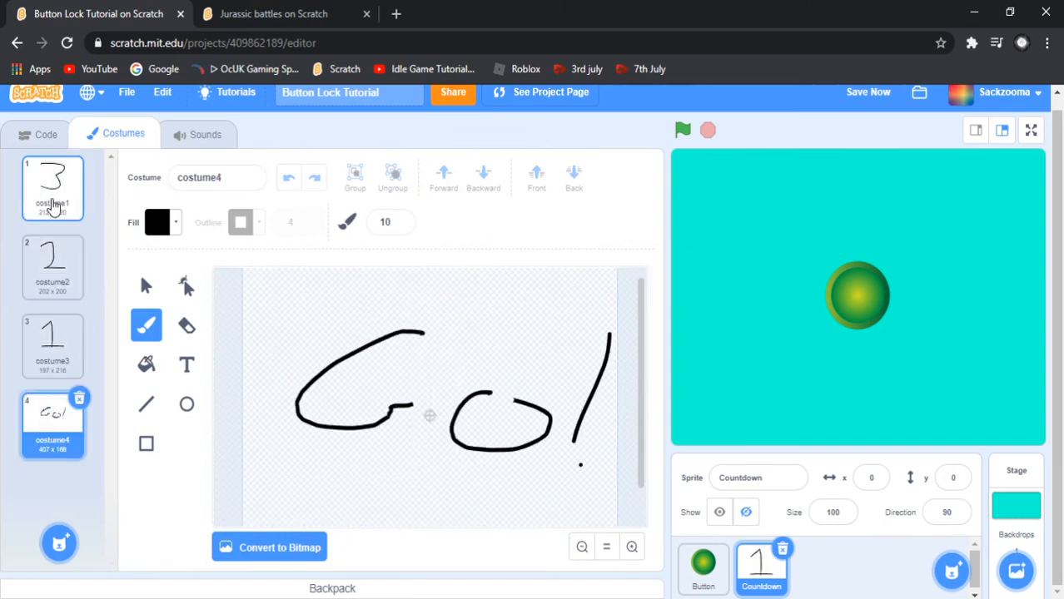
# Select costume1 (showing 3) for Countdown and return to its scripts
pyautogui.click(52, 186)
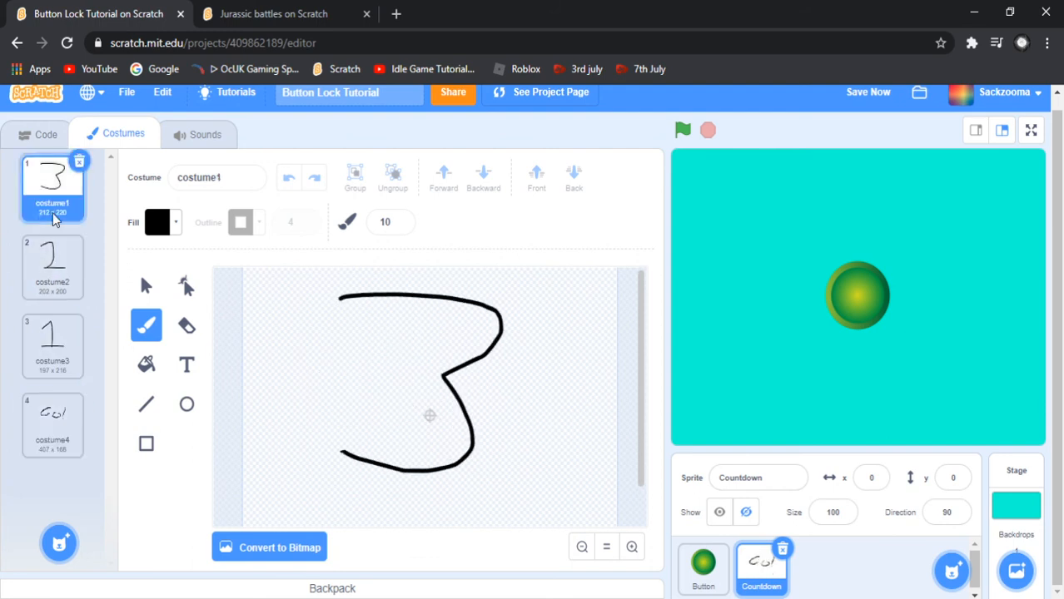
pyautogui.click(38, 133)
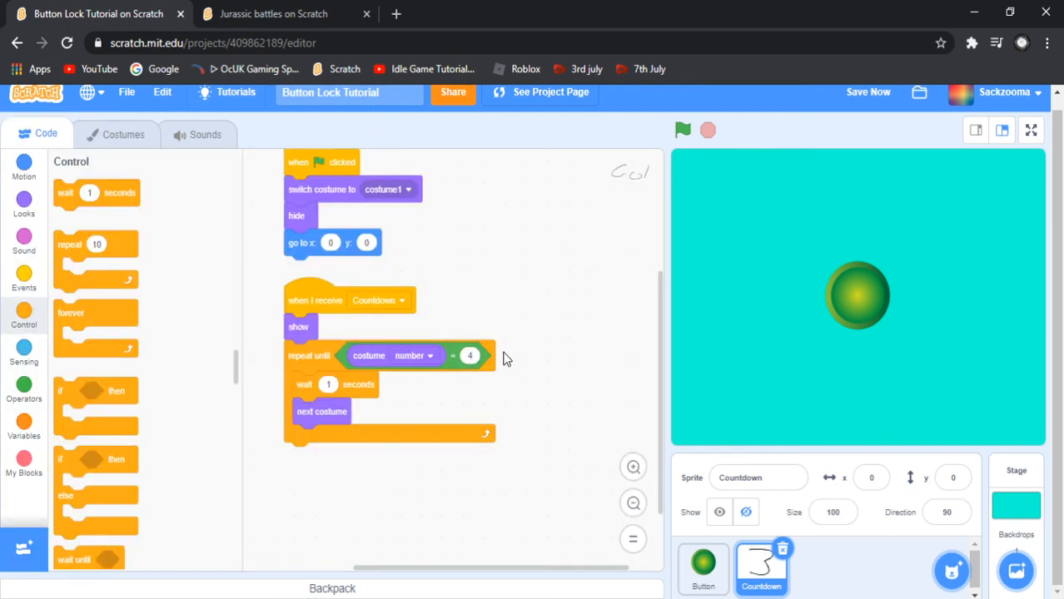
pyautogui.click(867, 91)
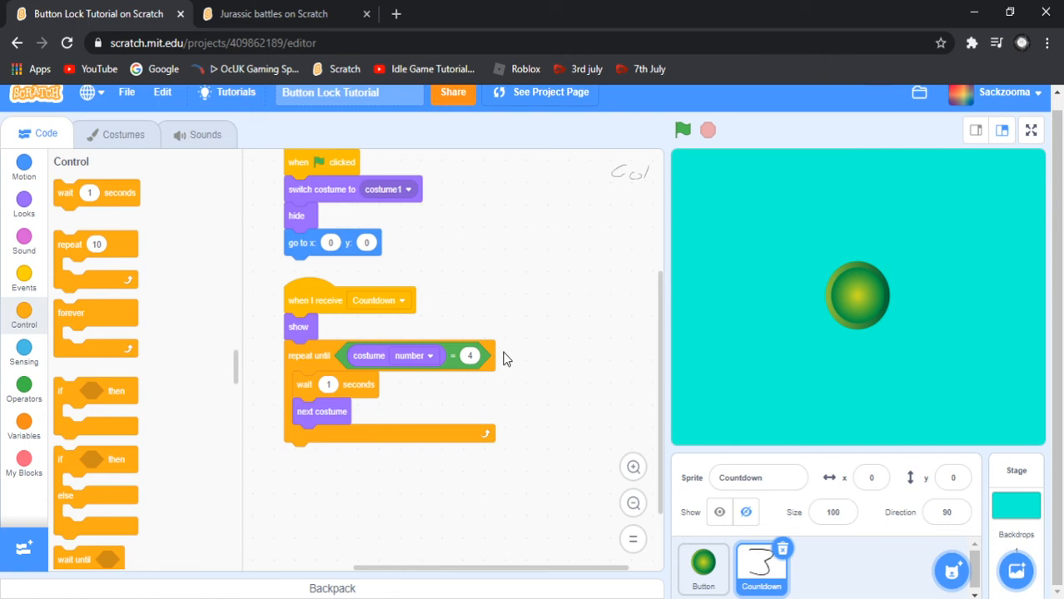
pyautogui.moveTo(513, 342)
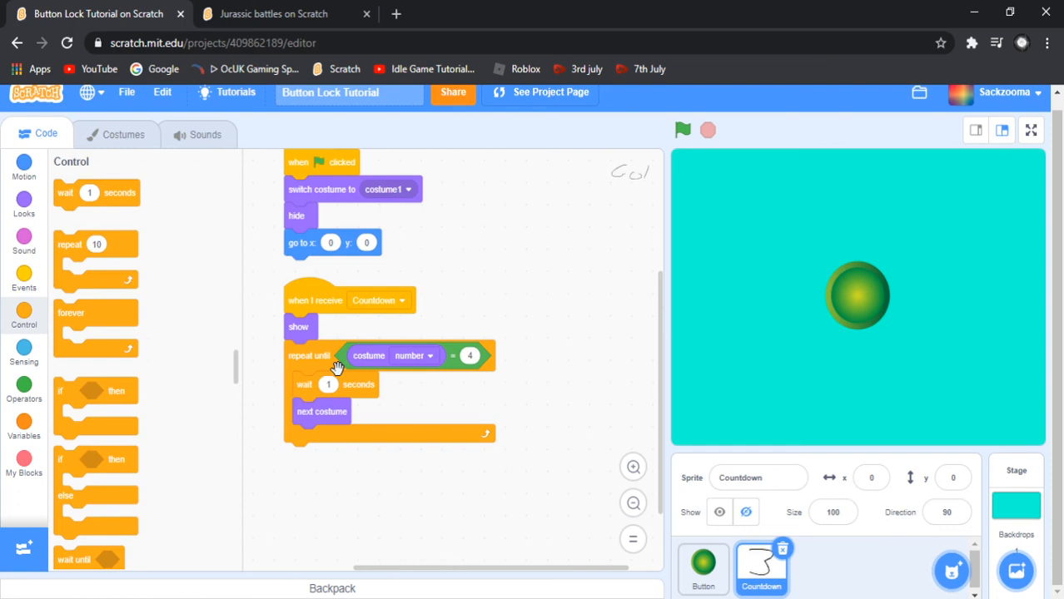
pyautogui.moveTo(23, 286)
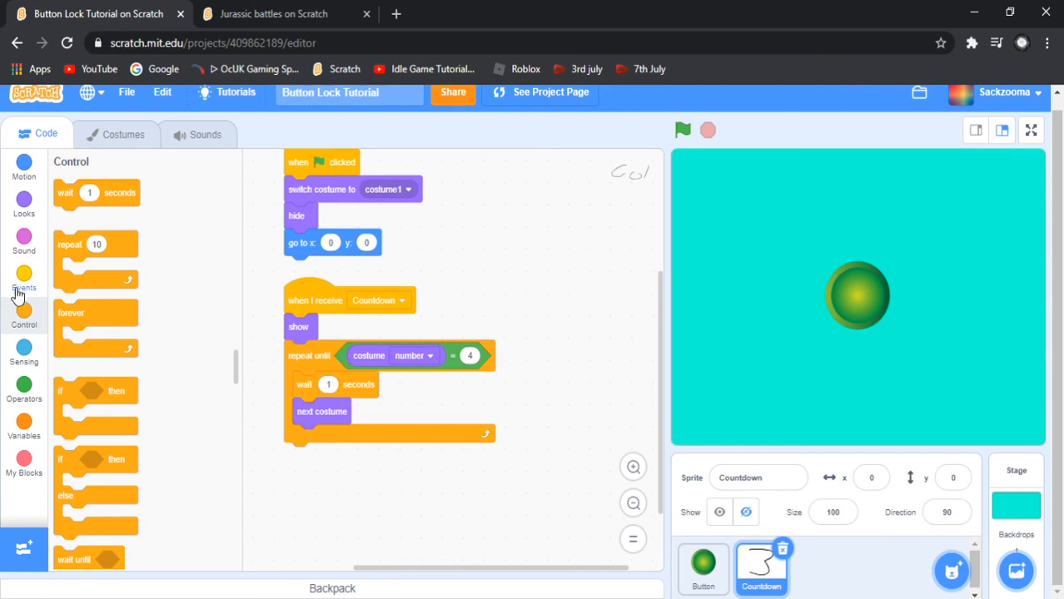
# Set the Events broadcast block's message to Countdown
pyautogui.click(23, 276)
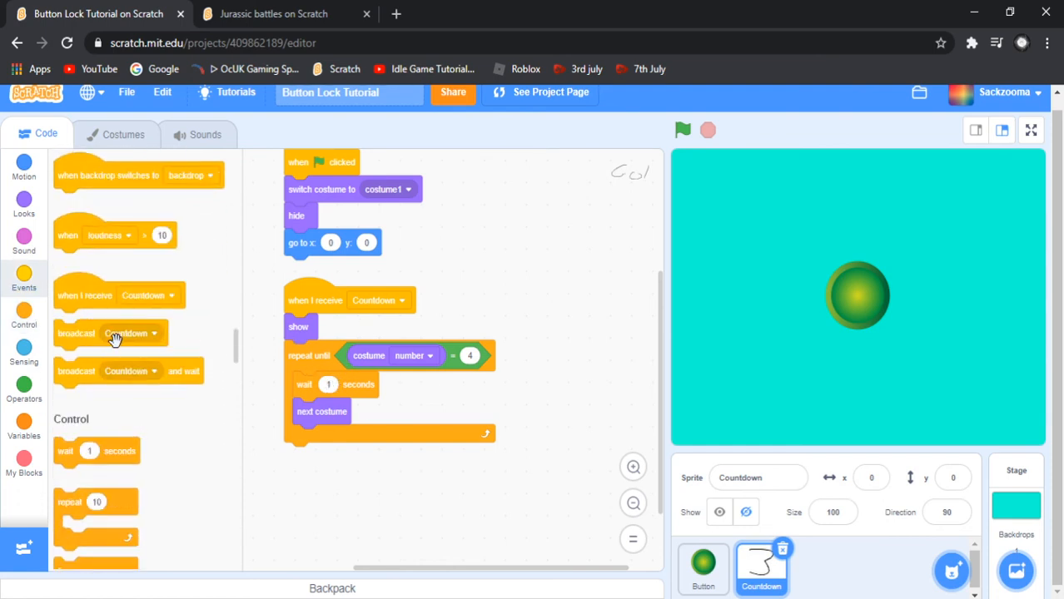
pyautogui.click(153, 333)
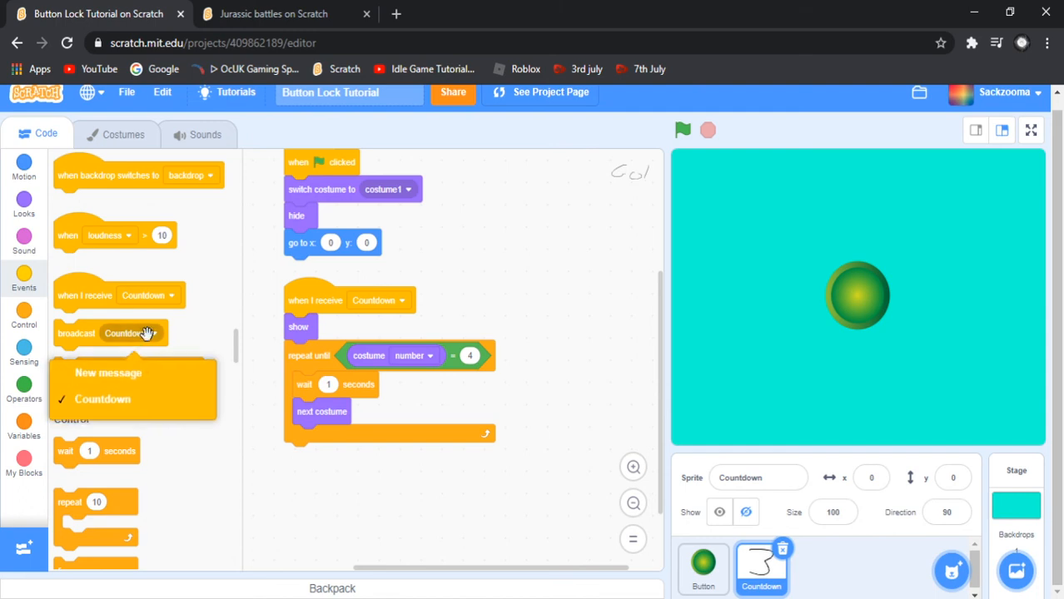
pyautogui.moveTo(138, 420)
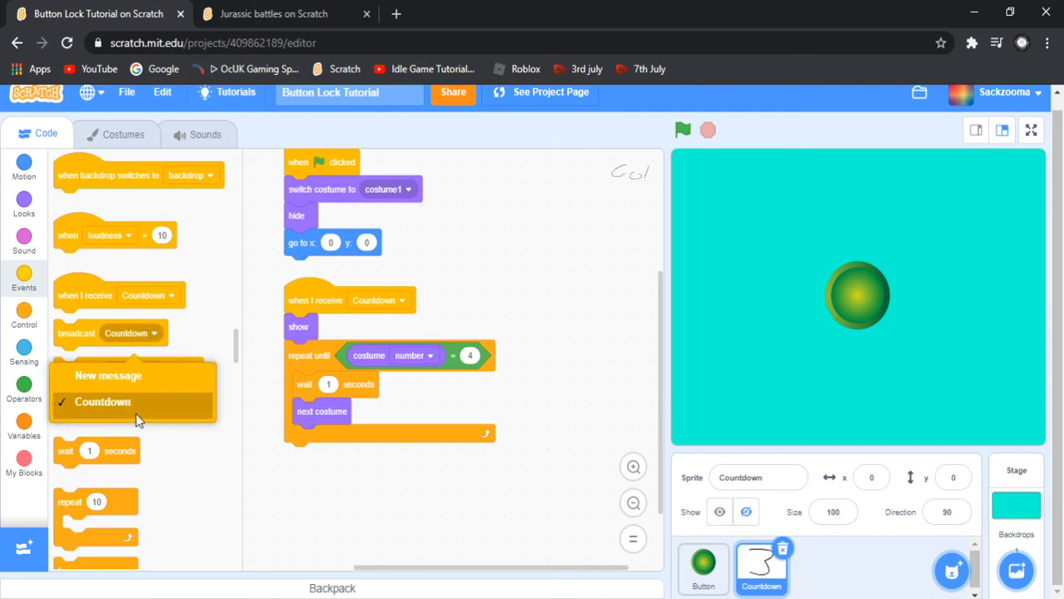
pyautogui.click(108, 403)
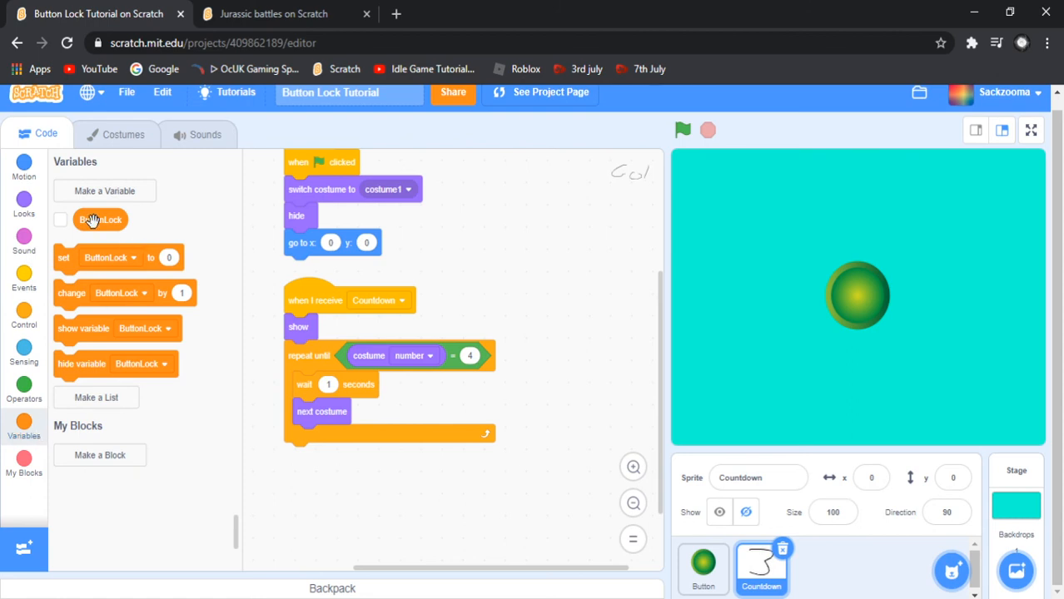
pyautogui.click(24, 283)
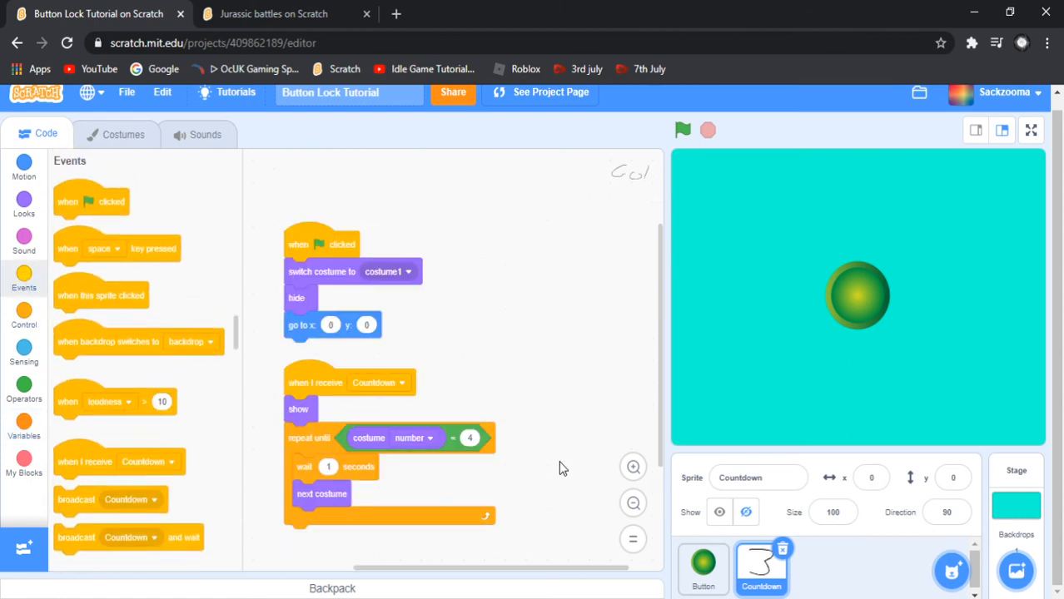
pyautogui.moveTo(297, 287)
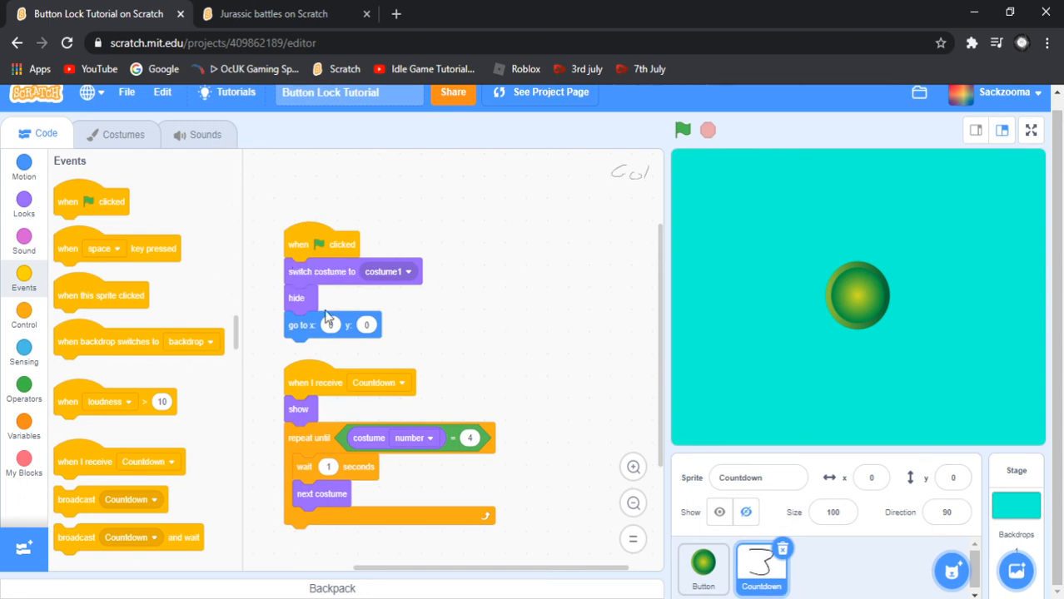
pyautogui.moveTo(303, 286)
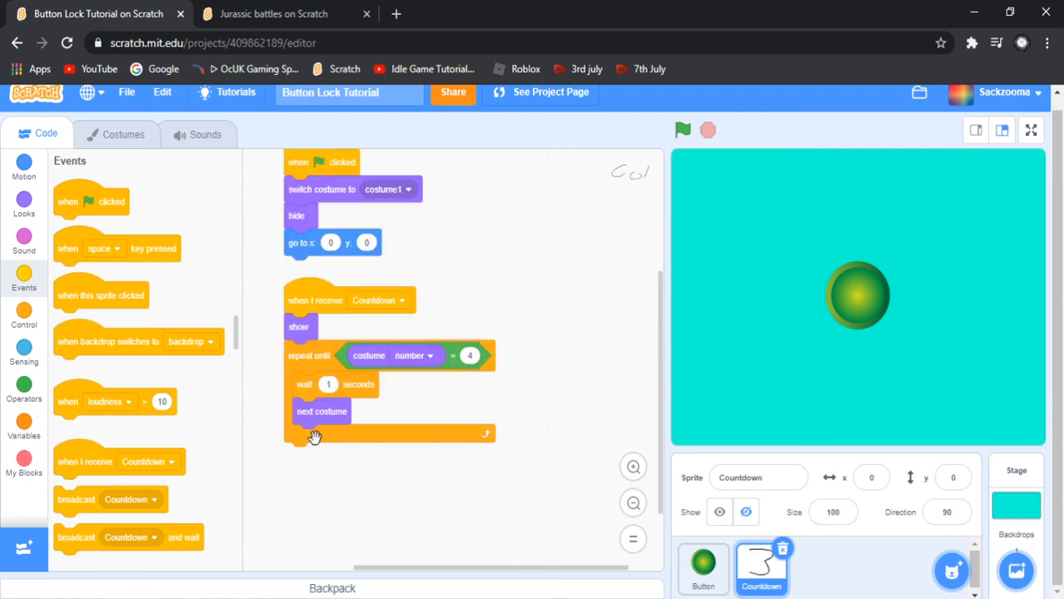
pyautogui.moveTo(323, 419)
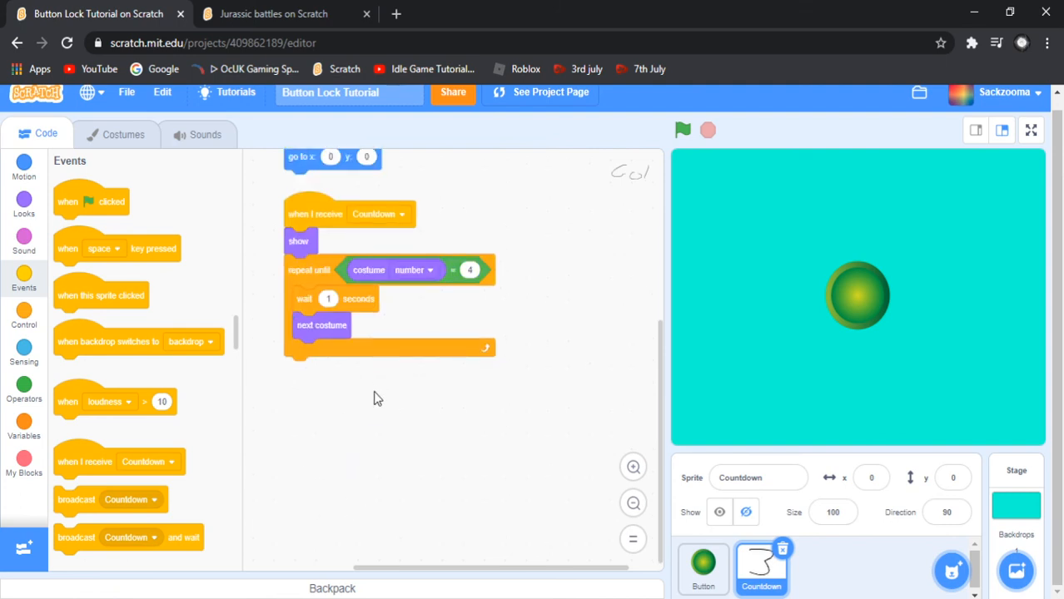
# Attach a broadcast Countdown block below the repeat loop in the script
pyautogui.moveTo(76, 500); pyautogui.dragTo(314, 383)
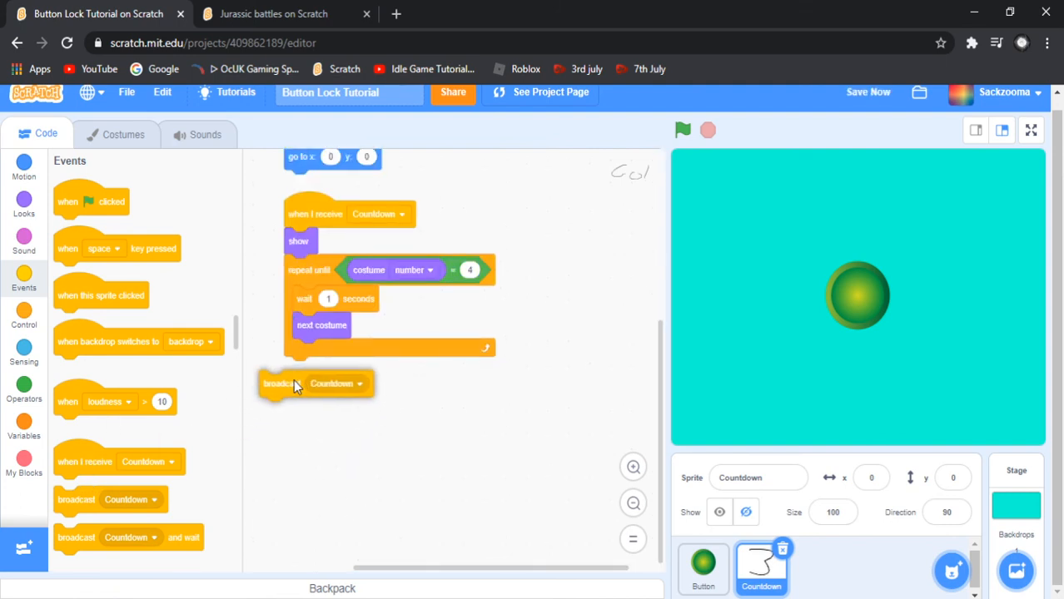
pyautogui.moveTo(296, 383); pyautogui.dragTo(319, 369)
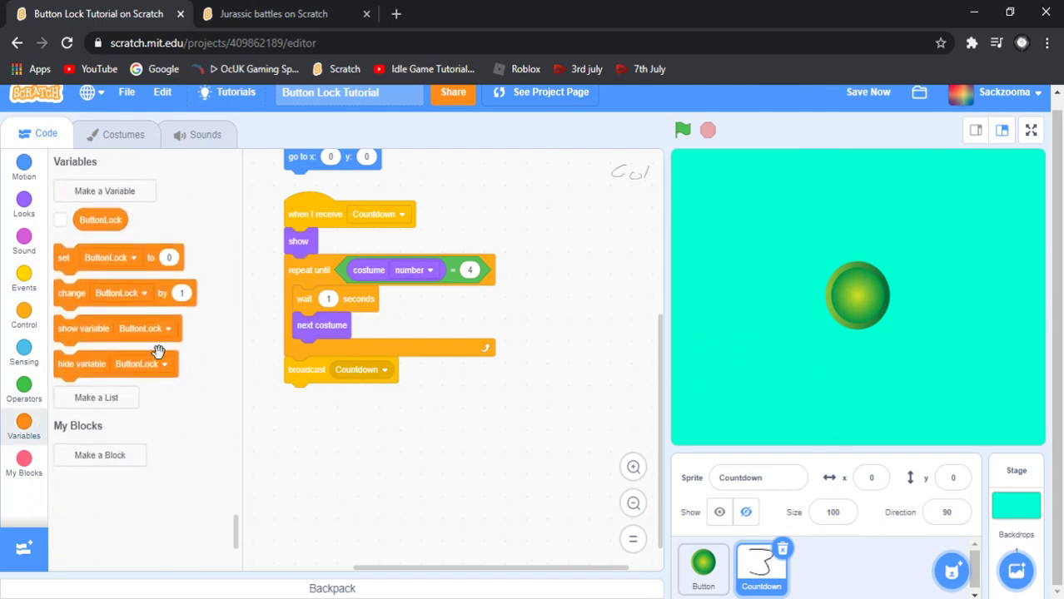
pyautogui.click(23, 280)
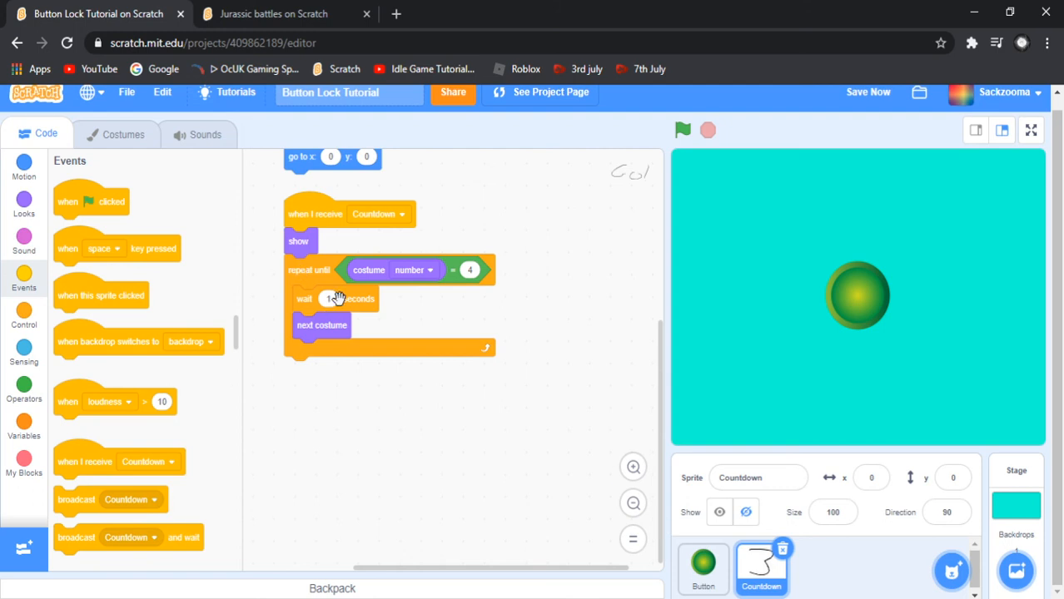
pyautogui.moveTo(523, 325)
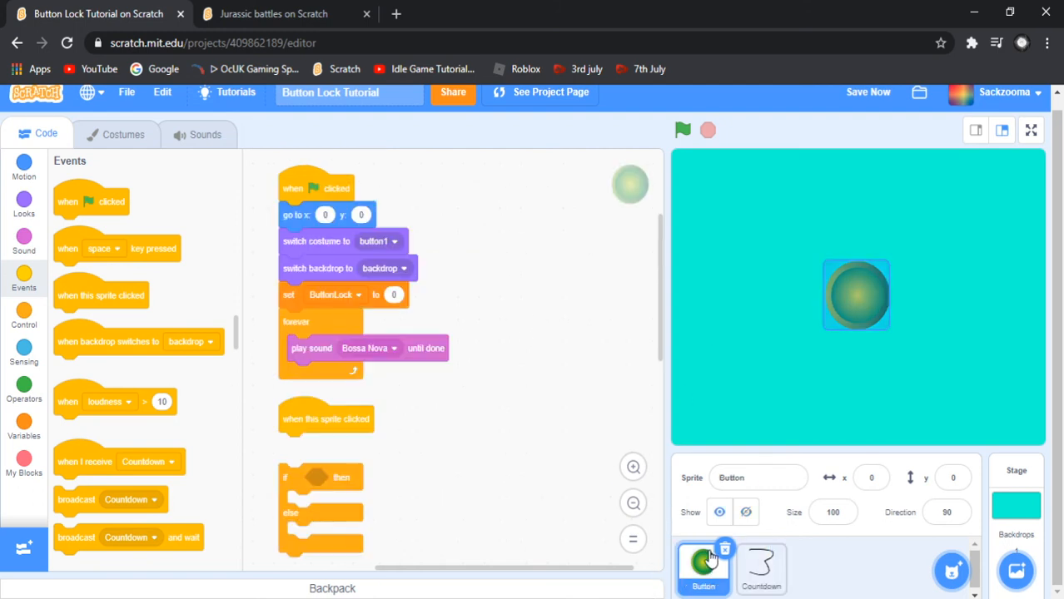
# Place the ButtonLock = 1 check into the if/else condition under 'when this sprite clicked'
pyautogui.scroll(-3)
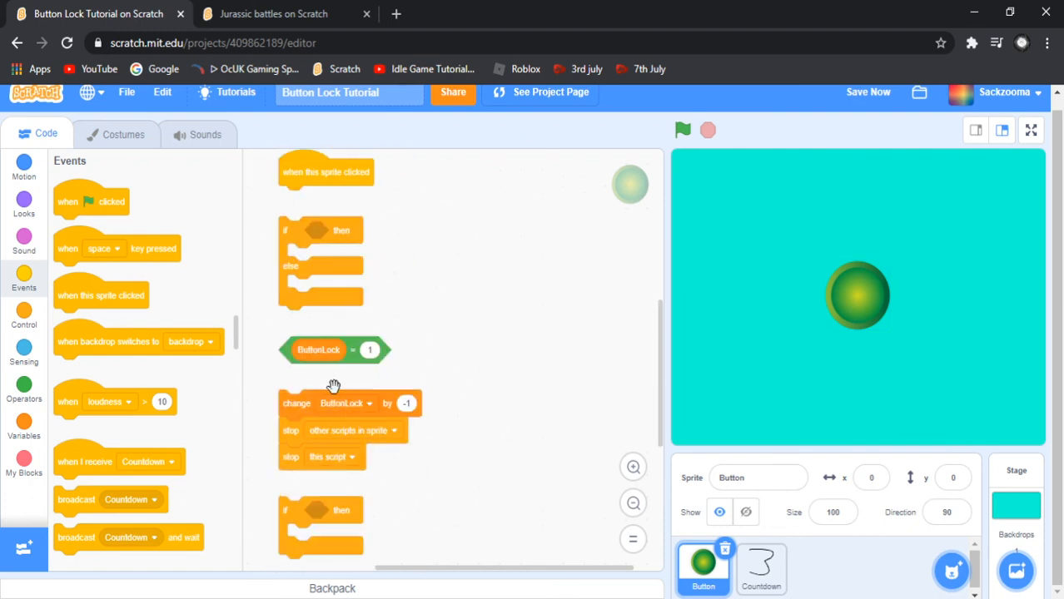
pyautogui.scroll(-3)
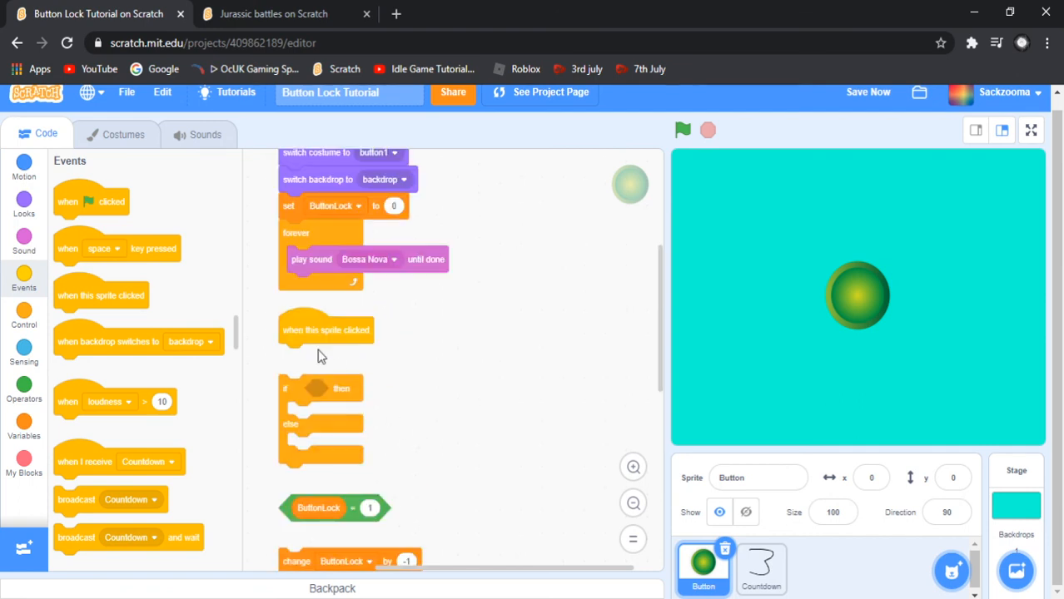
pyautogui.moveTo(399, 356)
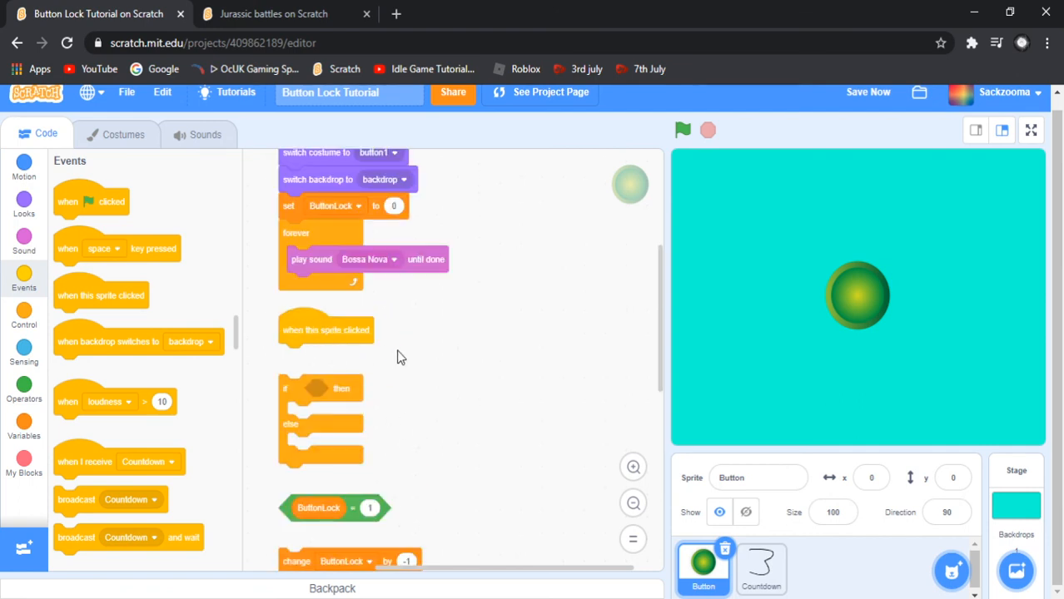
pyautogui.moveTo(306, 414)
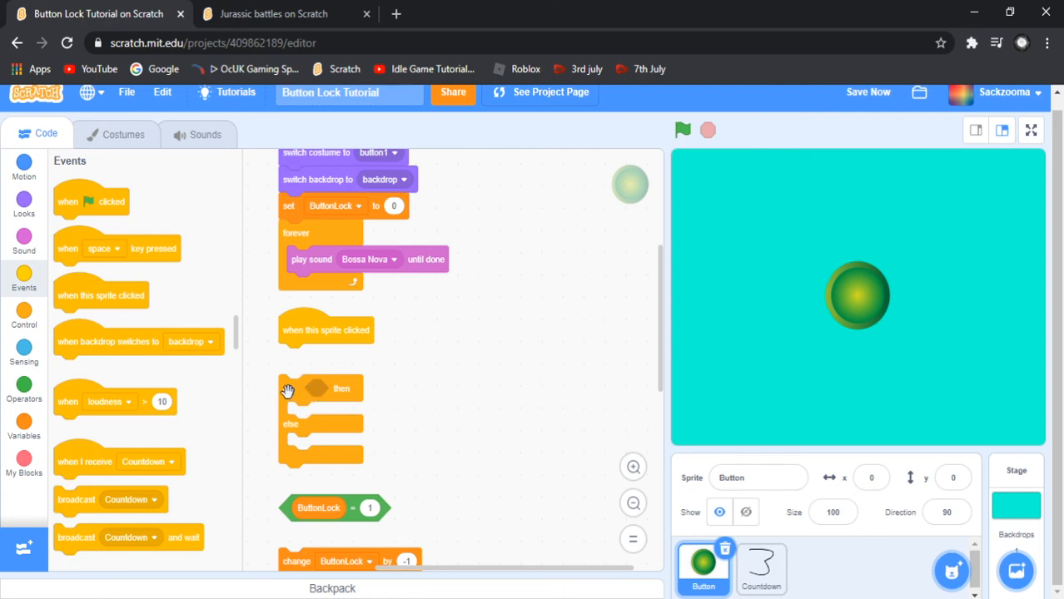
pyautogui.moveTo(316, 389)
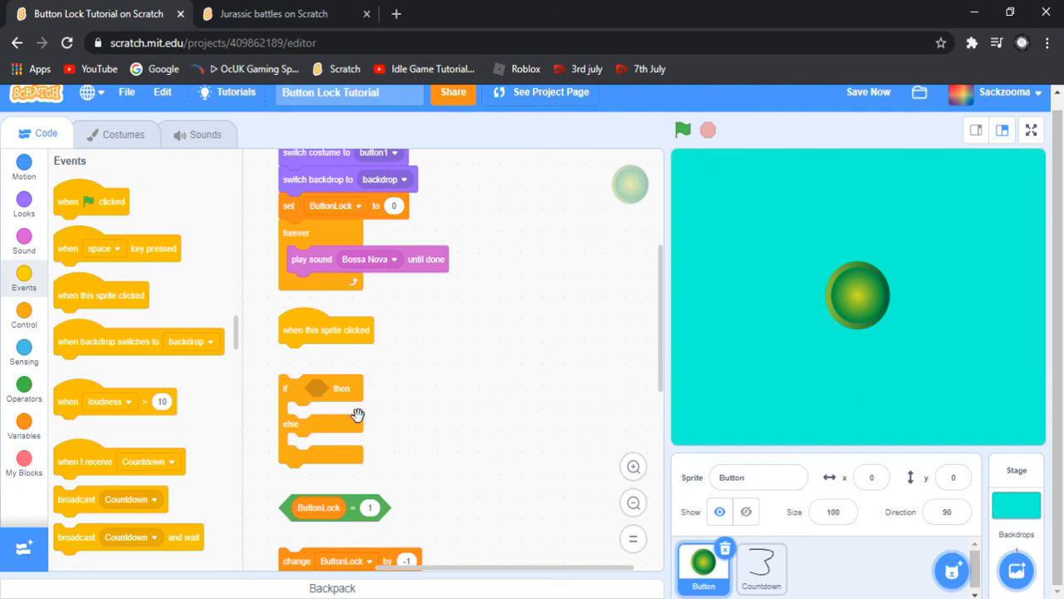
pyautogui.moveTo(308, 432)
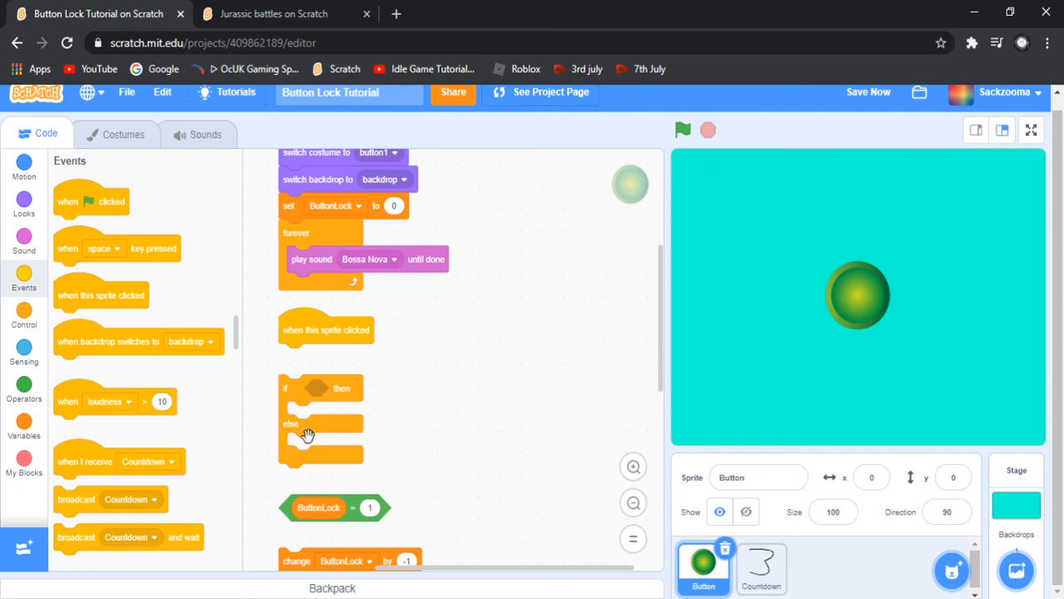
pyautogui.moveTo(309, 401)
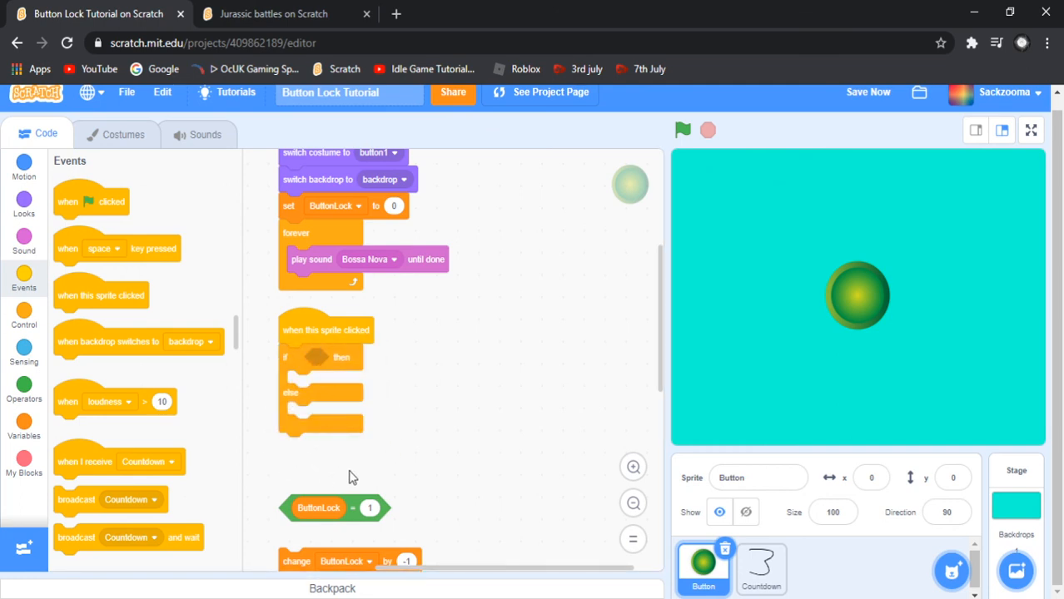
pyautogui.moveTo(319, 503)
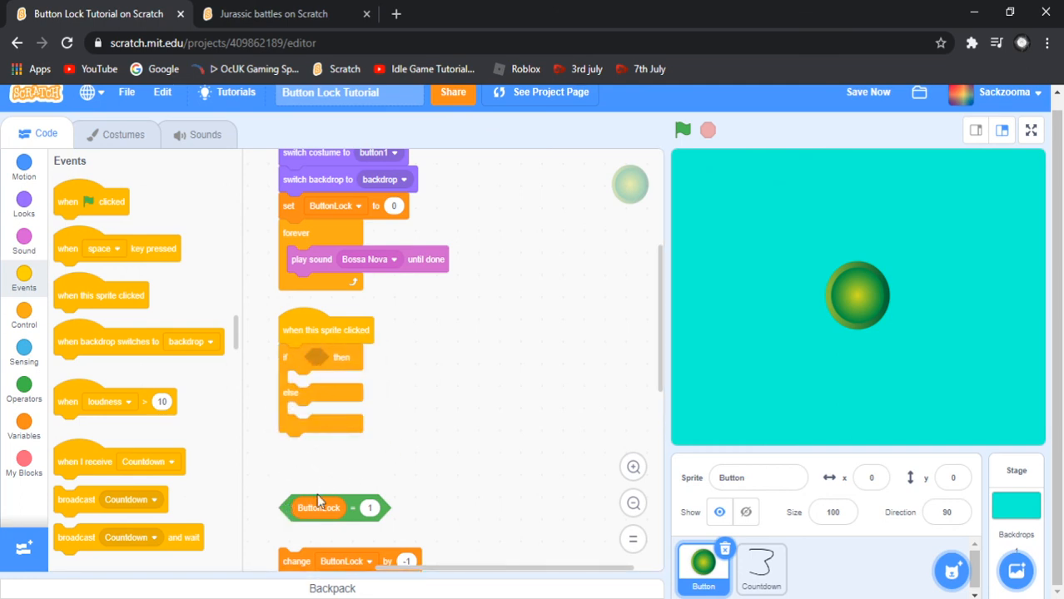
pyautogui.moveTo(333, 508); pyautogui.dragTo(333, 360)
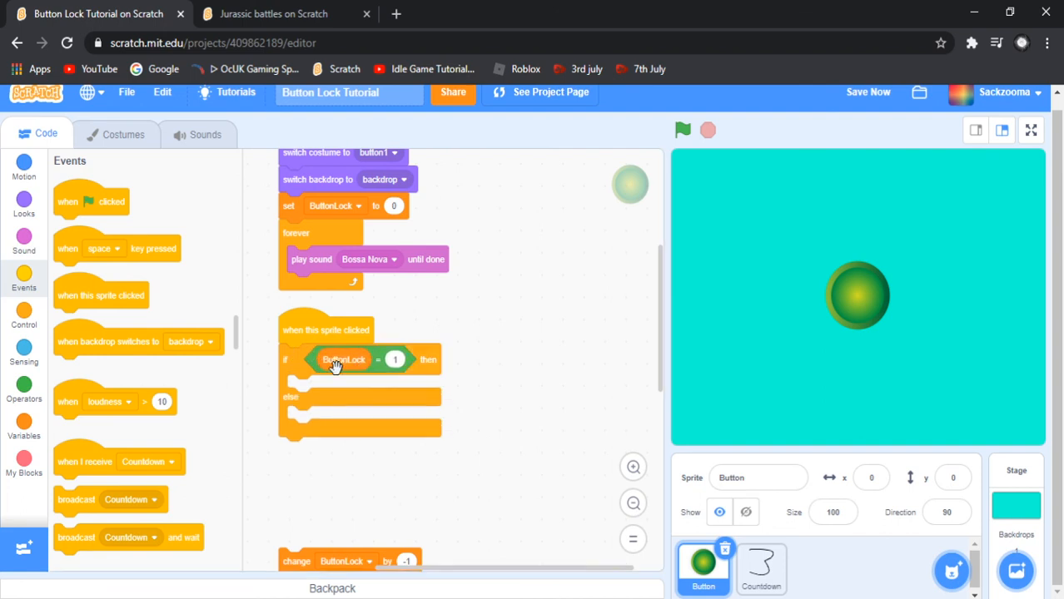
pyautogui.moveTo(385, 354)
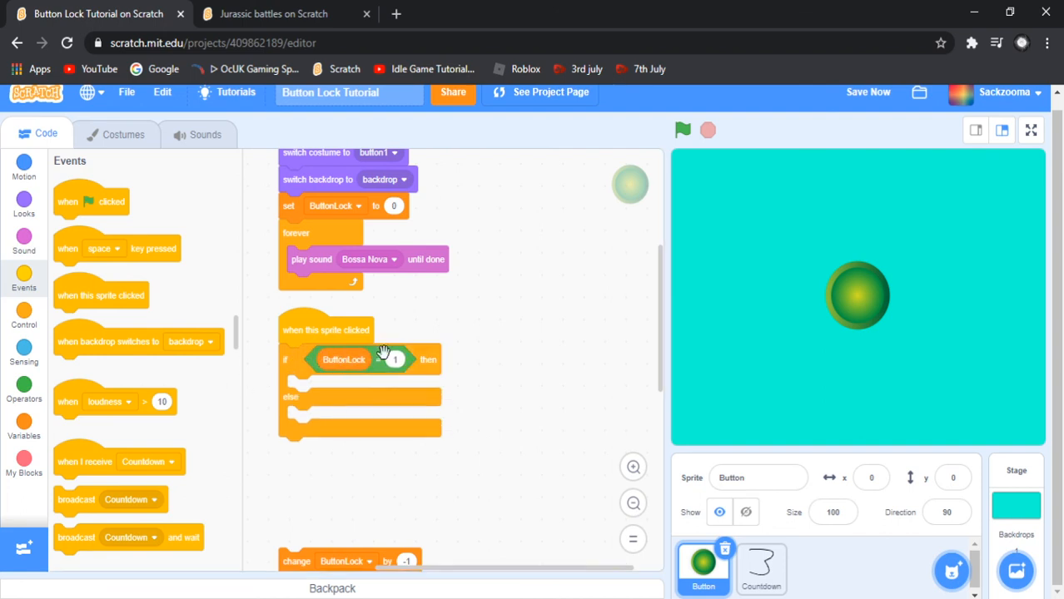
pyautogui.scroll(-3)
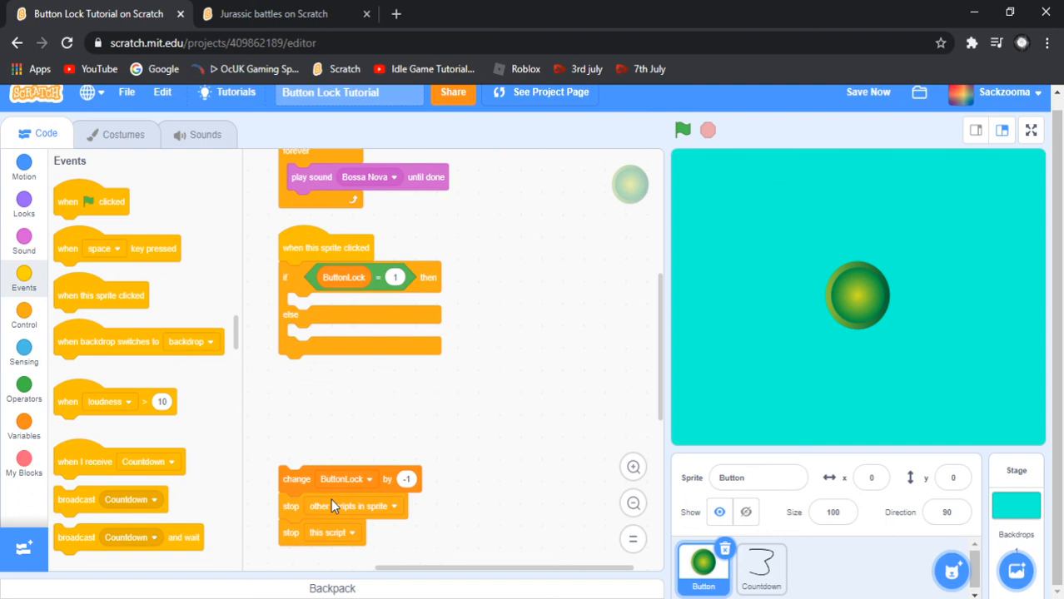
# Put change ButtonLock and stop blocks in the if branch and nest an if ButtonLock = 0 in else
pyautogui.moveTo(320, 479); pyautogui.dragTo(308, 296)
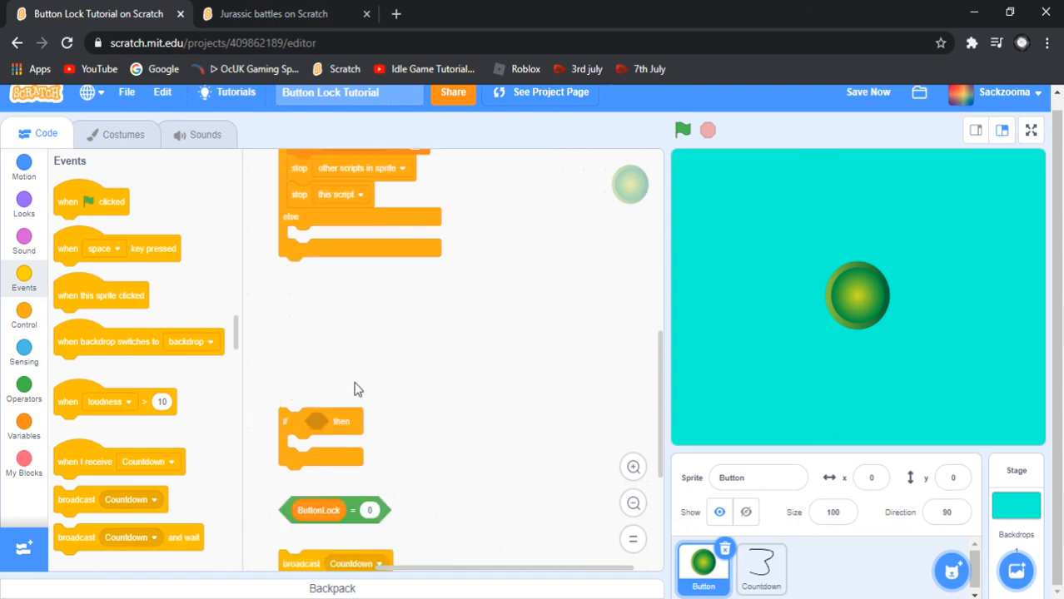
pyautogui.moveTo(301, 428)
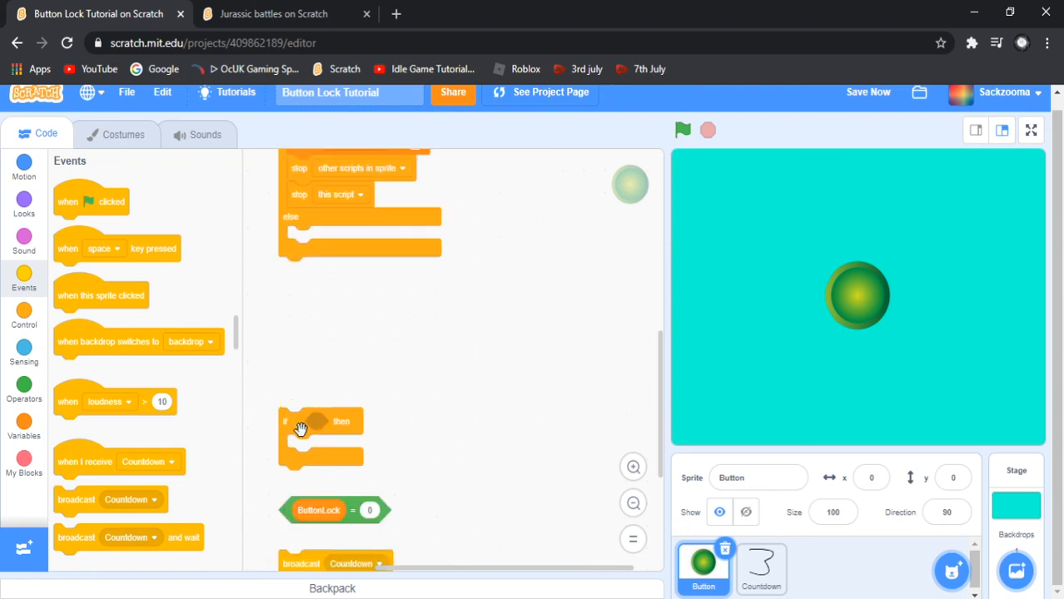
pyautogui.moveTo(346, 419)
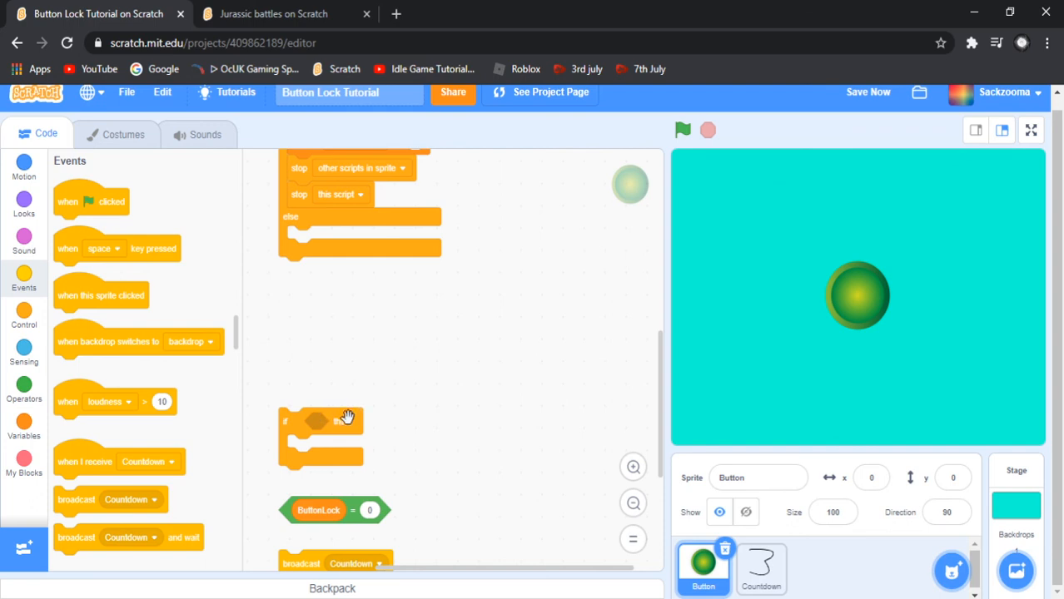
pyautogui.moveTo(320, 420); pyautogui.dragTo(320, 240)
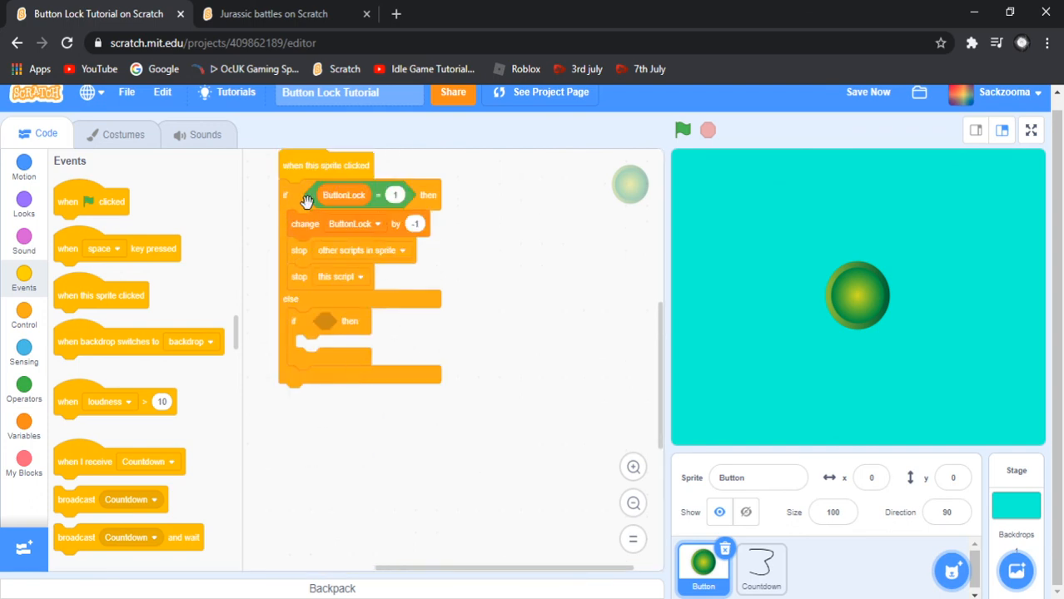
pyautogui.rightClick(310, 200)
pyautogui.write('0')
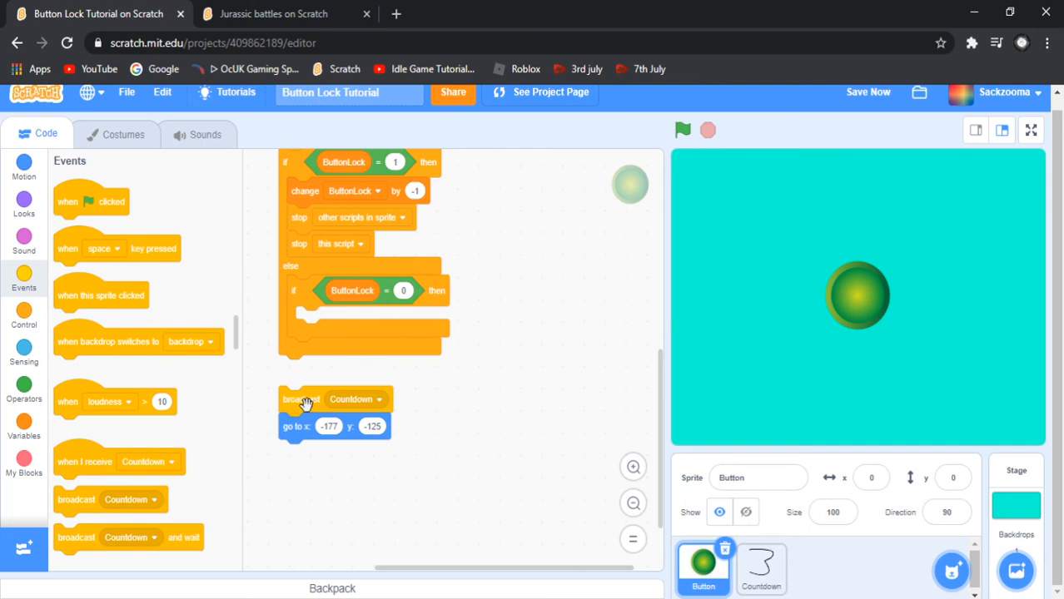
pyautogui.moveTo(363, 408)
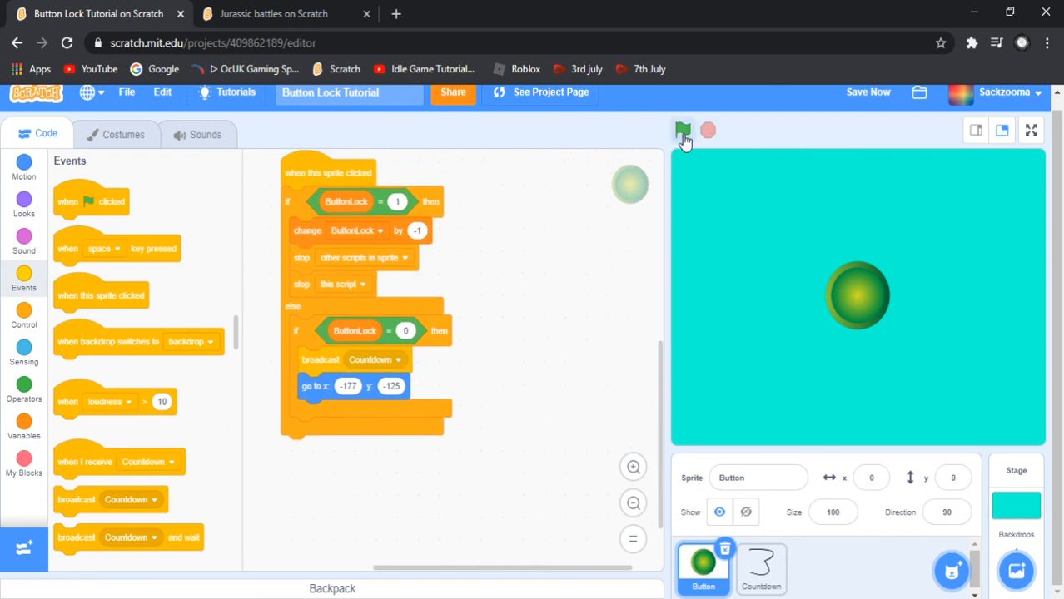
# Run the project and press the button so the countdown ends on Go! with the button at -177, -125
pyautogui.click(682, 130)
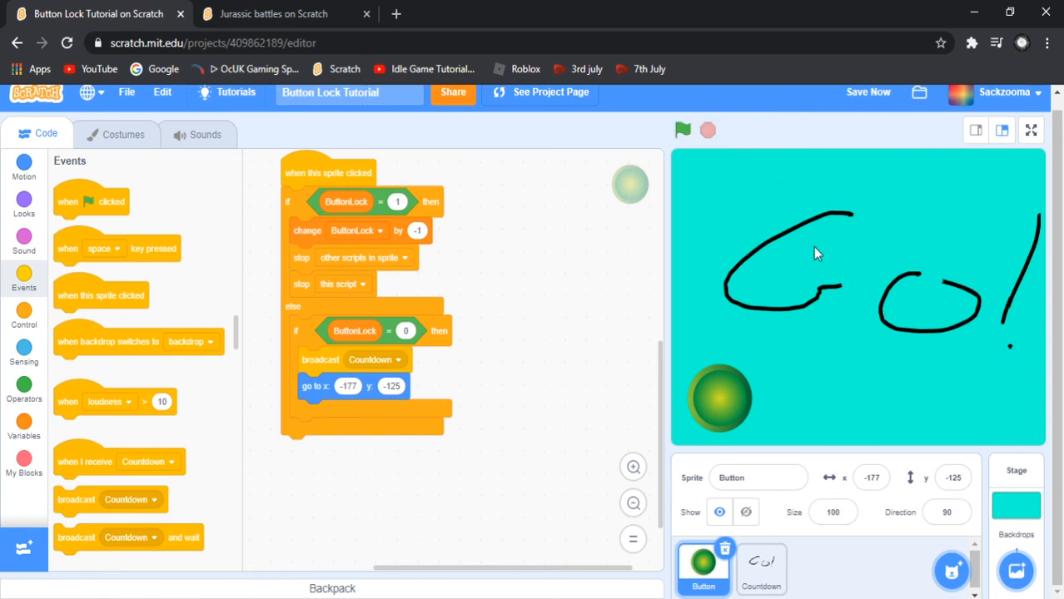
pyautogui.click(683, 130)
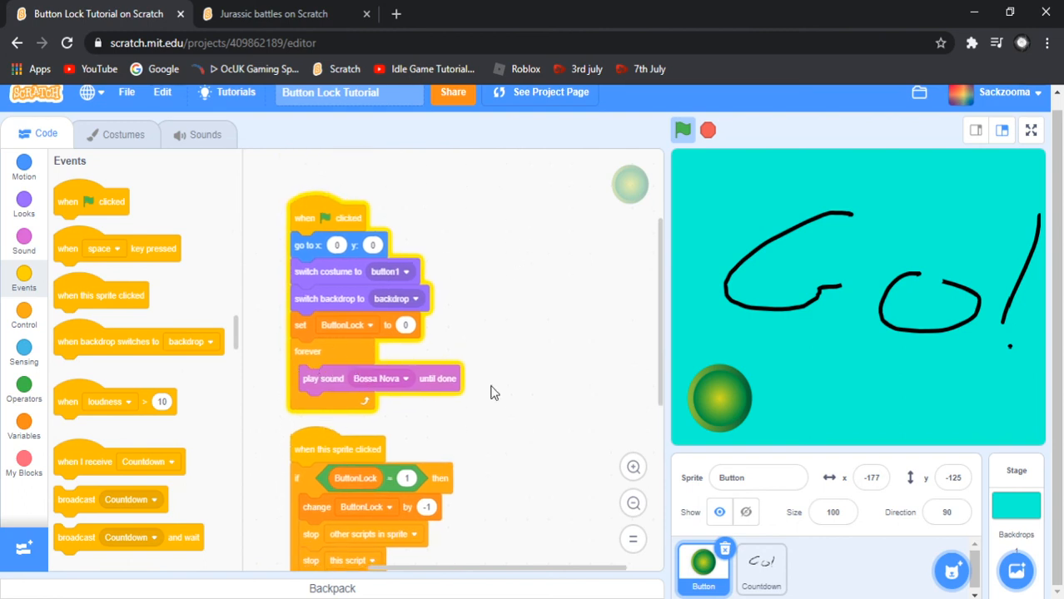
pyautogui.scroll(-3)
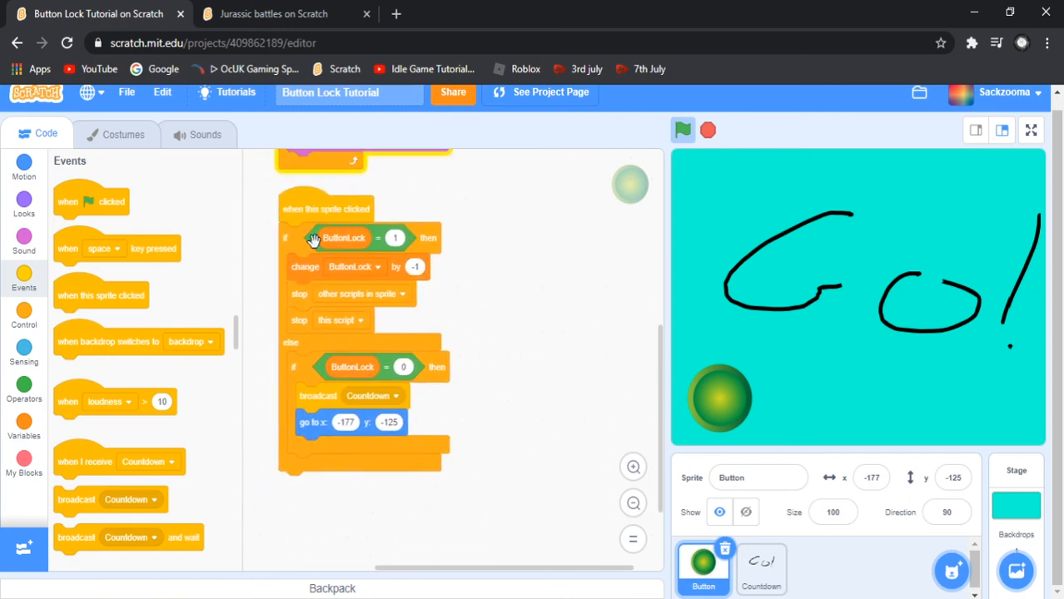
pyautogui.moveTo(742, 196)
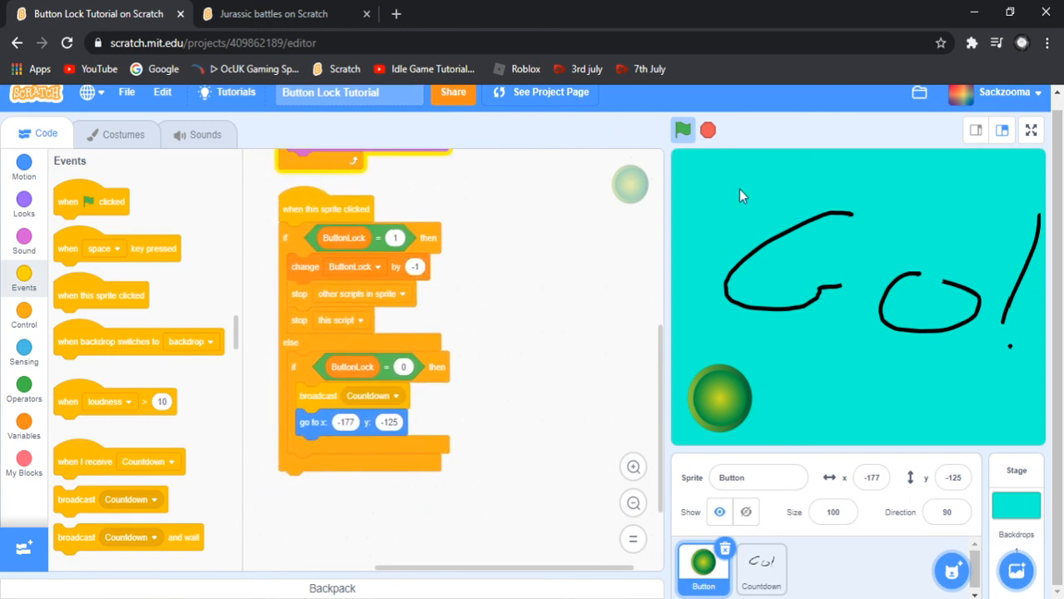
pyautogui.moveTo(236, 280)
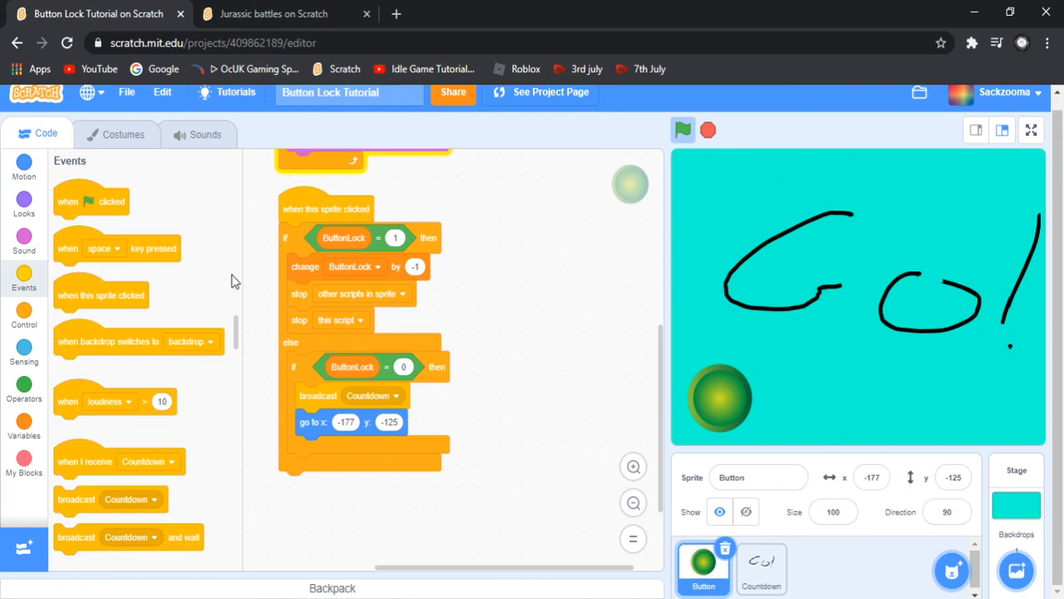
pyautogui.click(683, 130)
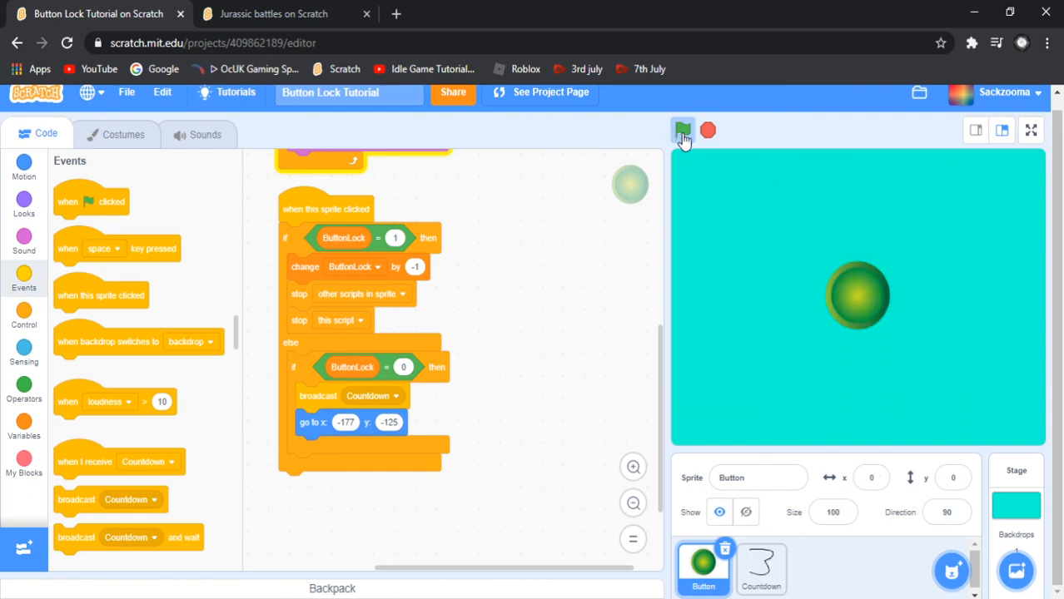
pyautogui.click(683, 130)
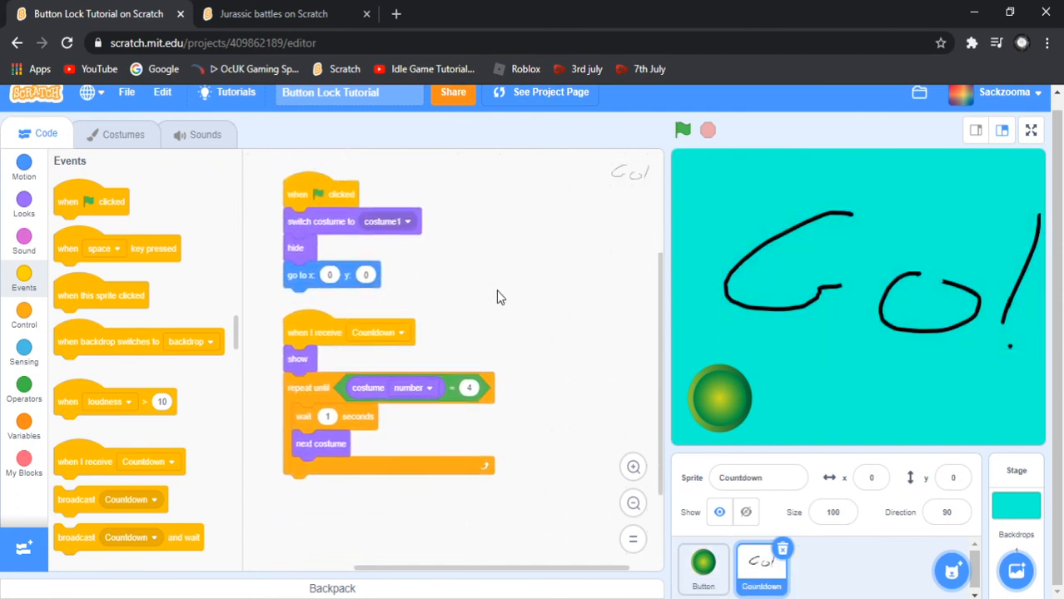
# Select the Button sprite thumbnail to return to its scripts
pyautogui.click(703, 569)
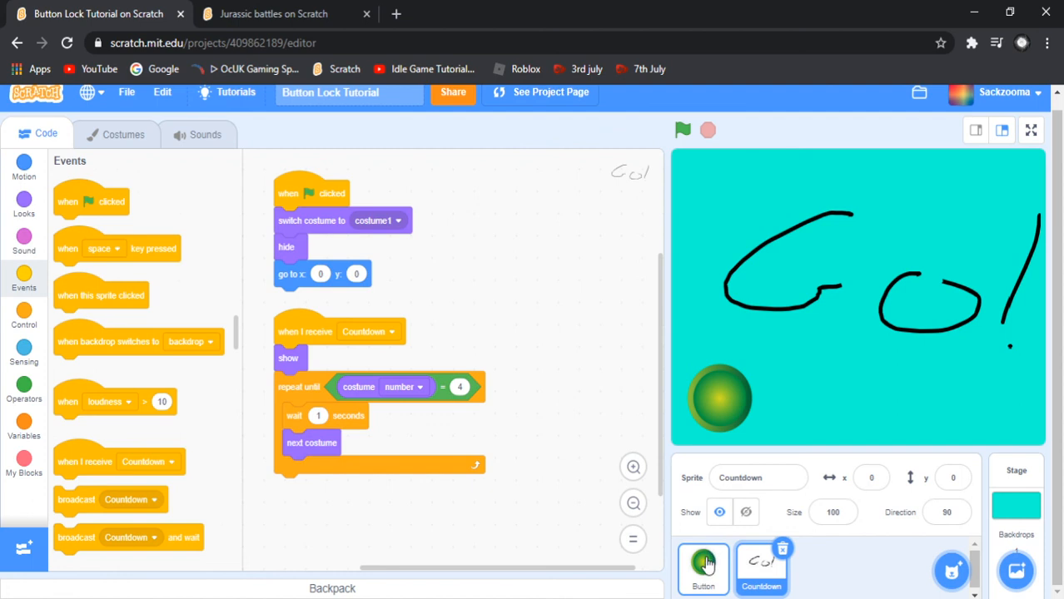
pyautogui.click(702, 567)
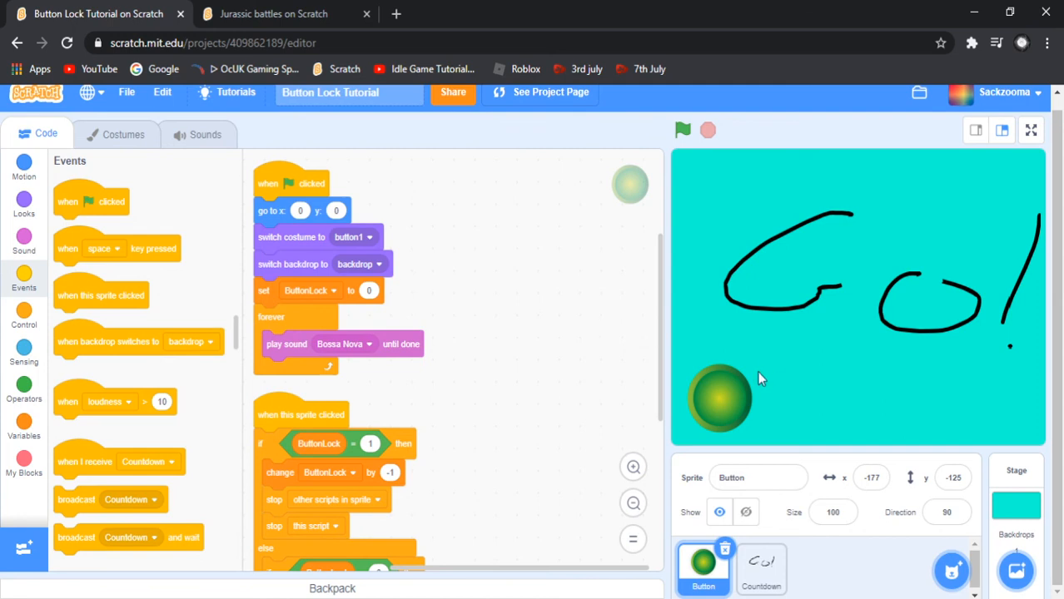
pyautogui.moveTo(803, 324)
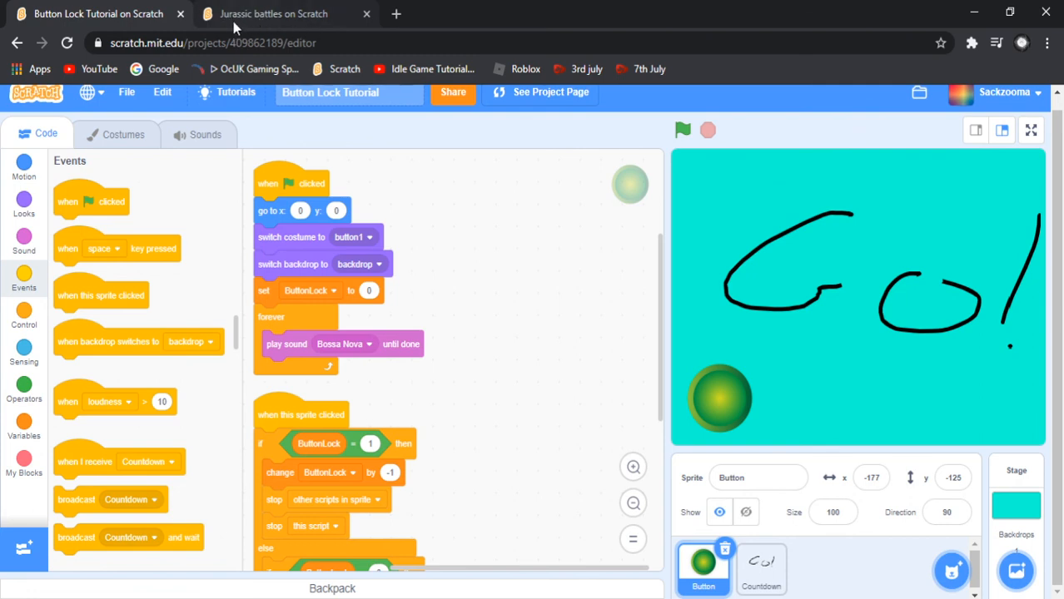
pyautogui.moveTo(252, 27)
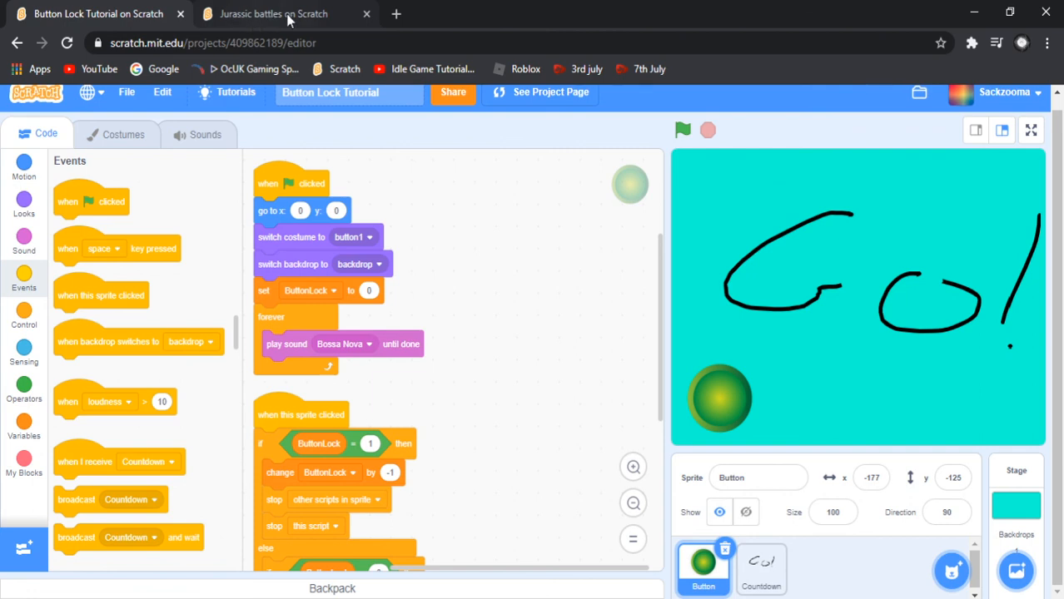
pyautogui.click(366, 14)
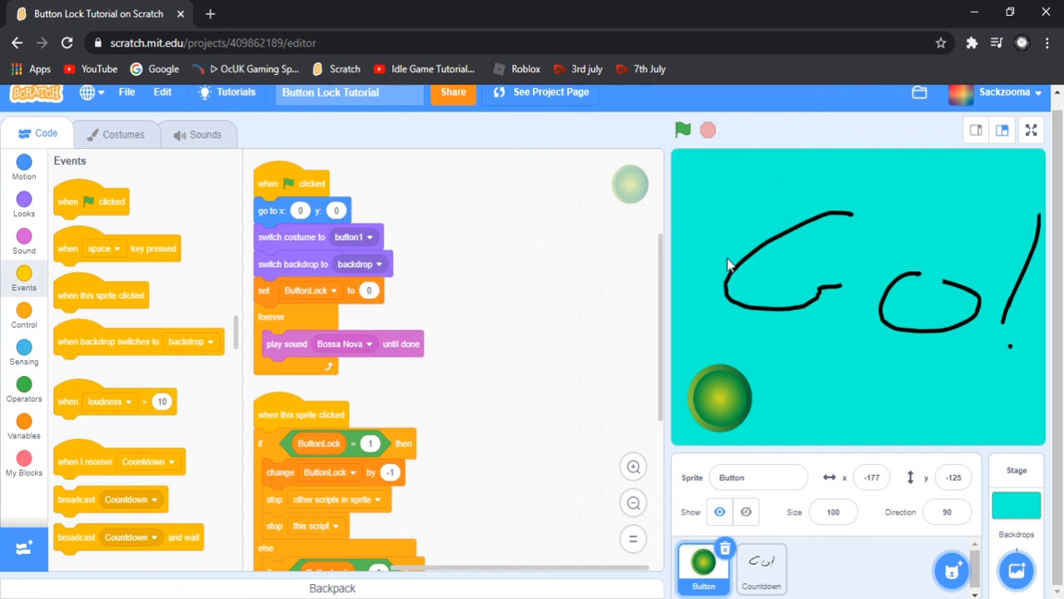
pyautogui.moveTo(662, 215)
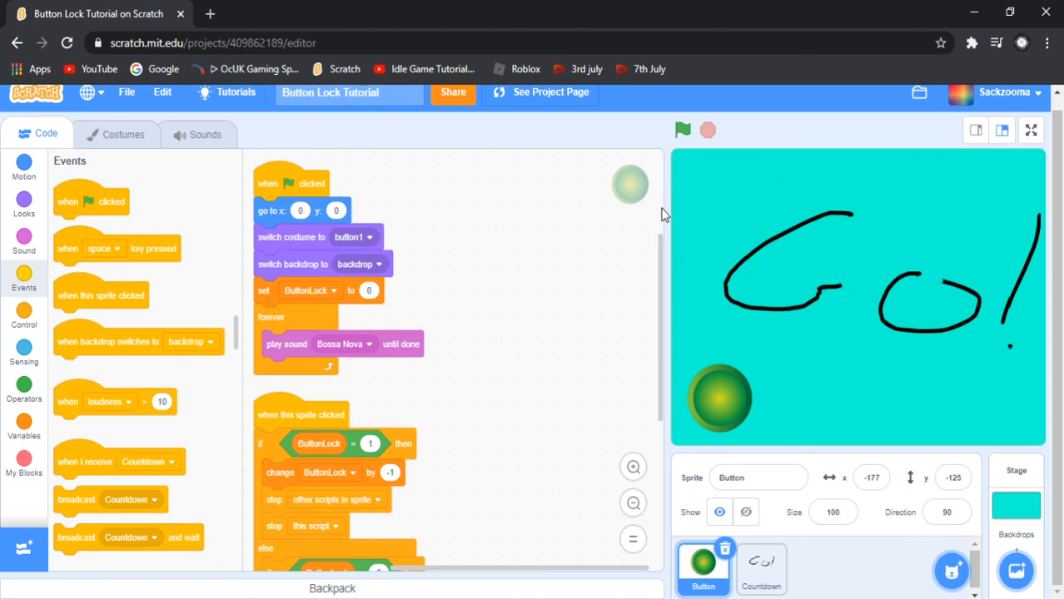
pyautogui.moveTo(523, 286)
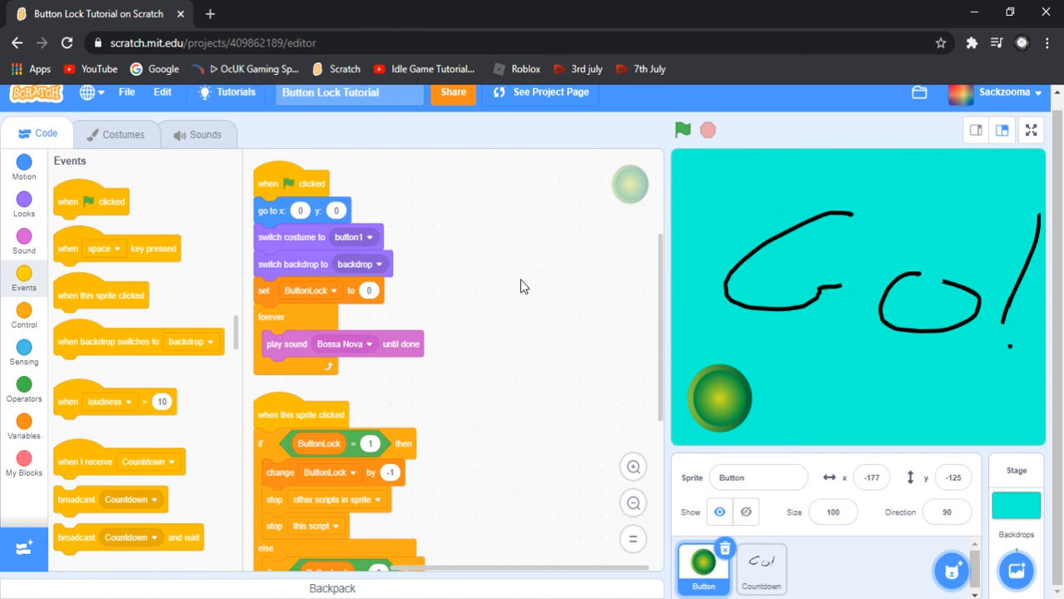
pyautogui.moveTo(516, 276)
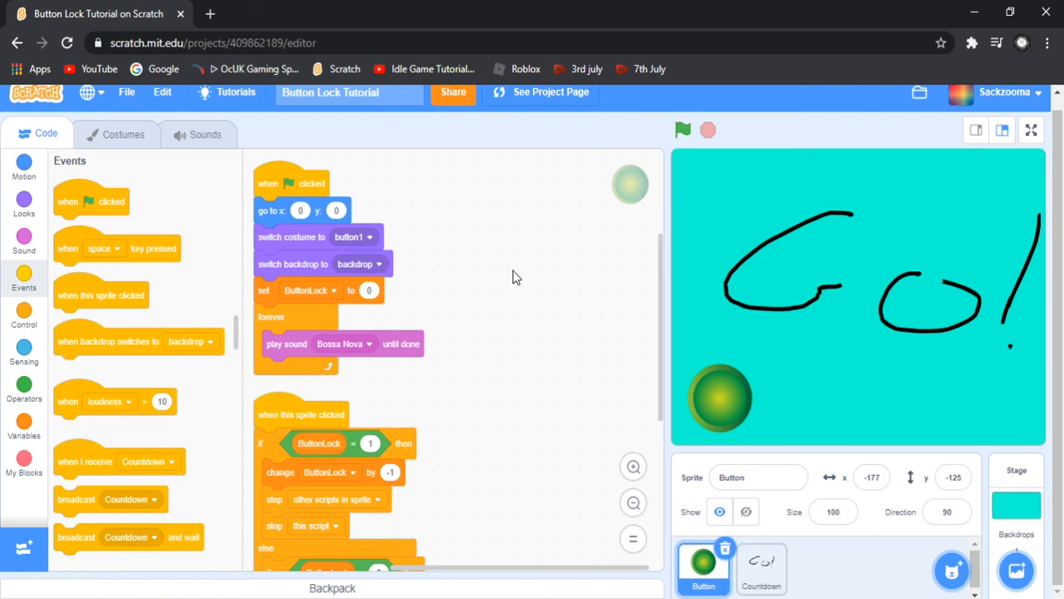
pyautogui.moveTo(519, 239)
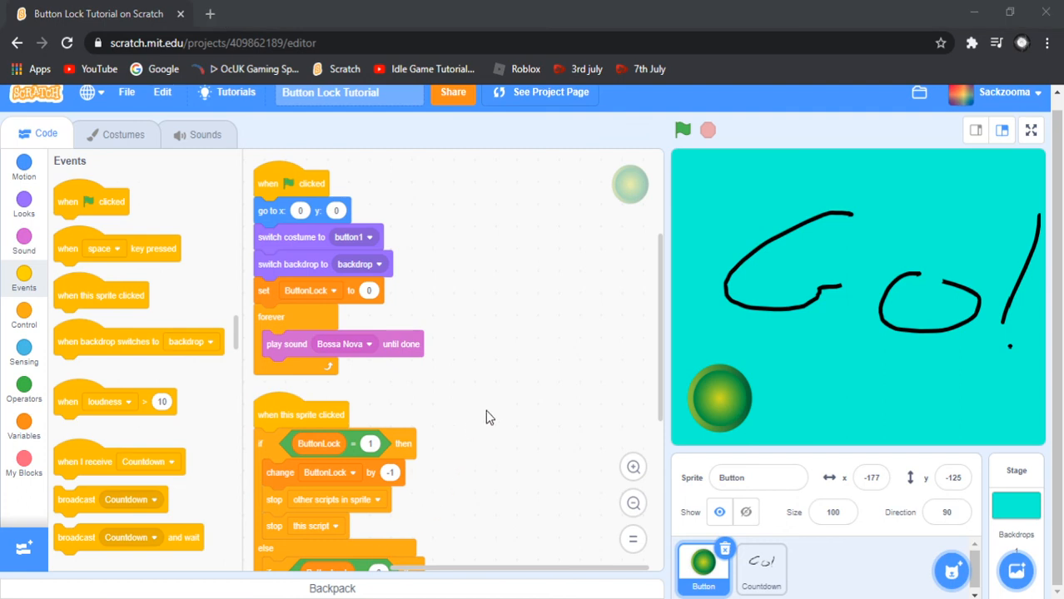
pyautogui.moveTo(496, 364)
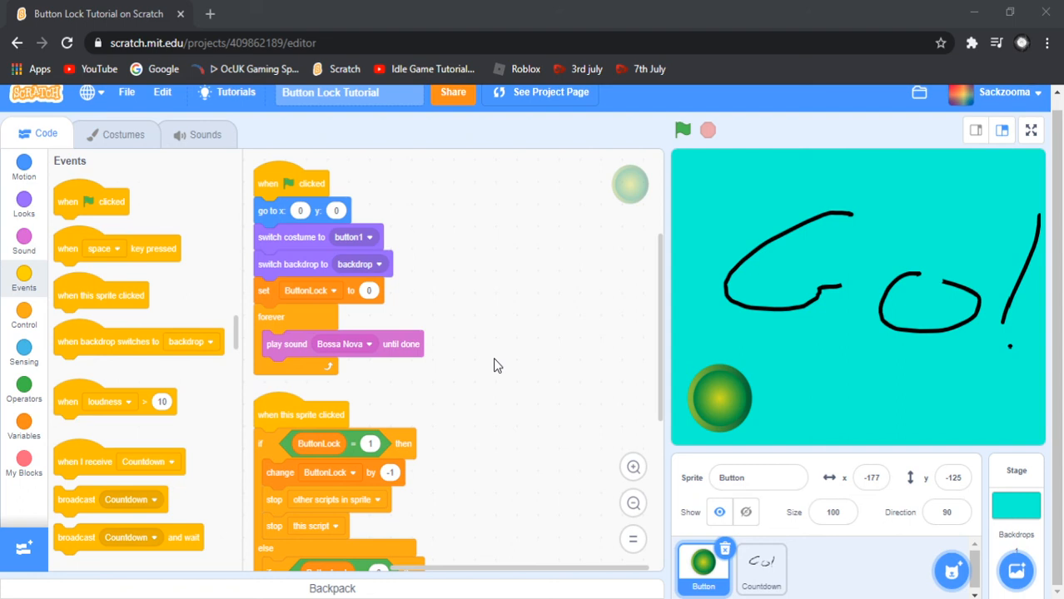
pyautogui.moveTo(976, 503)
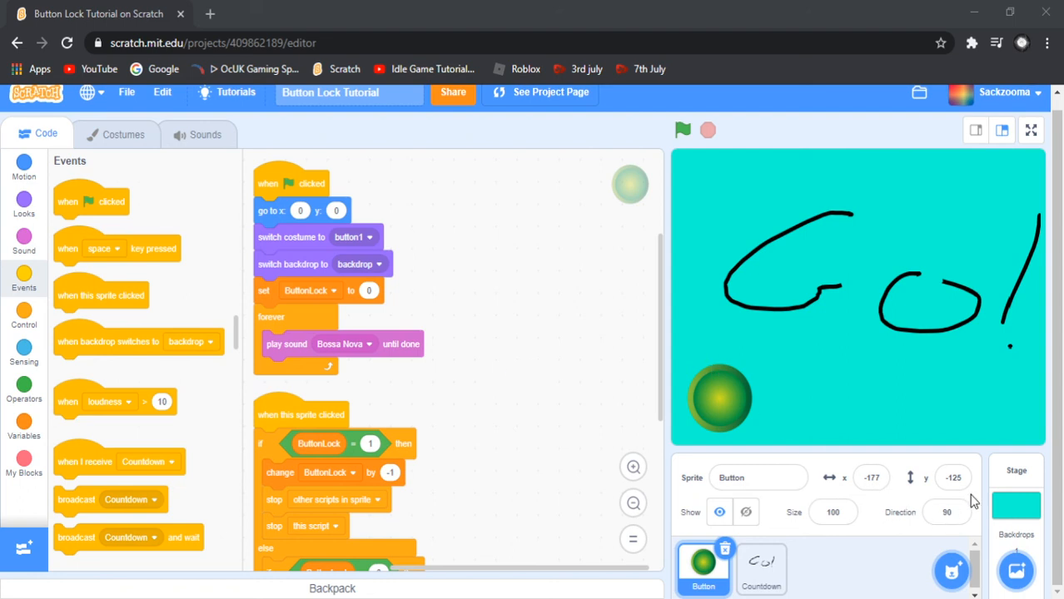